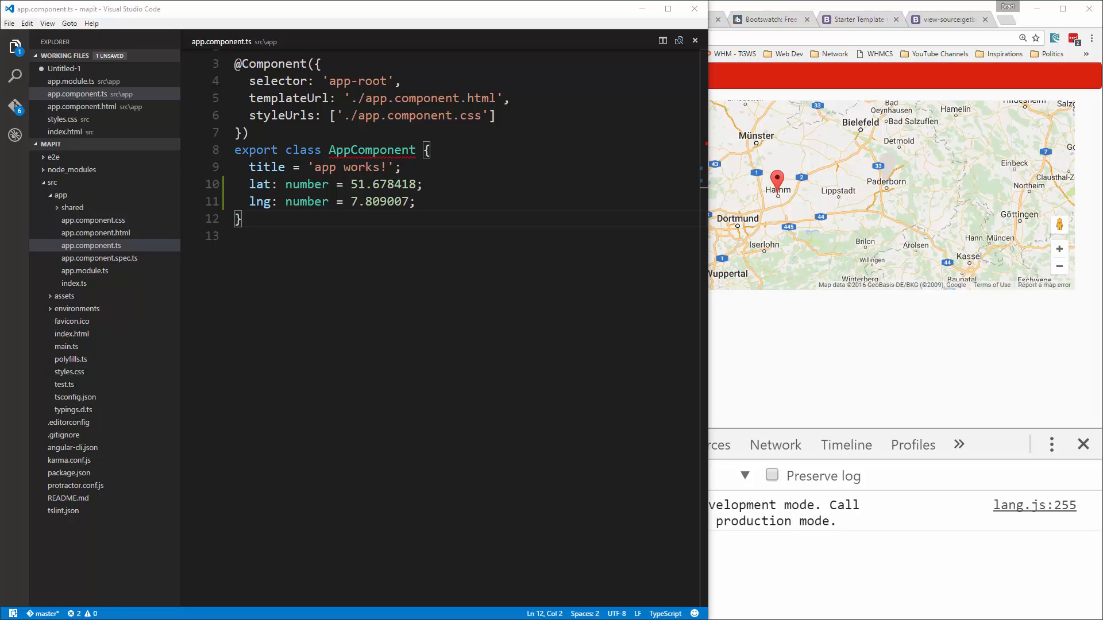
mouse_move(935, 251)
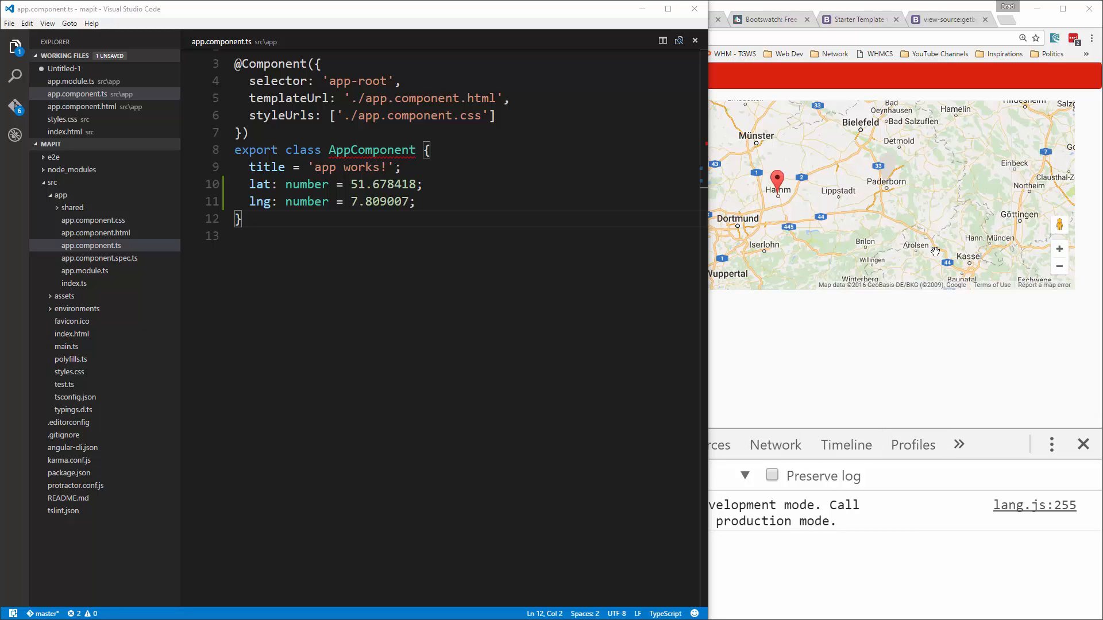
mouse_move(724, 197)
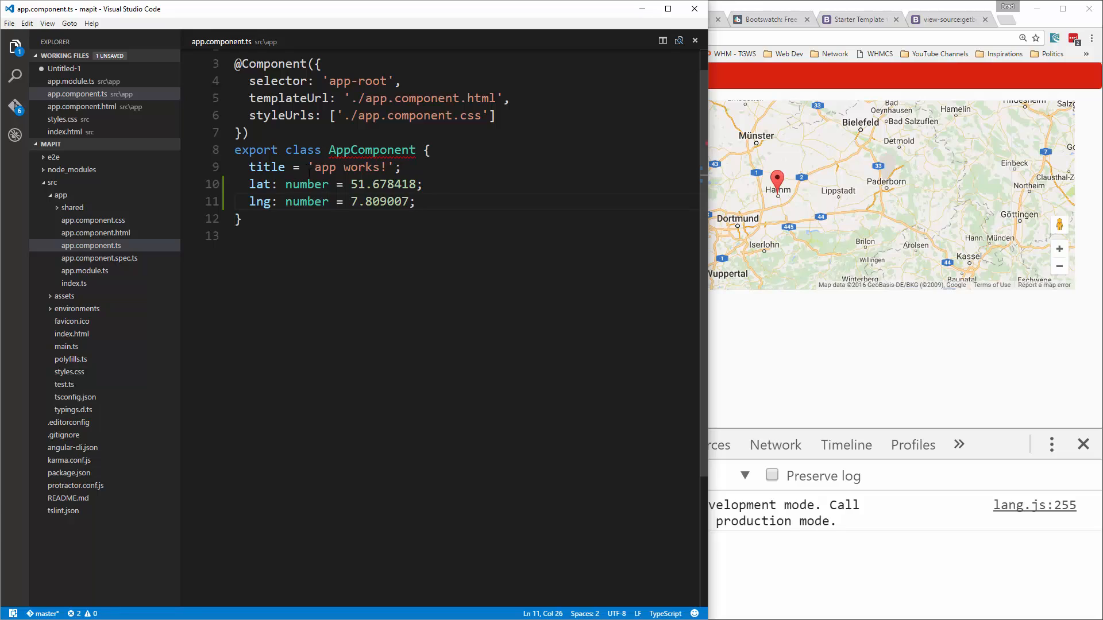
- Add a '// Start Position' comment above the lat property
double_click(262, 184)
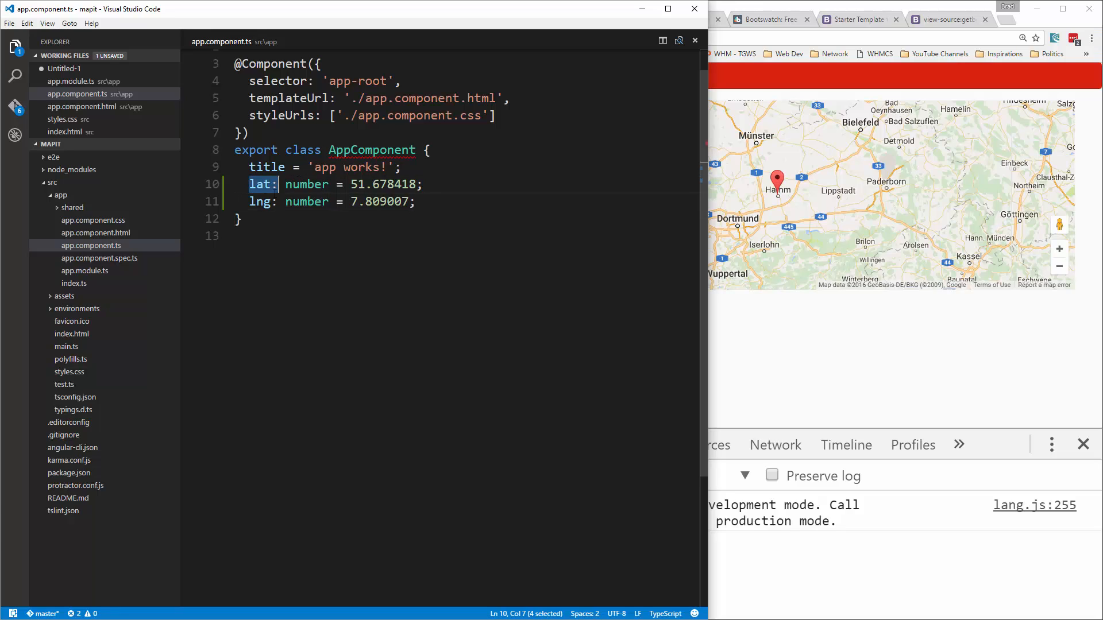
double_click(261, 202)
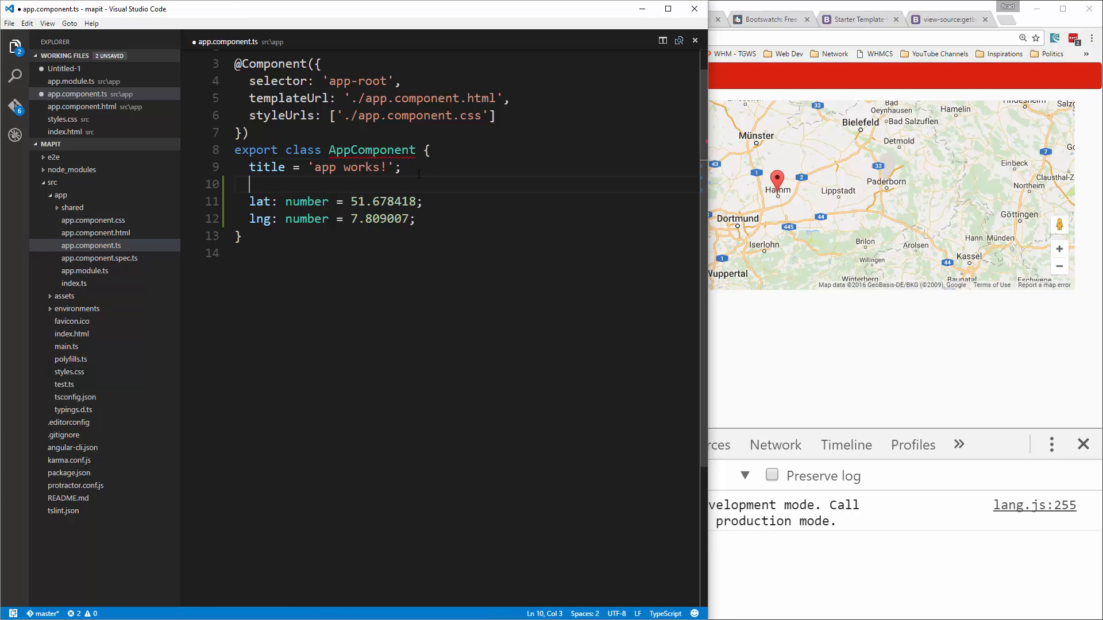
type("// Start")
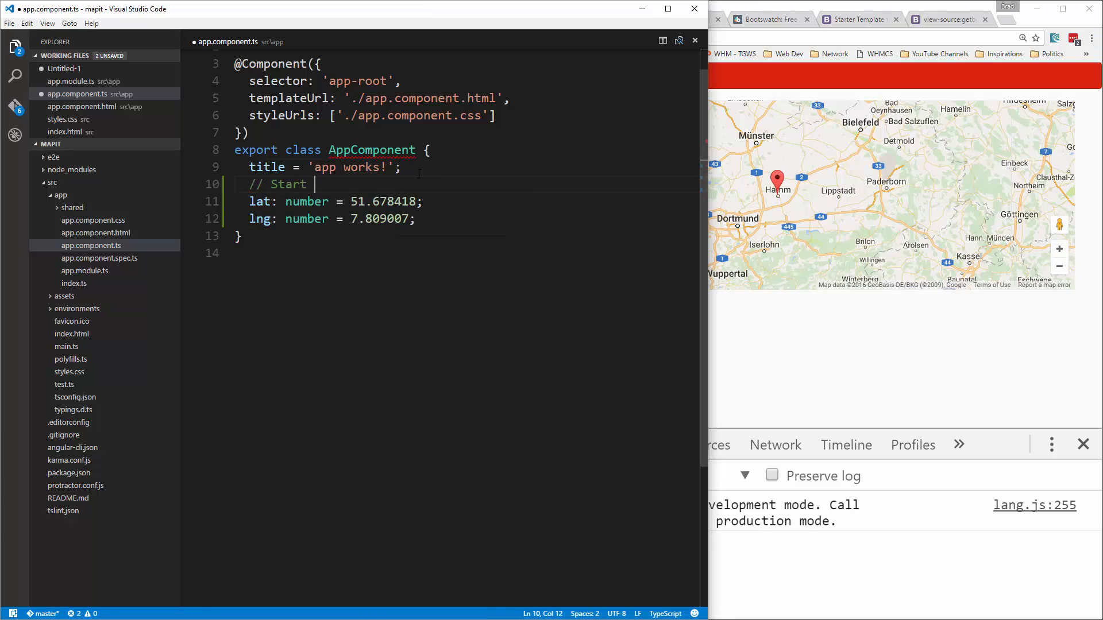
type("Position")
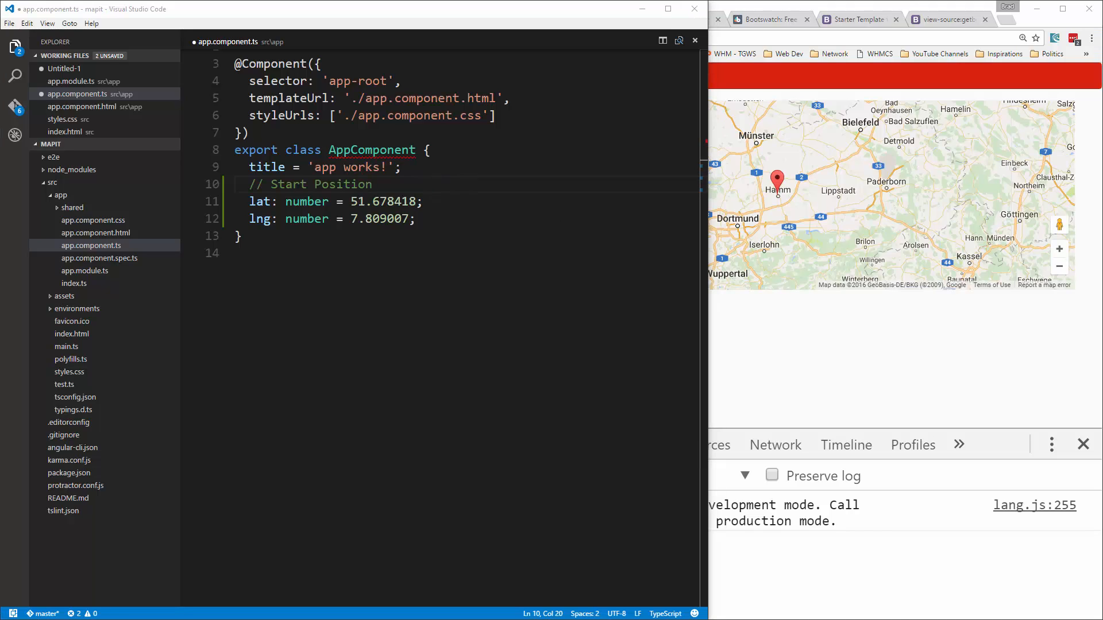
- Replace lat with 42.858217 and lng with -70.929990
double_click(394, 201)
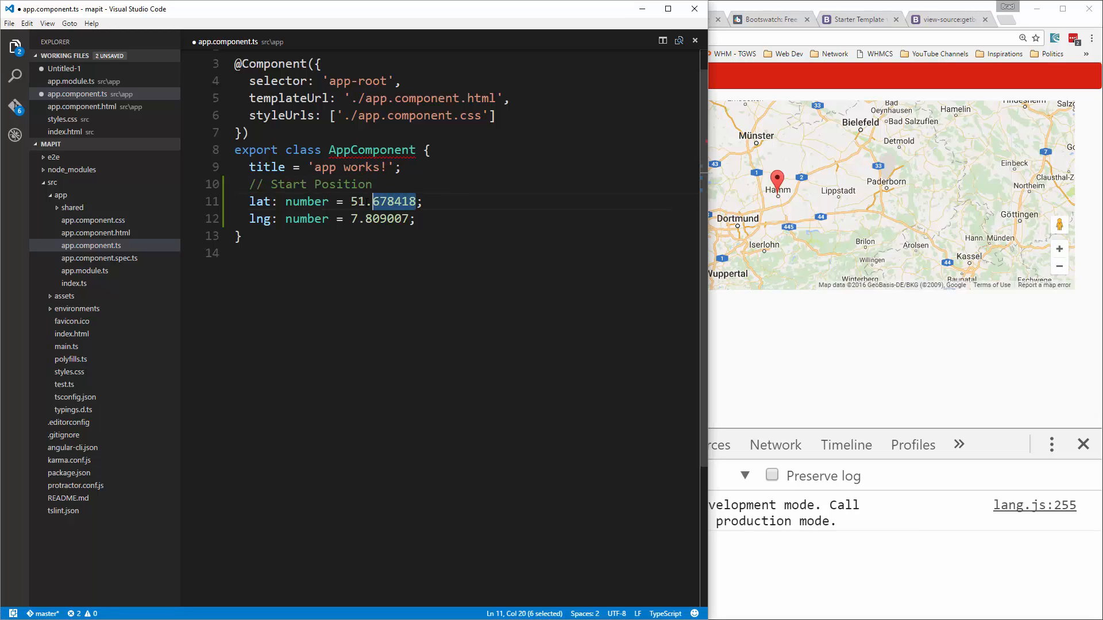
type("42.858217")
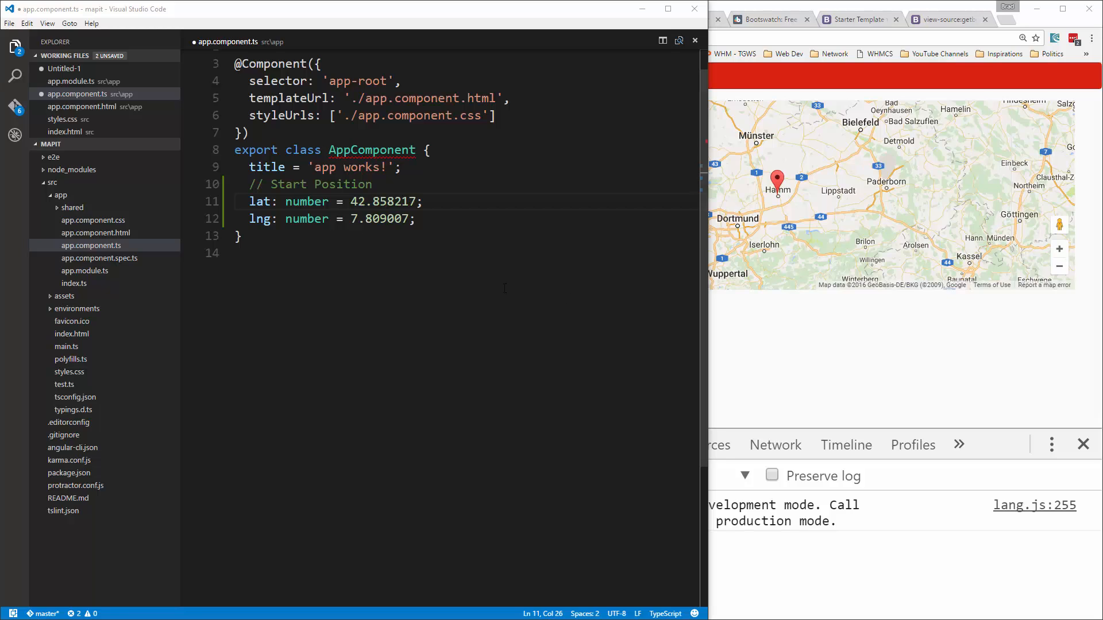
double_click(379, 218)
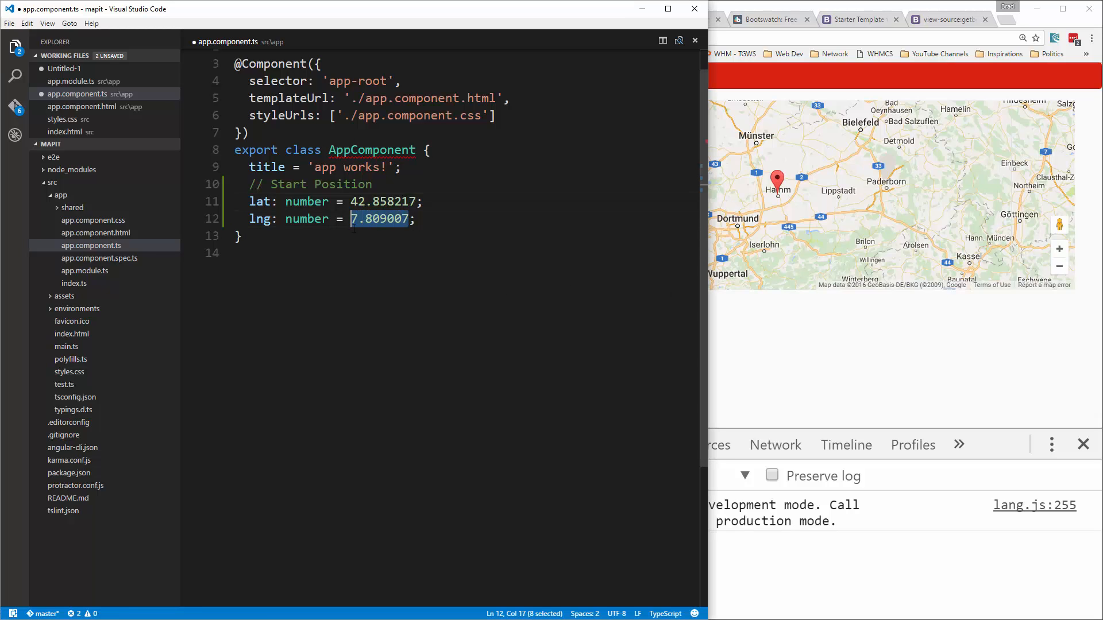
type("-70.929990")
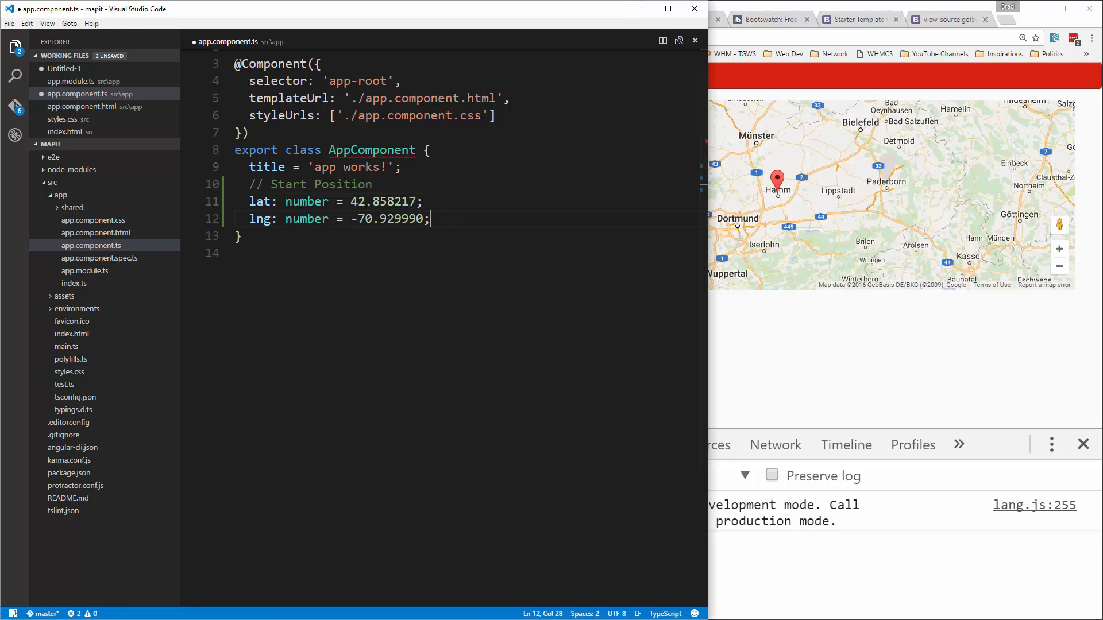
- Replace the title line with '// Zoom level' and 'zoom: number = 10;'
left_click(402, 168)
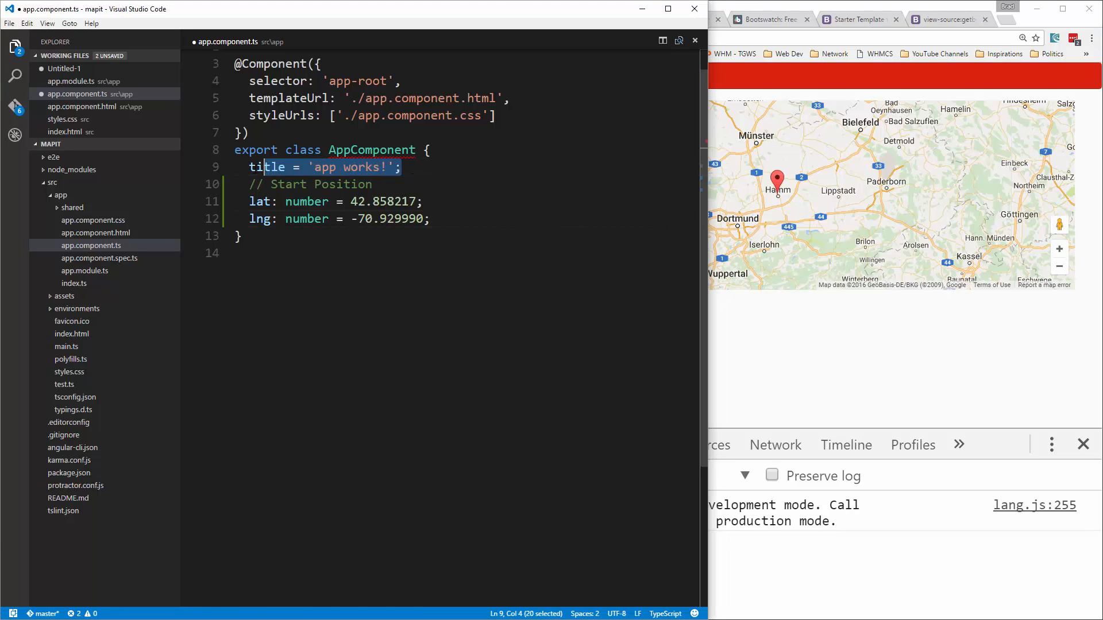
type("//")
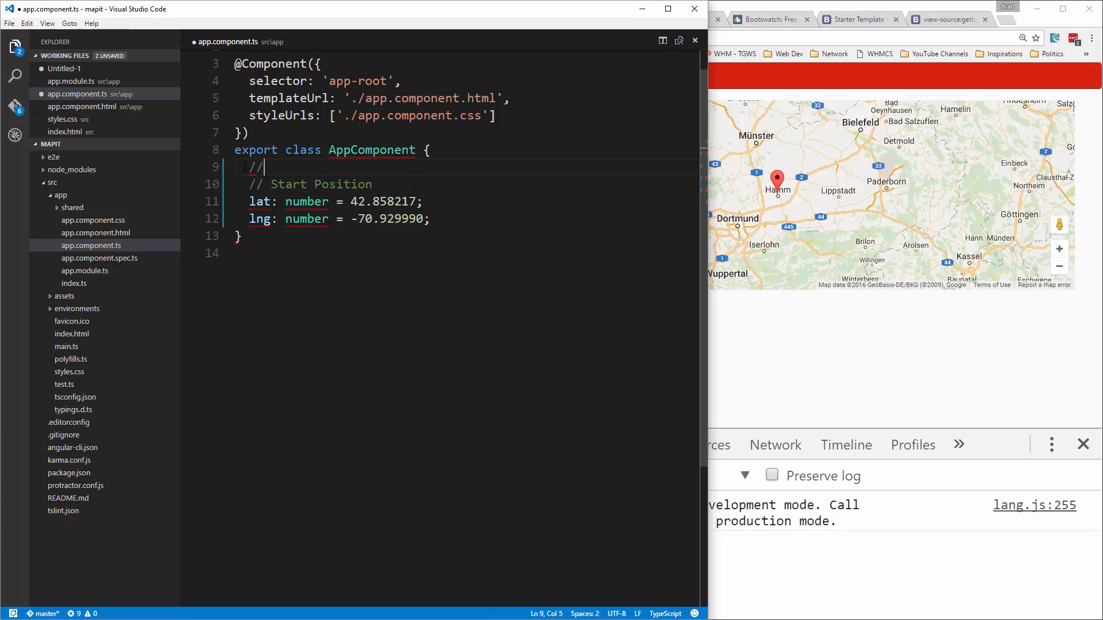
type("Zoom level")
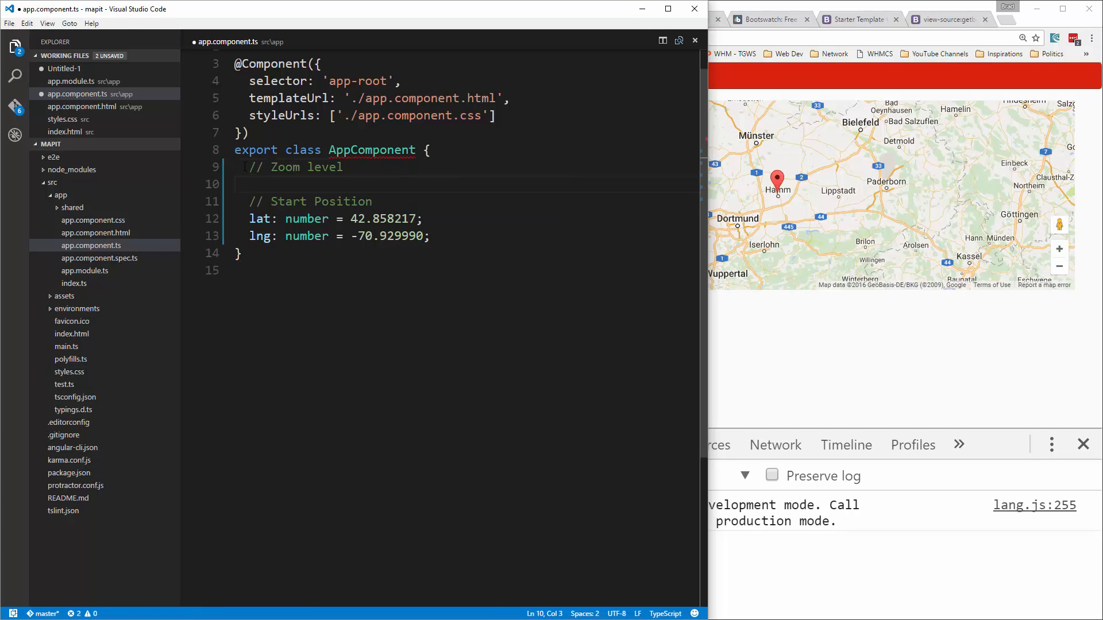
type("zoom")
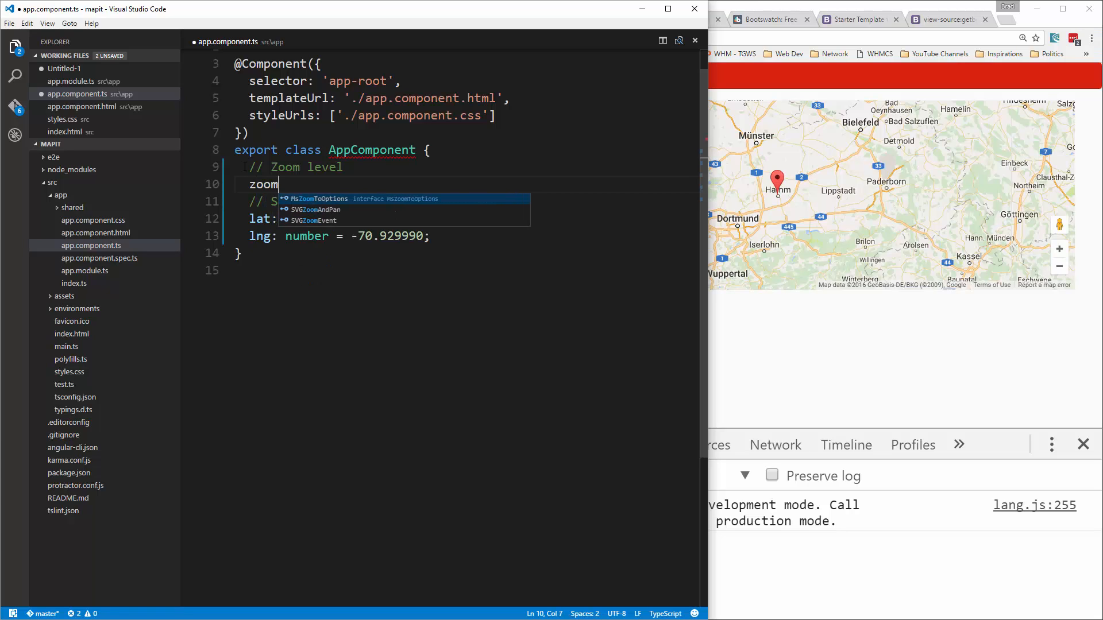
type(": num")
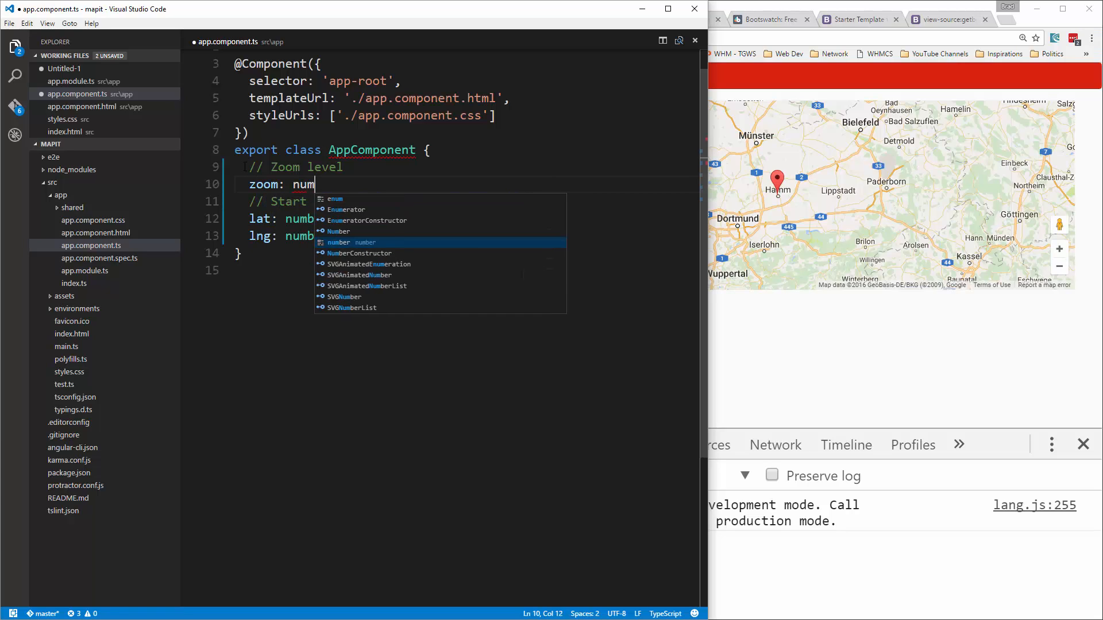
key("Tab")
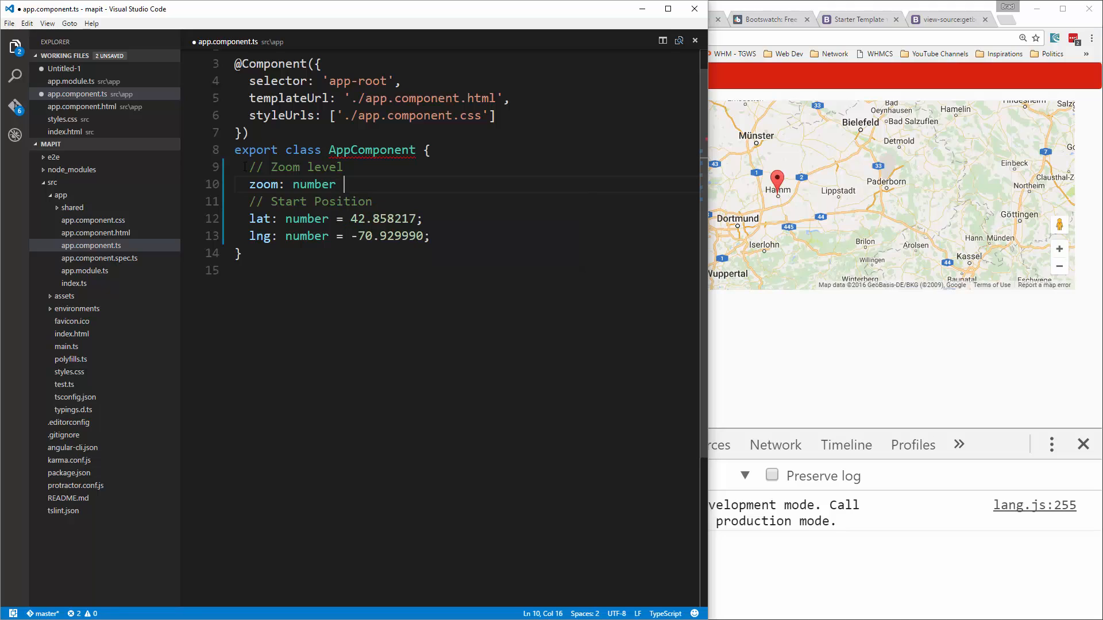
type("= 10;")
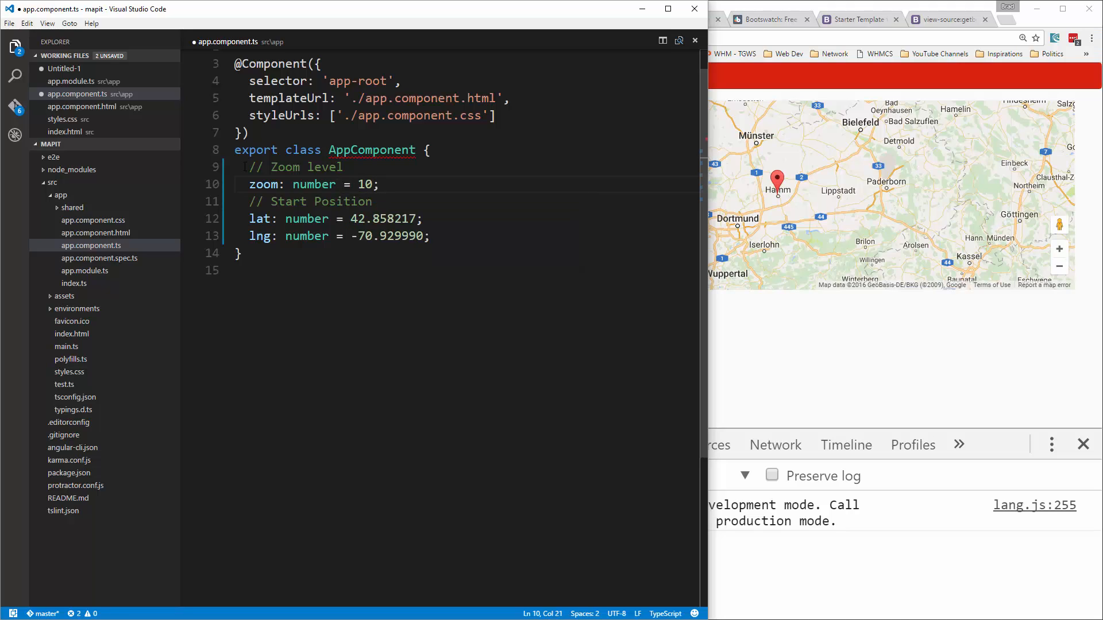
left_click(291, 184)
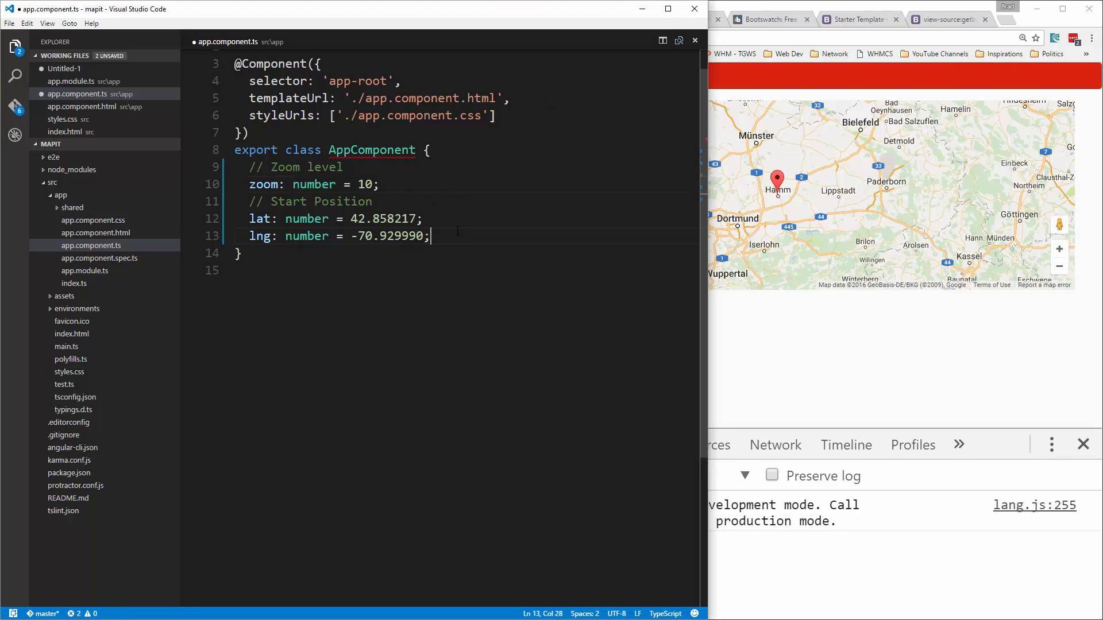
- Add a '// Markers' comment and declare 'markers: marker[] = [' with an empty object
type("// Ma")
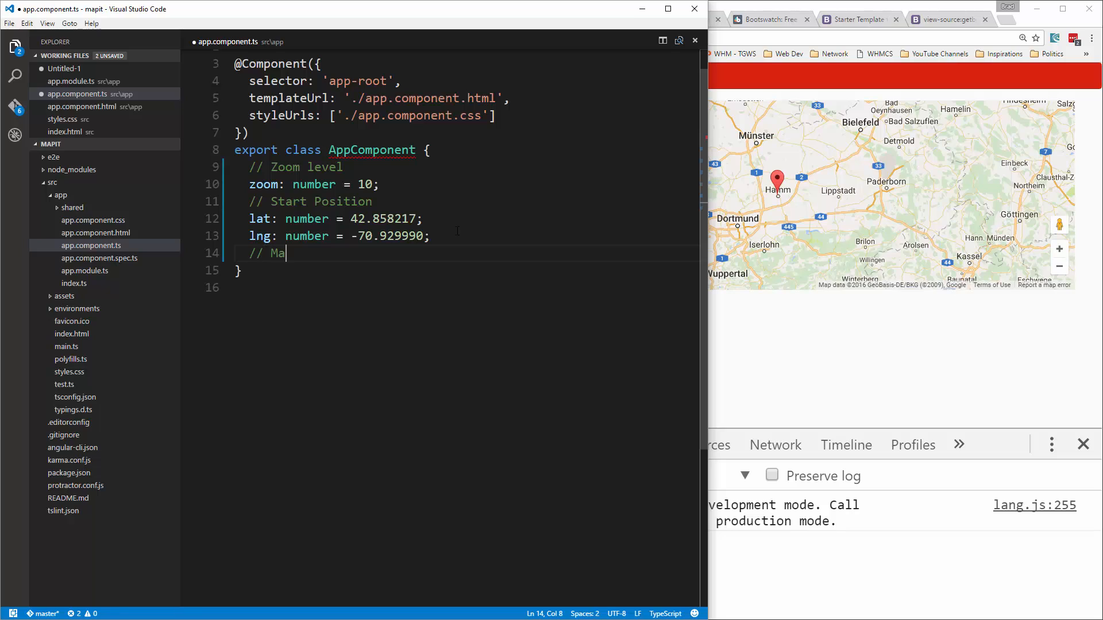
type("rkers")
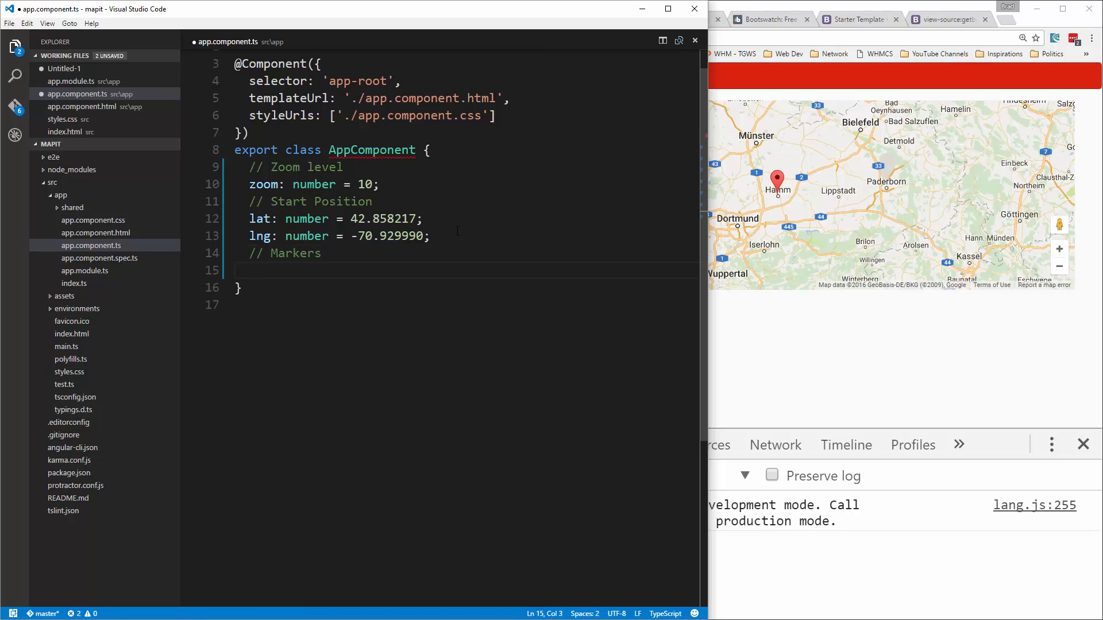
type("markers")
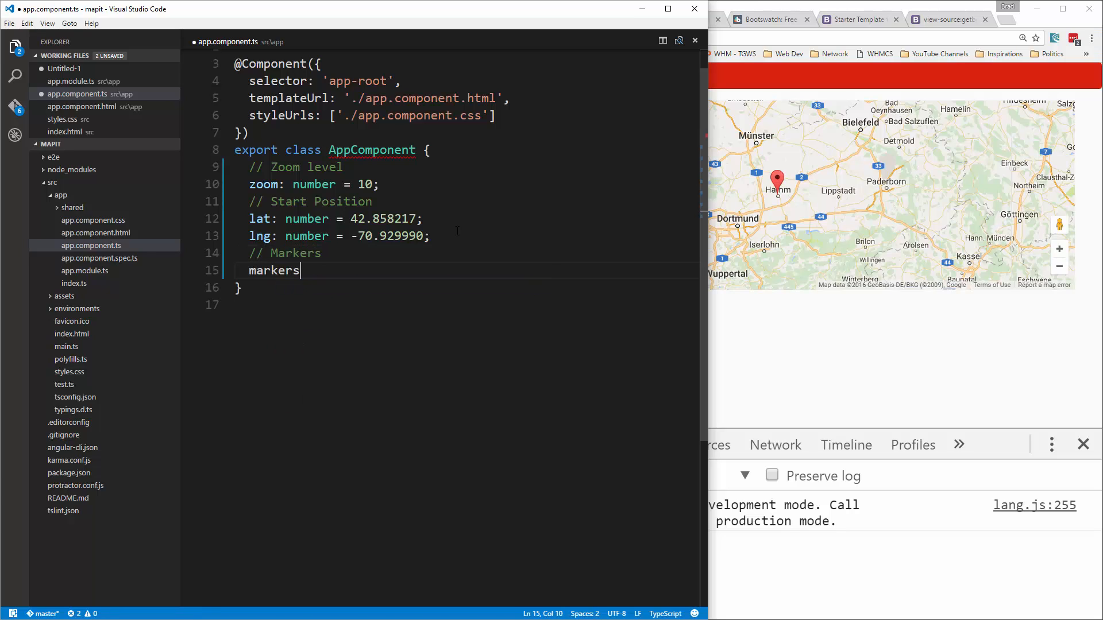
type(": mar")
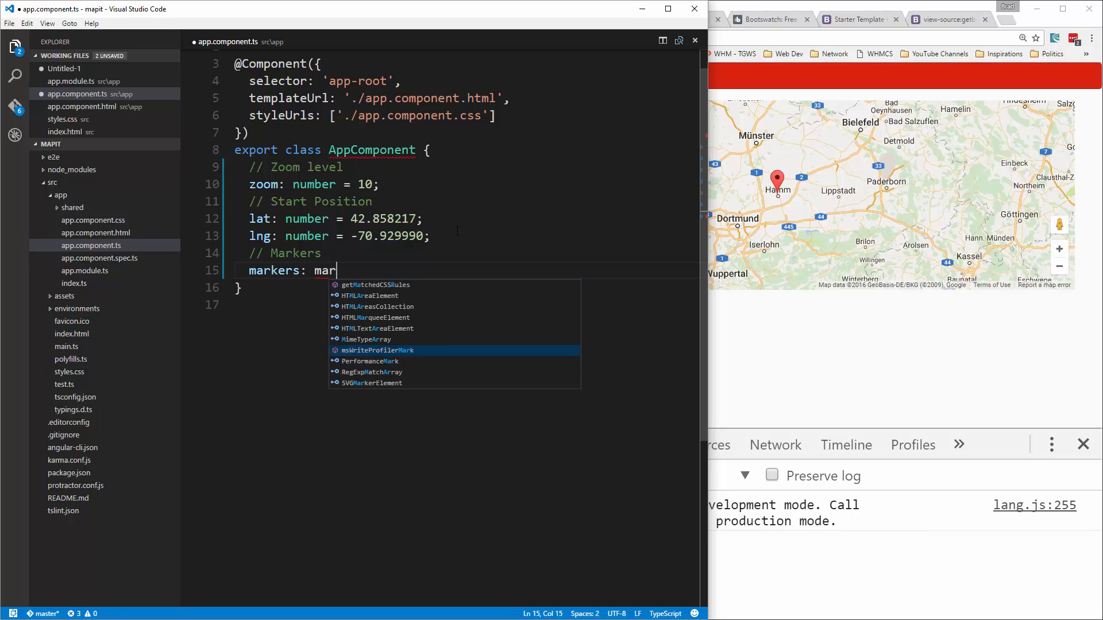
type("ker")
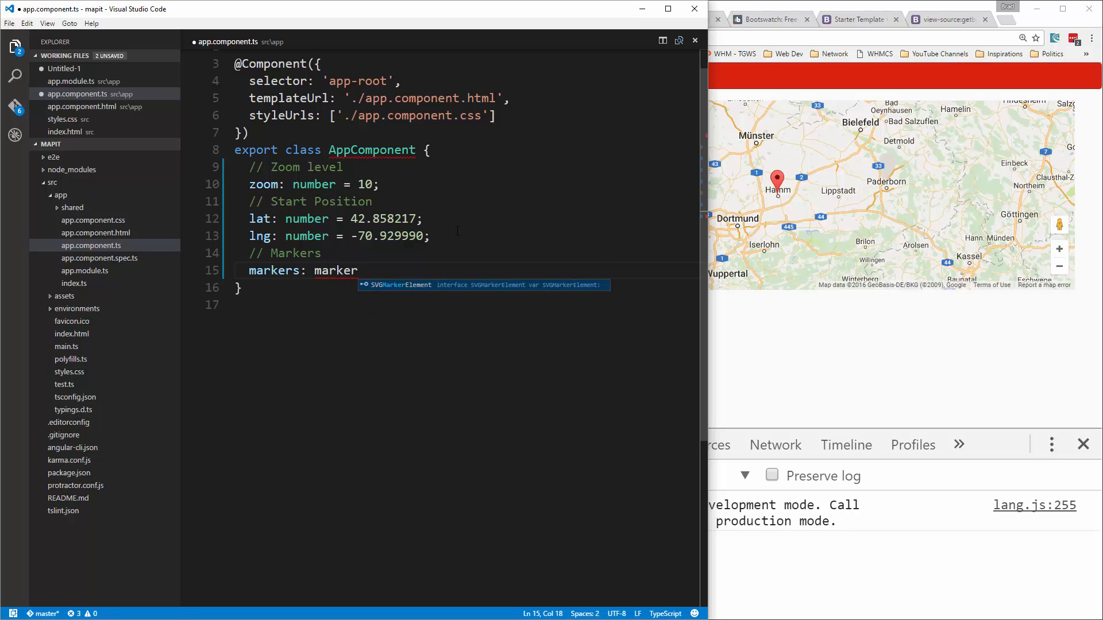
type("[]")
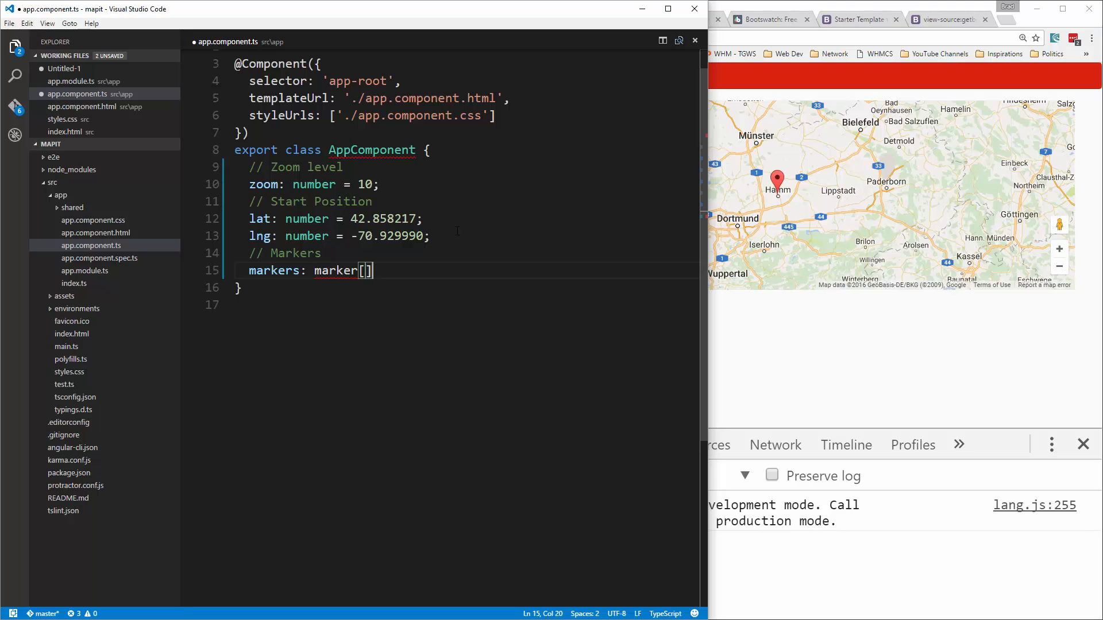
type("= [")
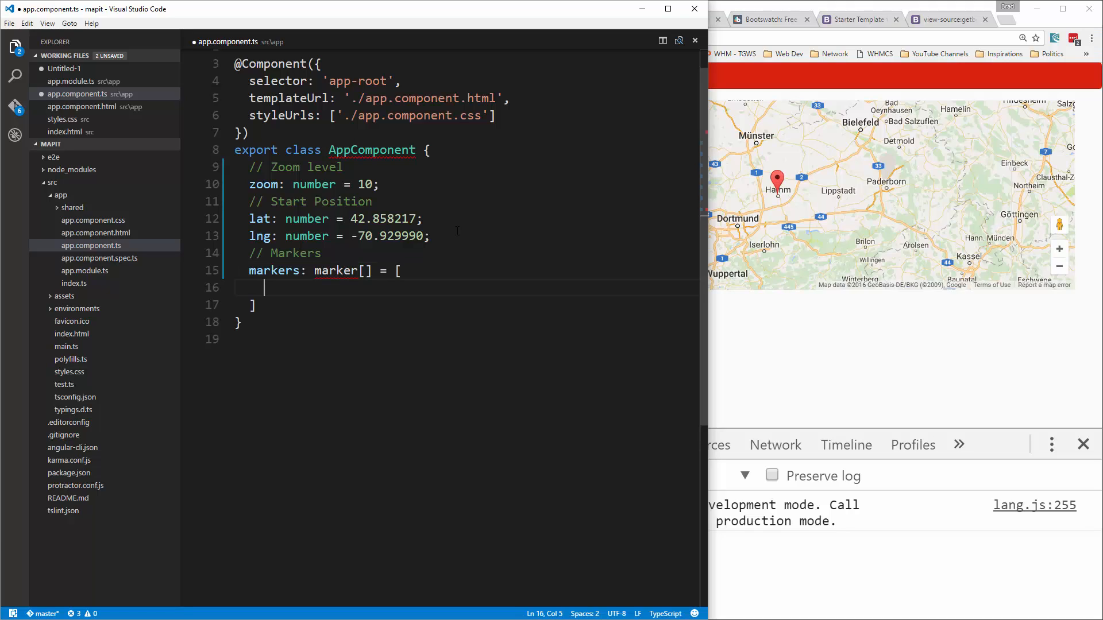
type("{}")
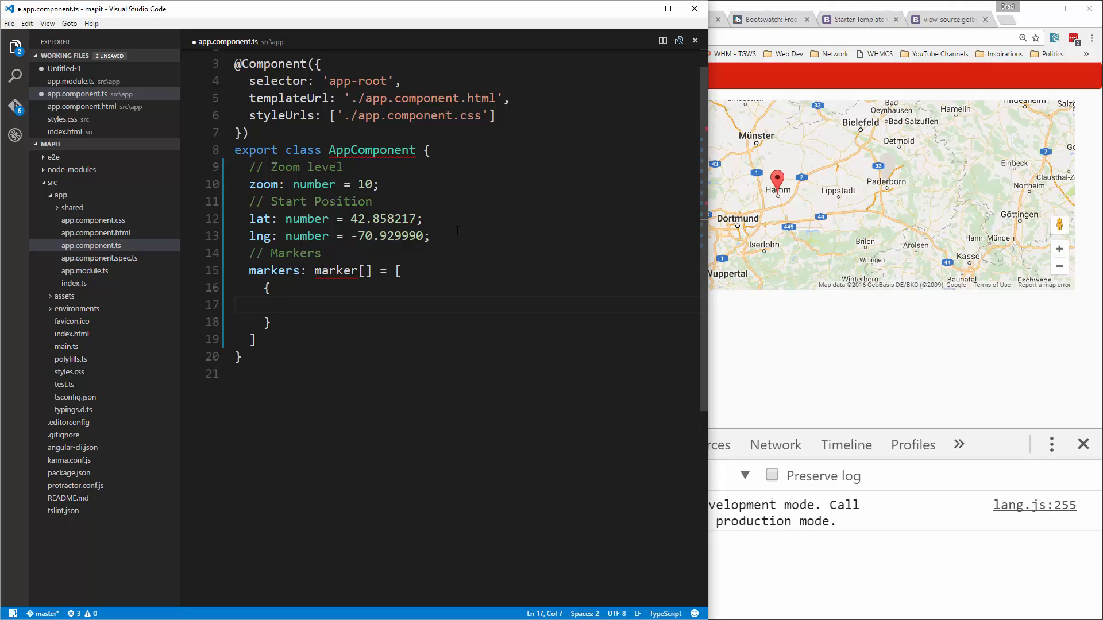
- Write the Company One marker with lat 42.825588, lng -71.018029 and draggable true
type("ma")
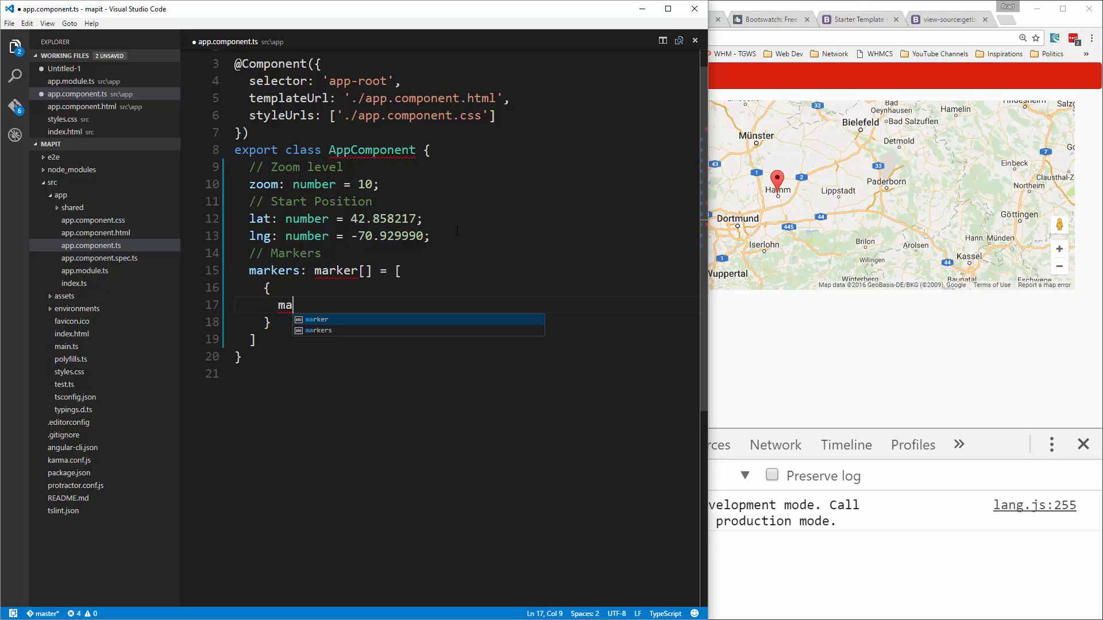
type("name:'")
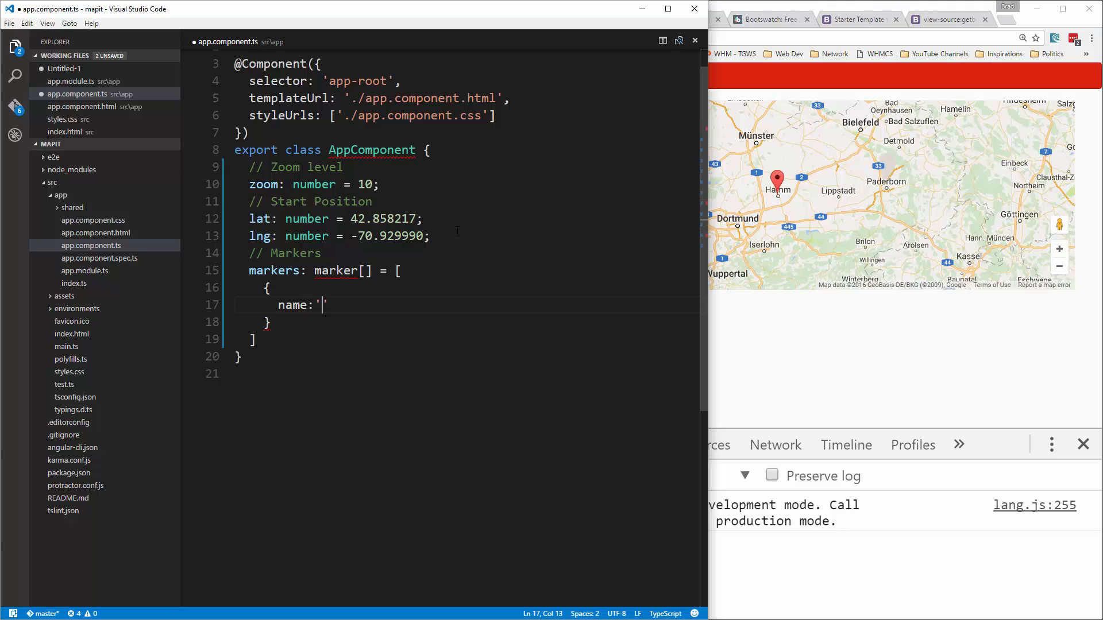
type("Company One")
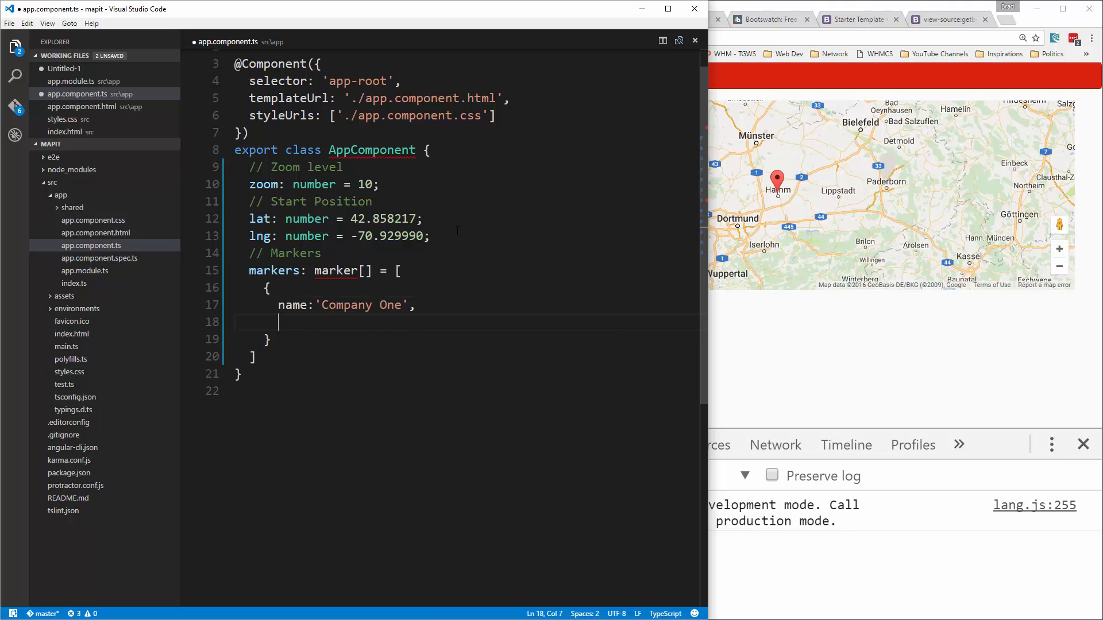
type("la")
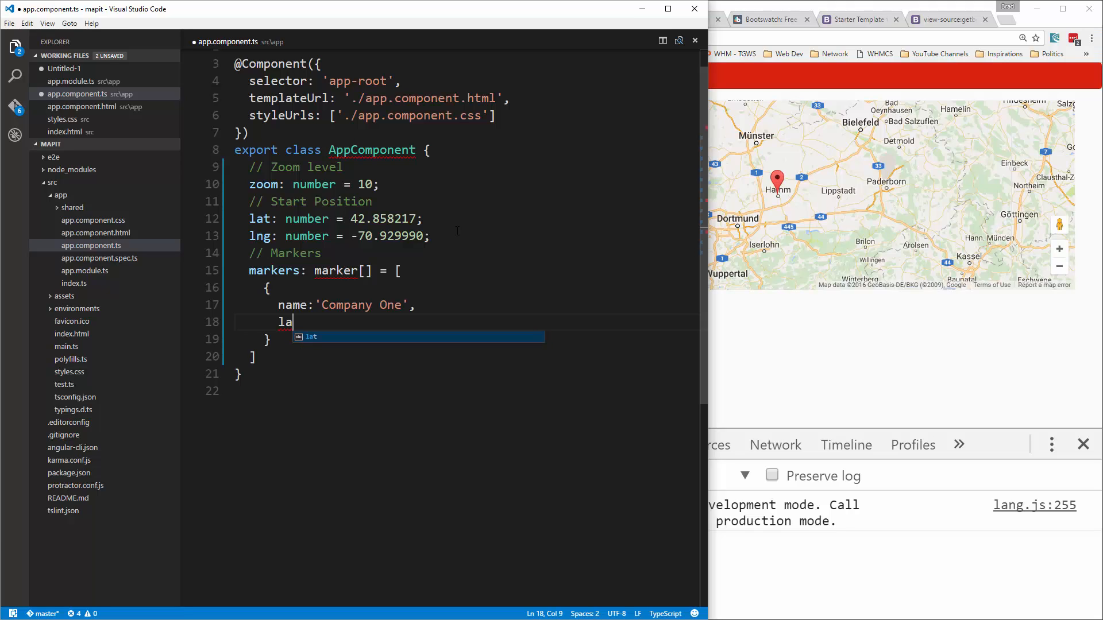
type("t:")
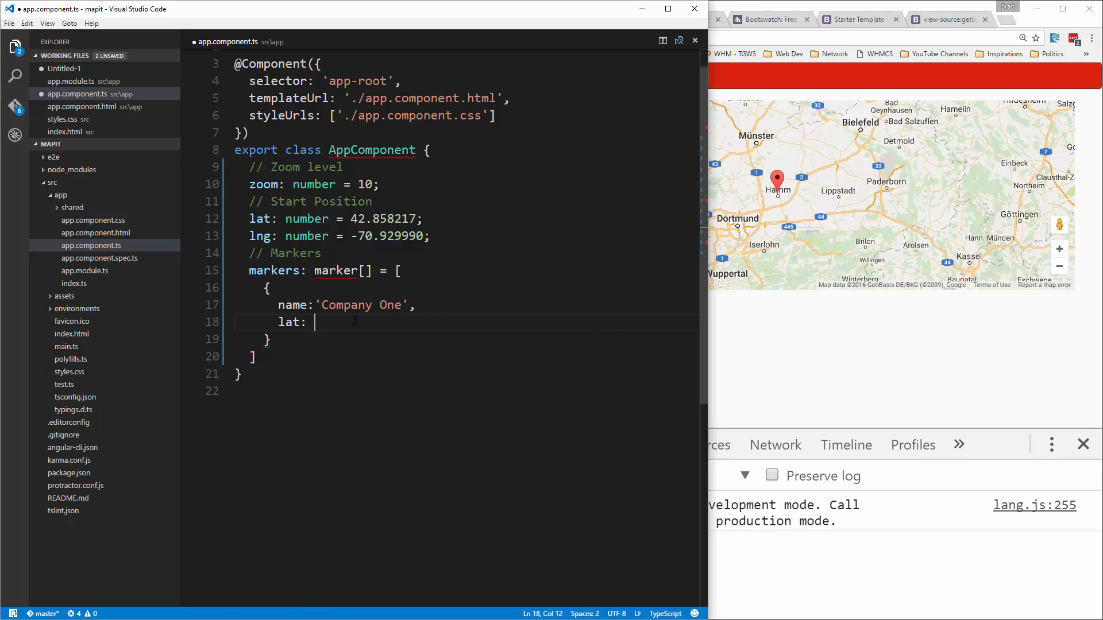
type("42.825588,")
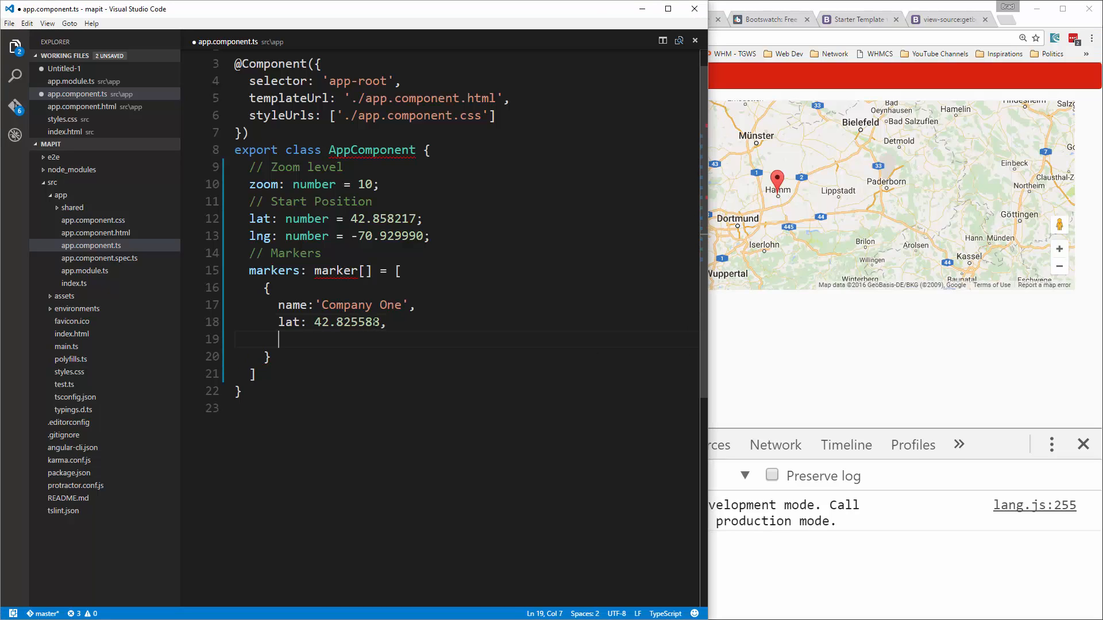
type("lng:")
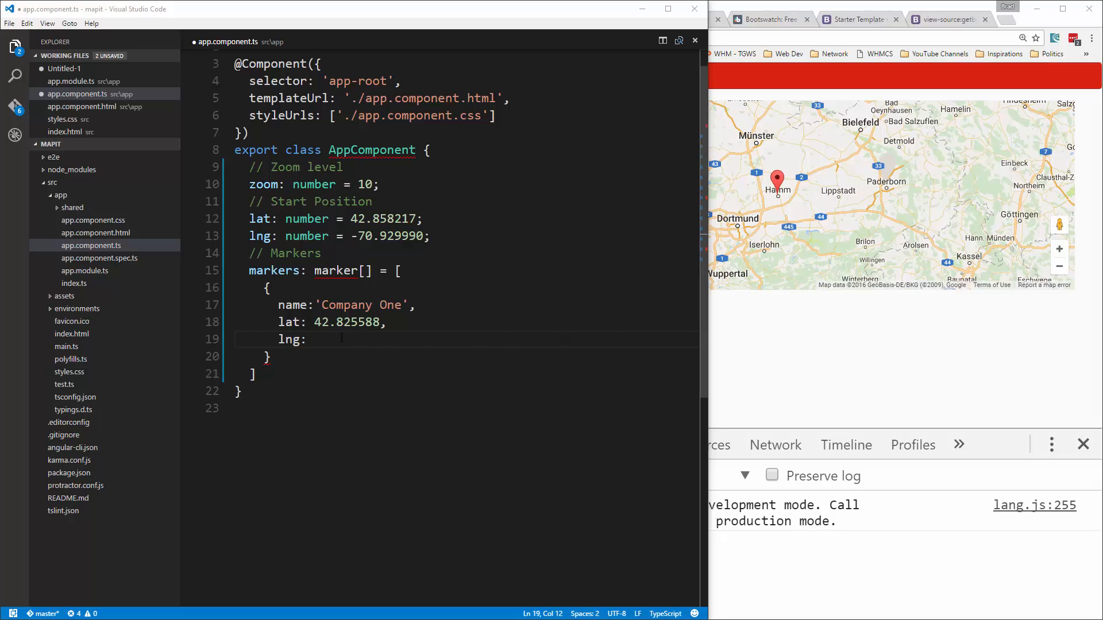
type("-71.018029,")
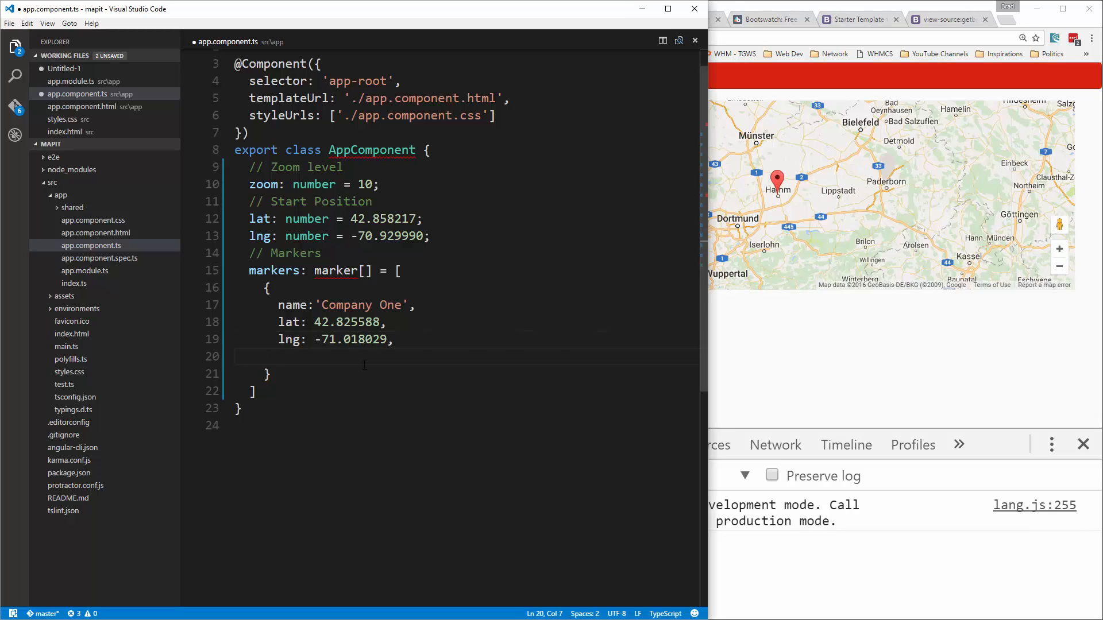
type("dragg")
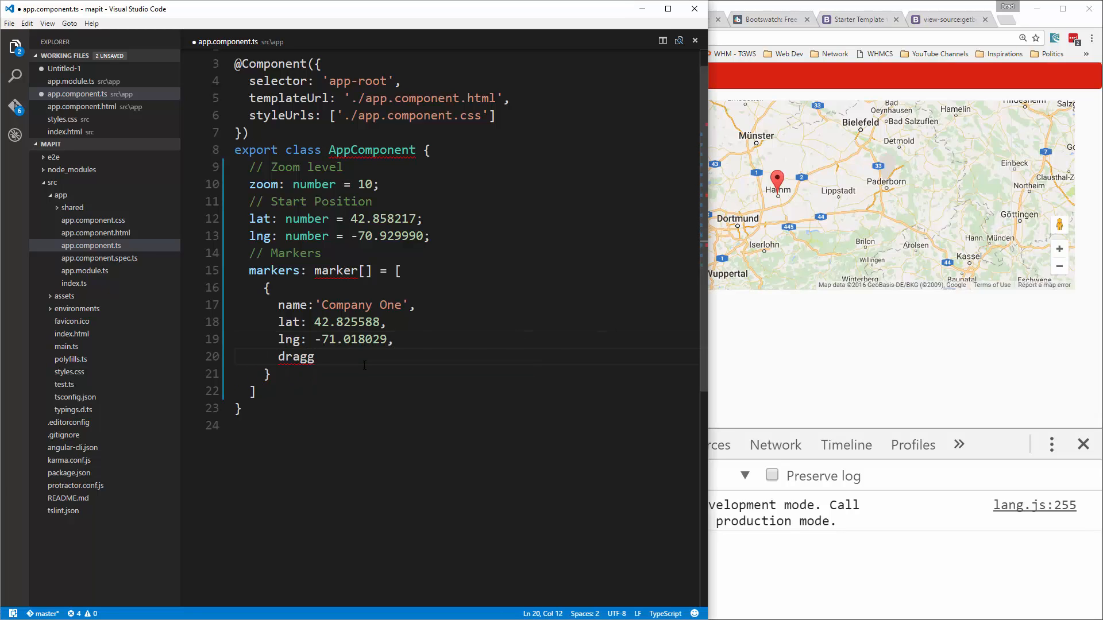
type("able:")
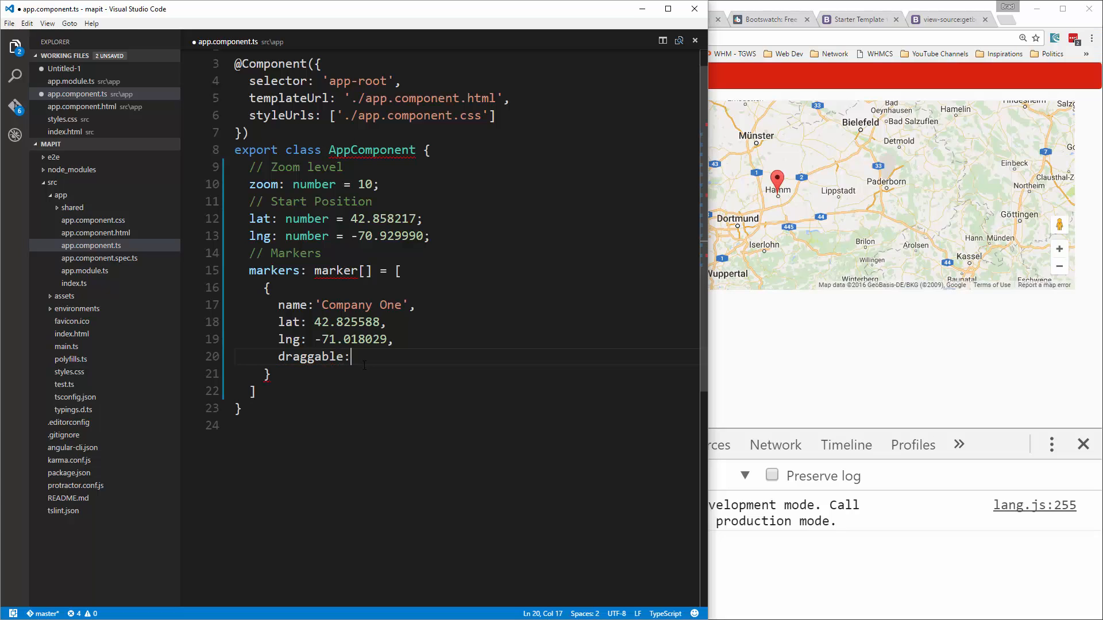
type("true")
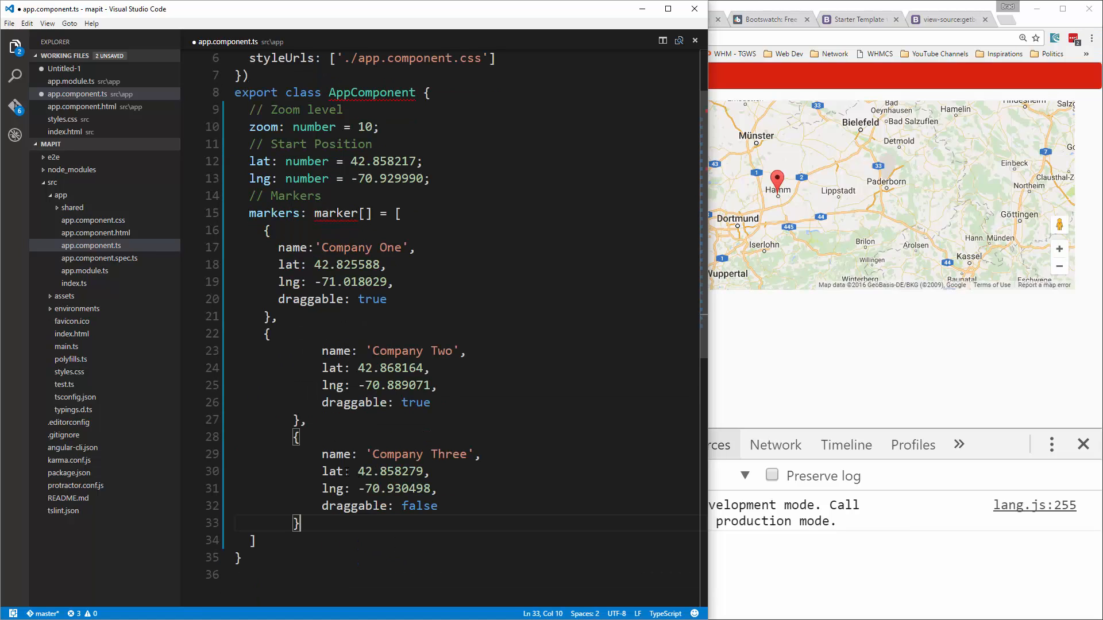
- Realign the pasted Company Two and Three entries and close the array with a semicolon
left_click_drag(319, 350, 299, 524)
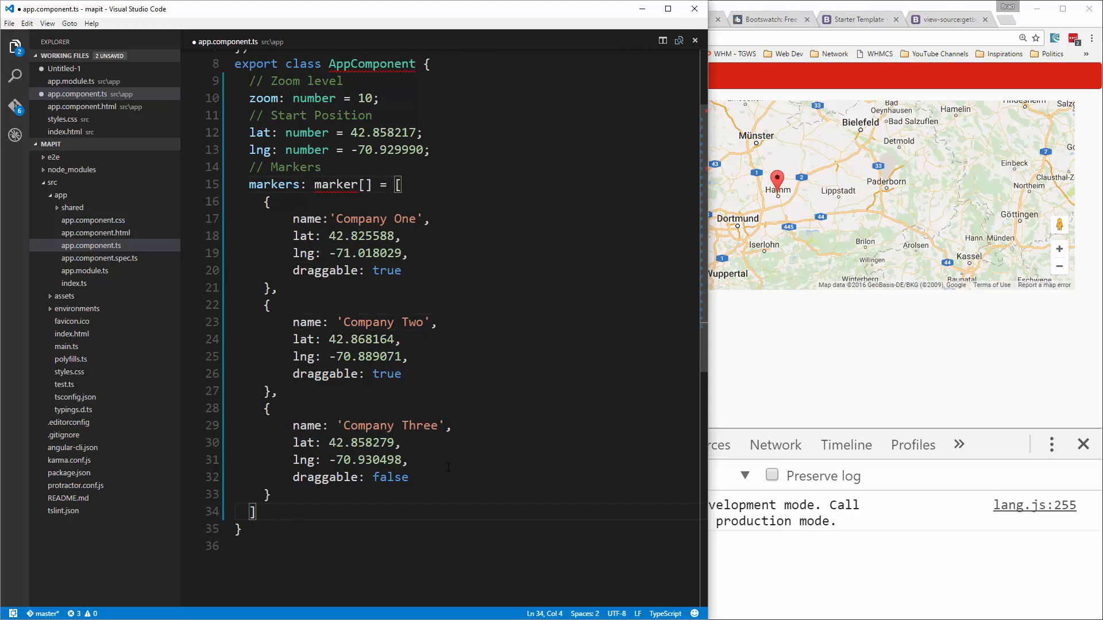
type(";")
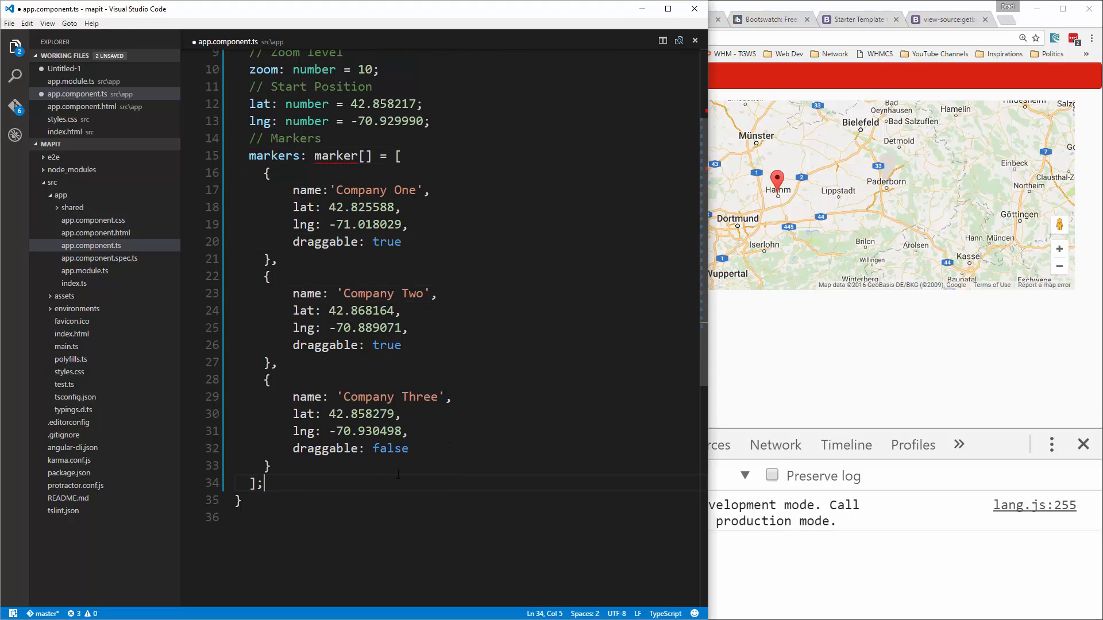
key("Enter")
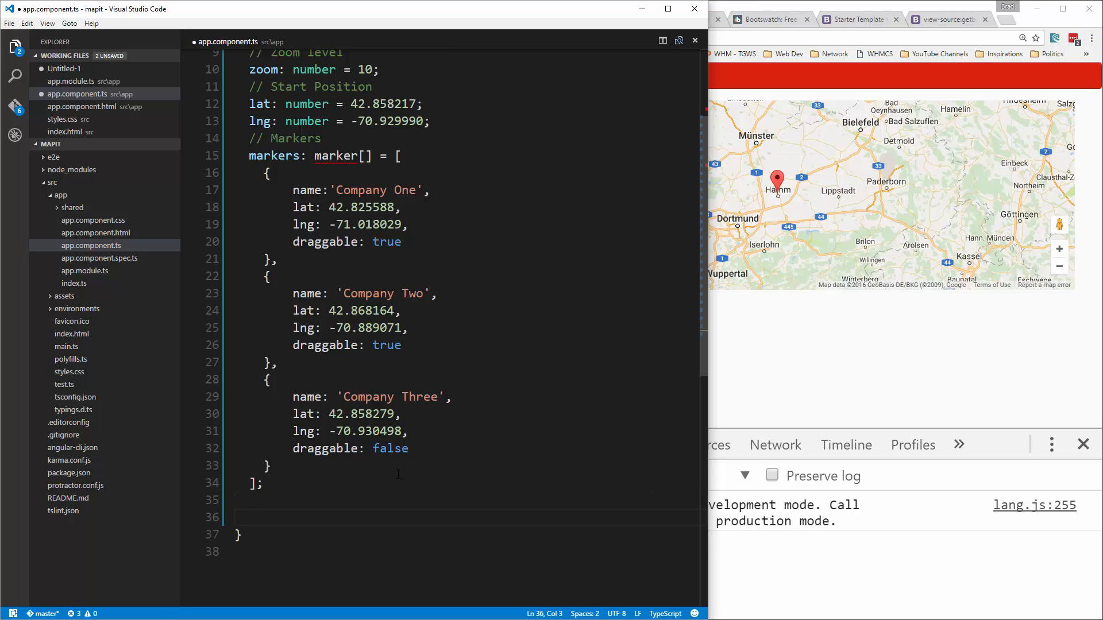
- Write an empty 'constructor(){ }' below the markers array
type("construct")
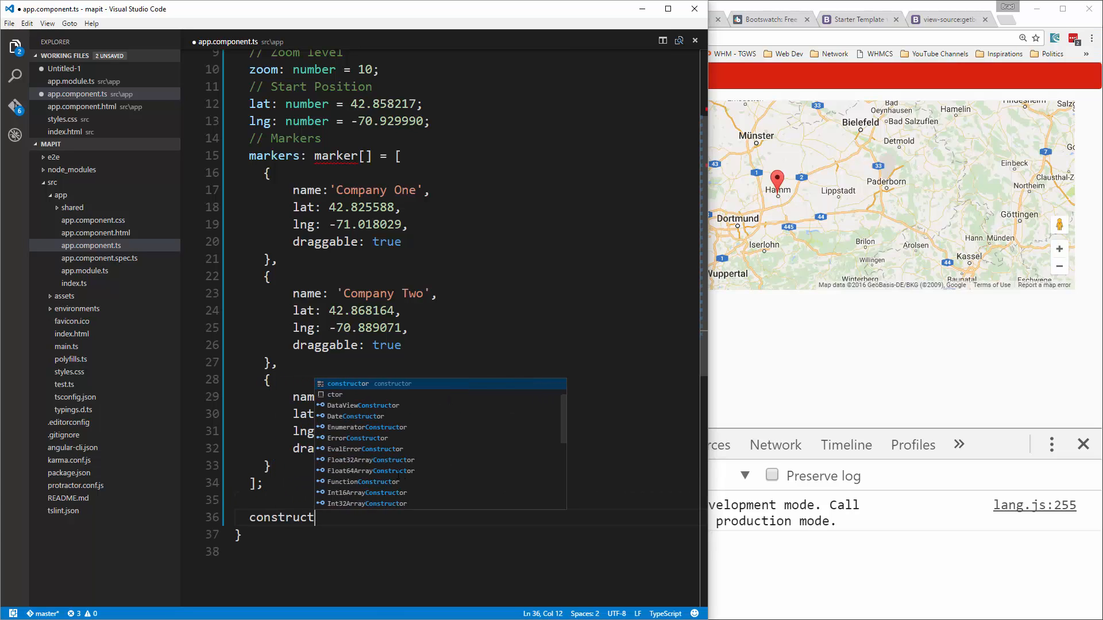
type("()")
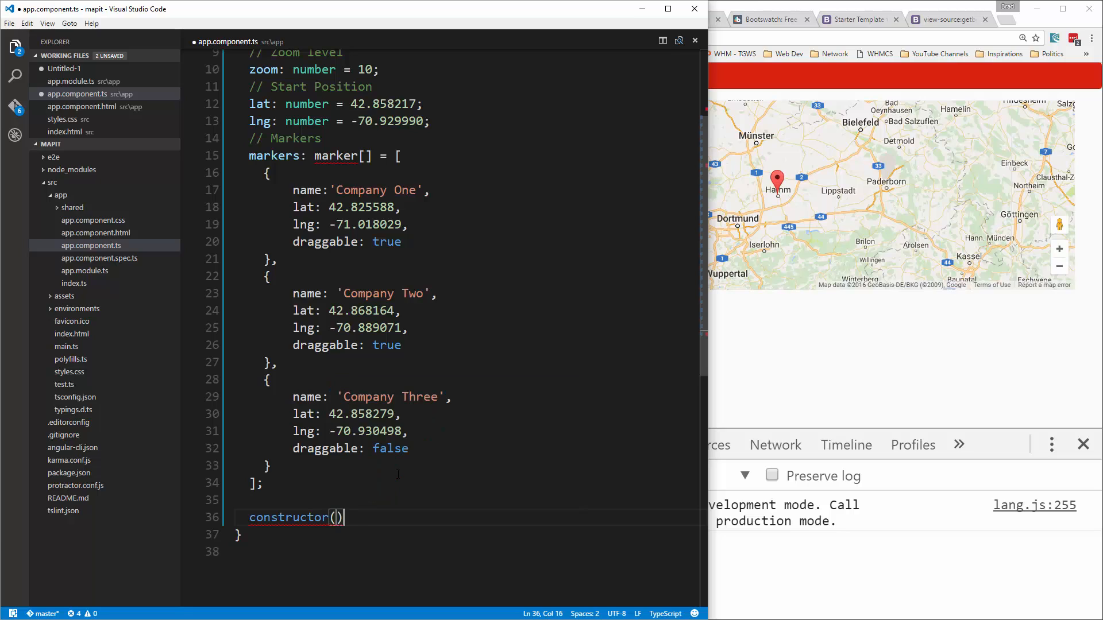
type("{")
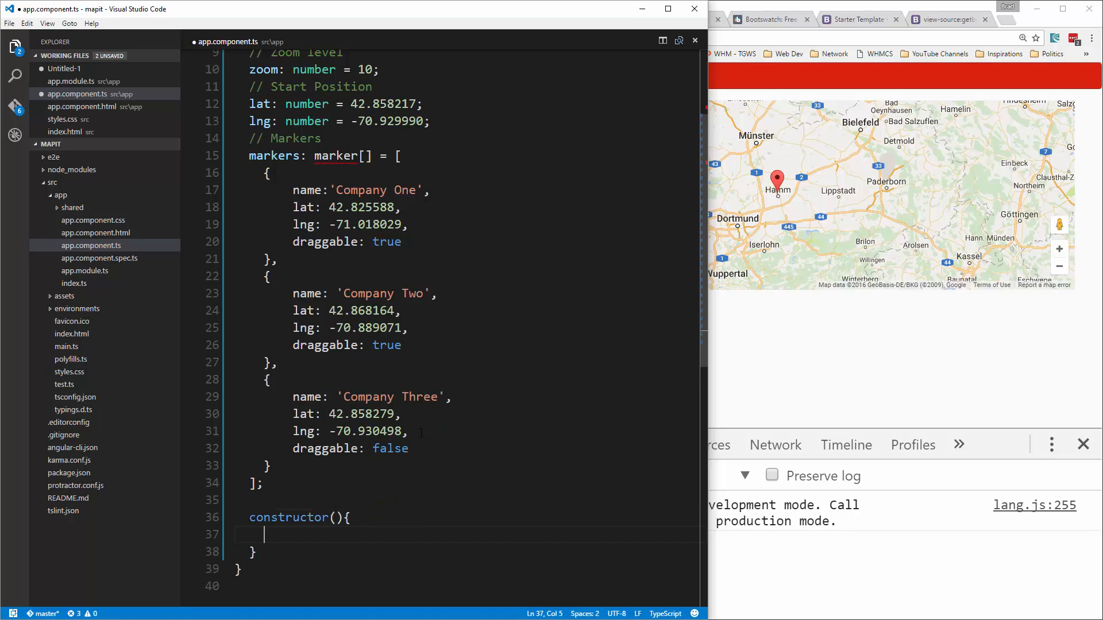
scroll("down", 3)
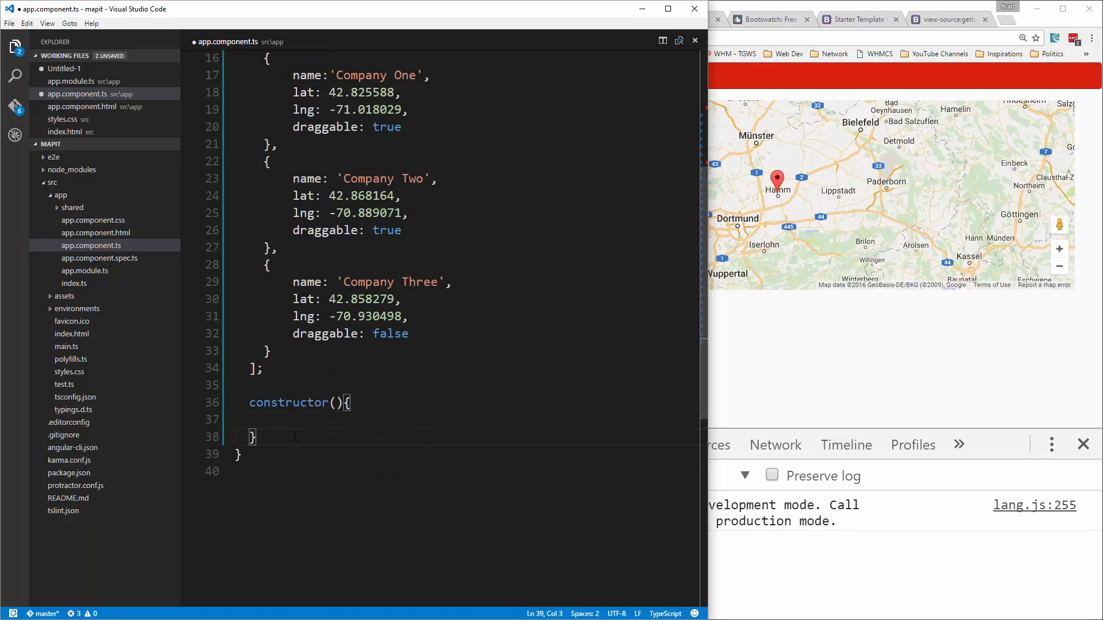
- Write a '// Marker Type' comment followed by an empty 'interface marker{ }'
type("// M")
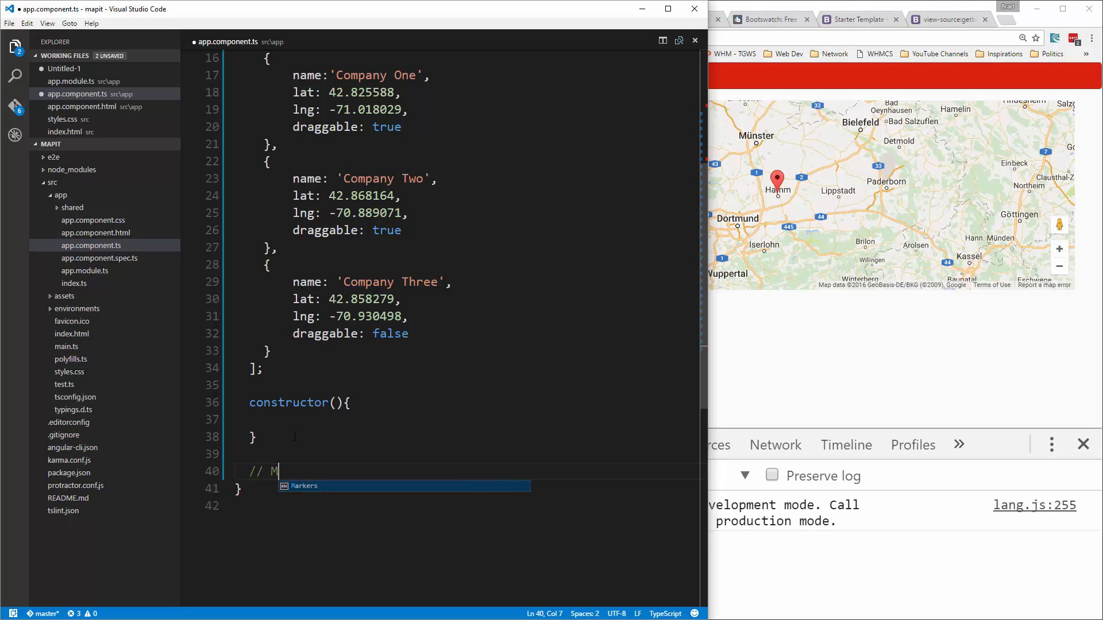
type("arker")
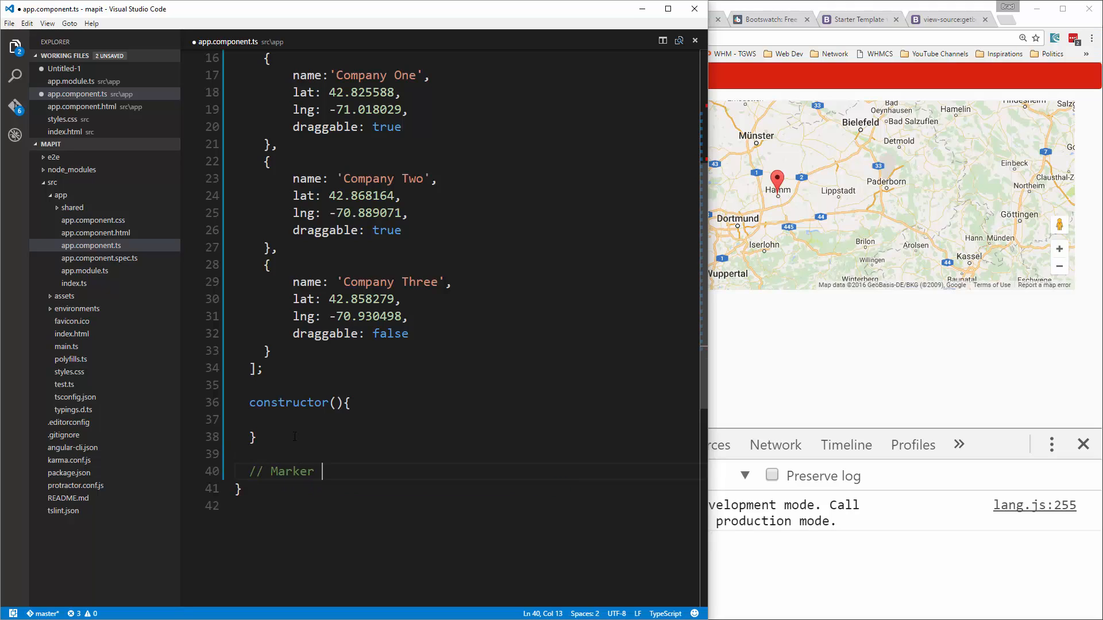
type("Type")
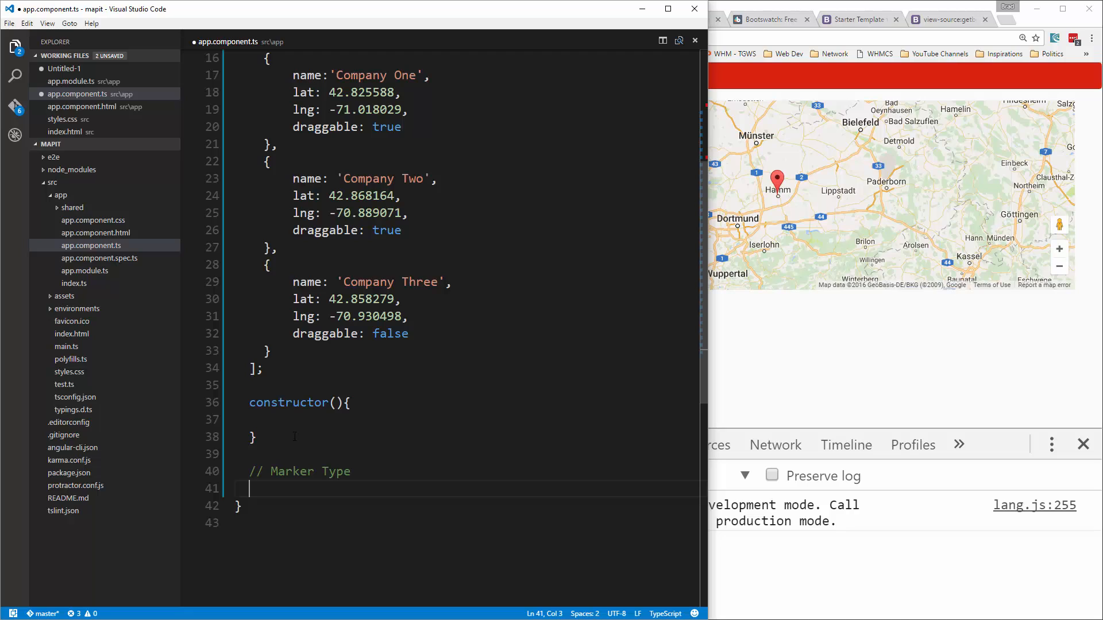
type("inter")
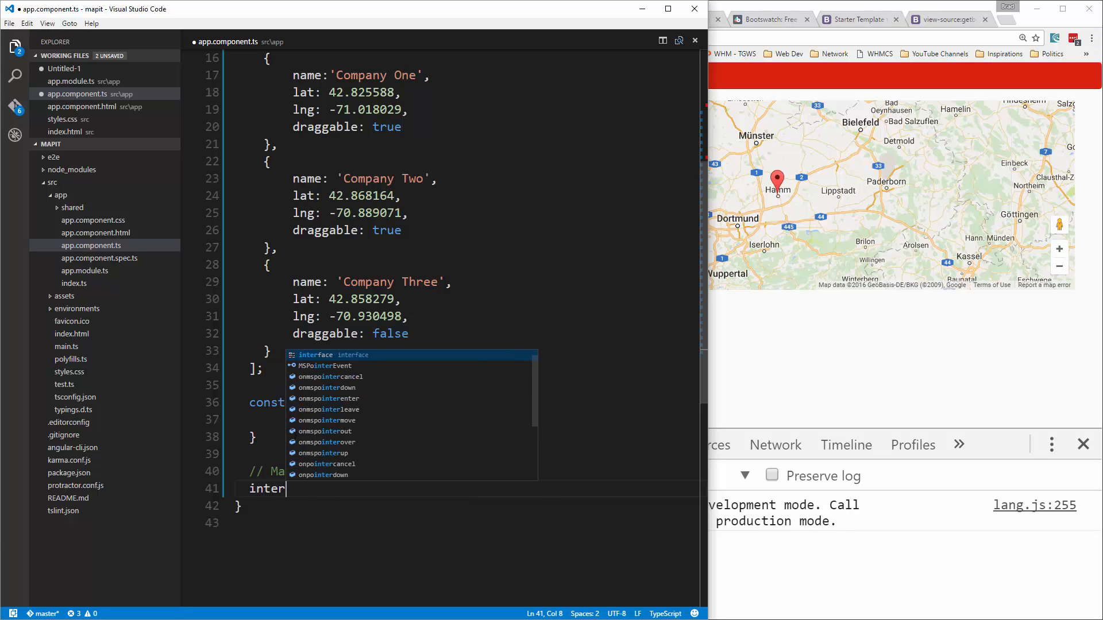
type("face marker")
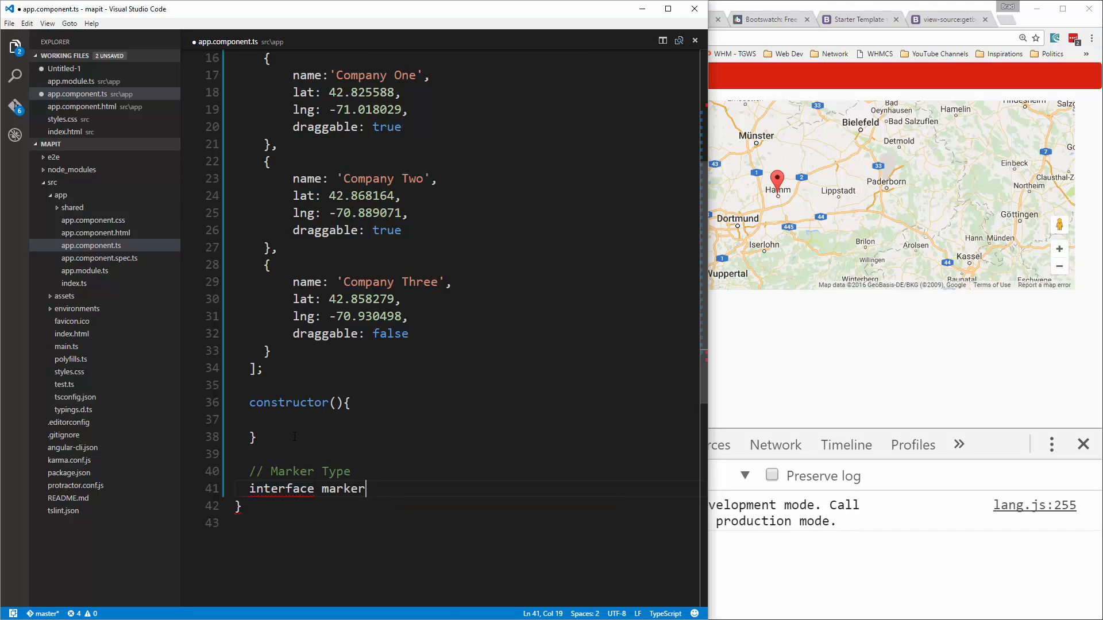
type("{")
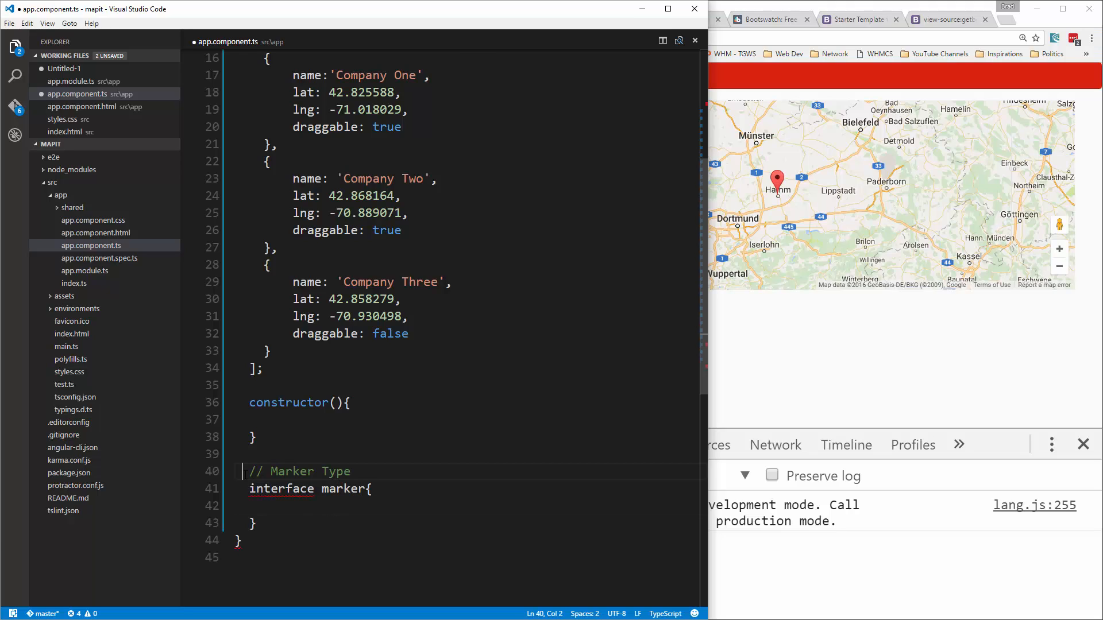
- Move the marker interface outside the class and declare 'name?: string'
left_click_drag(249, 471, 256, 524)
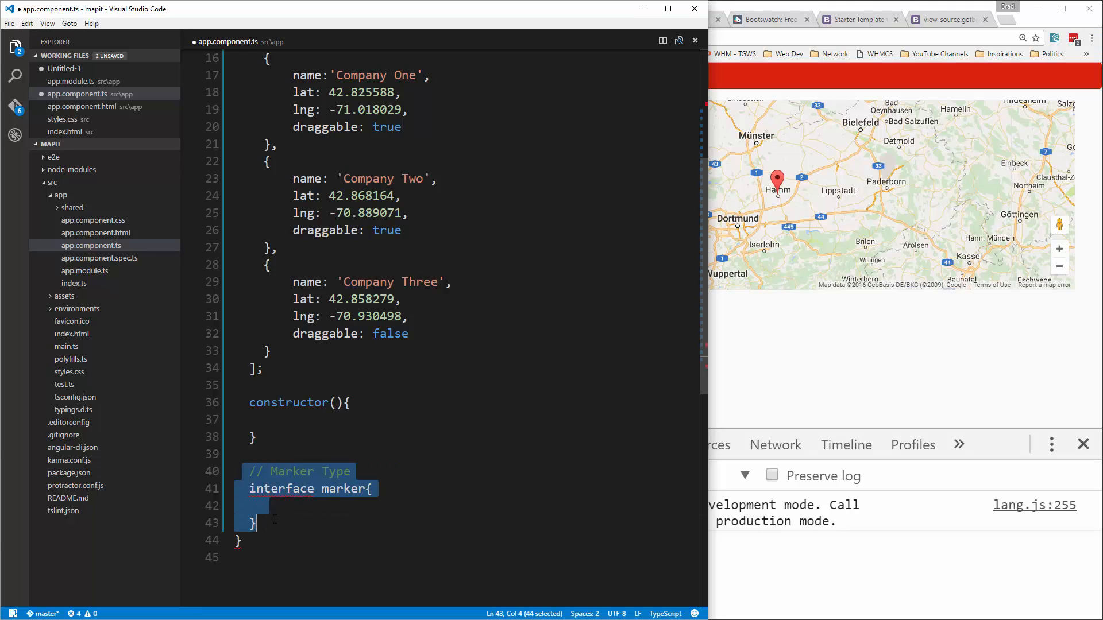
key("Delete")
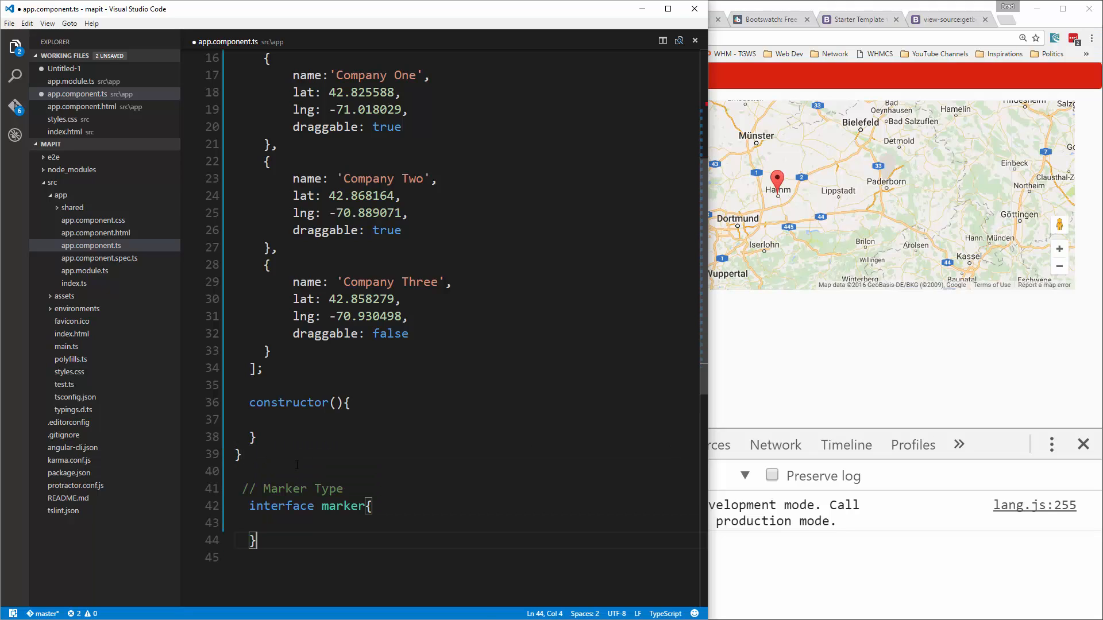
key("Enter")
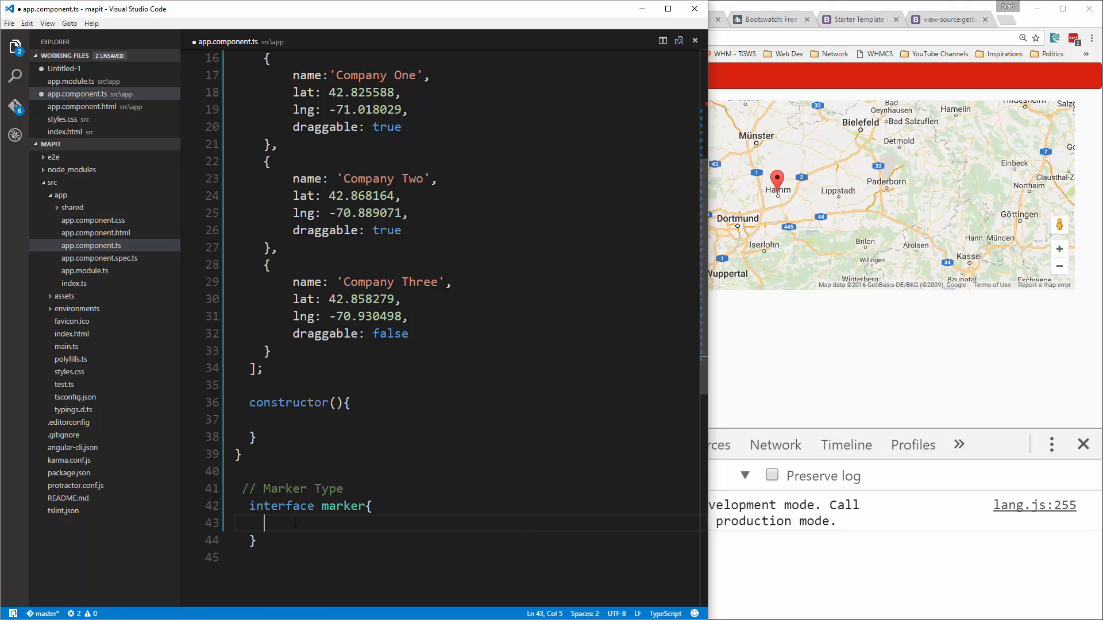
type("name")
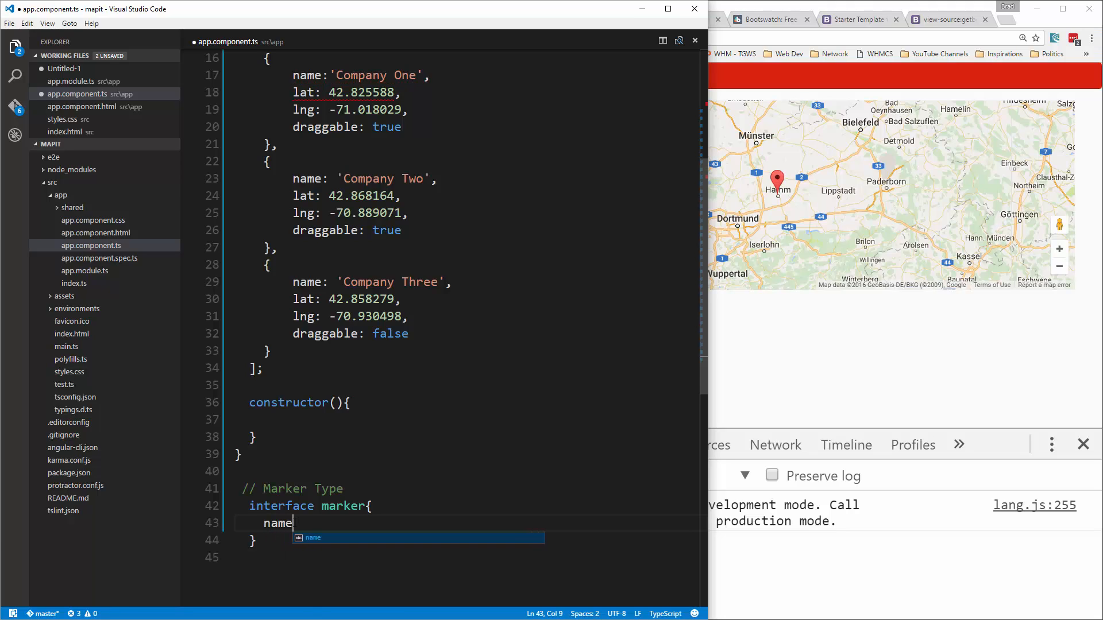
type("?")
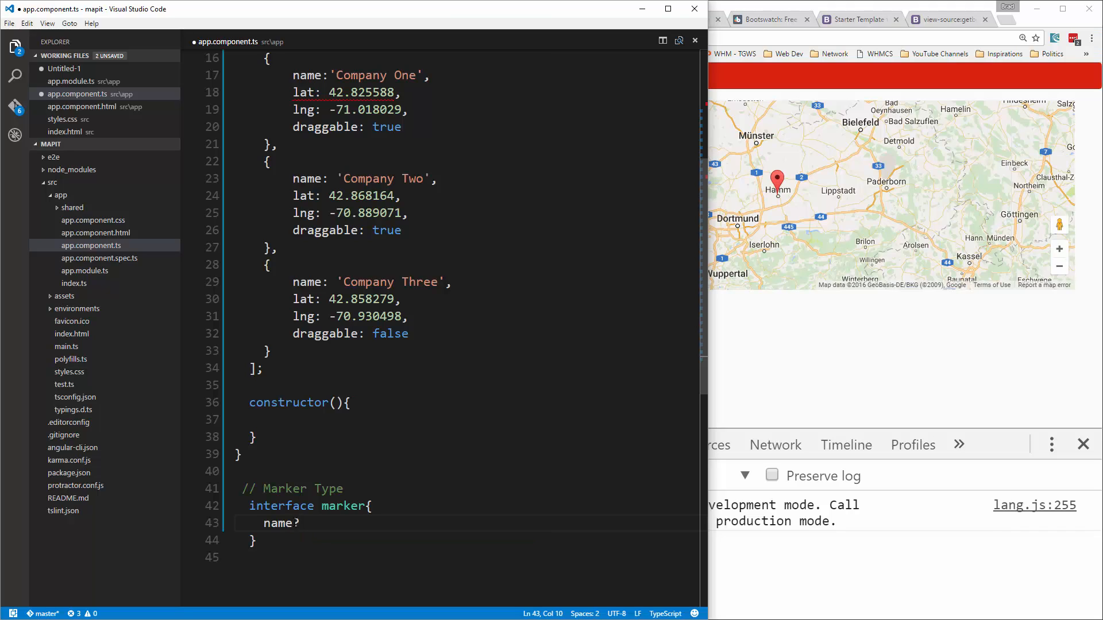
type(":strin")
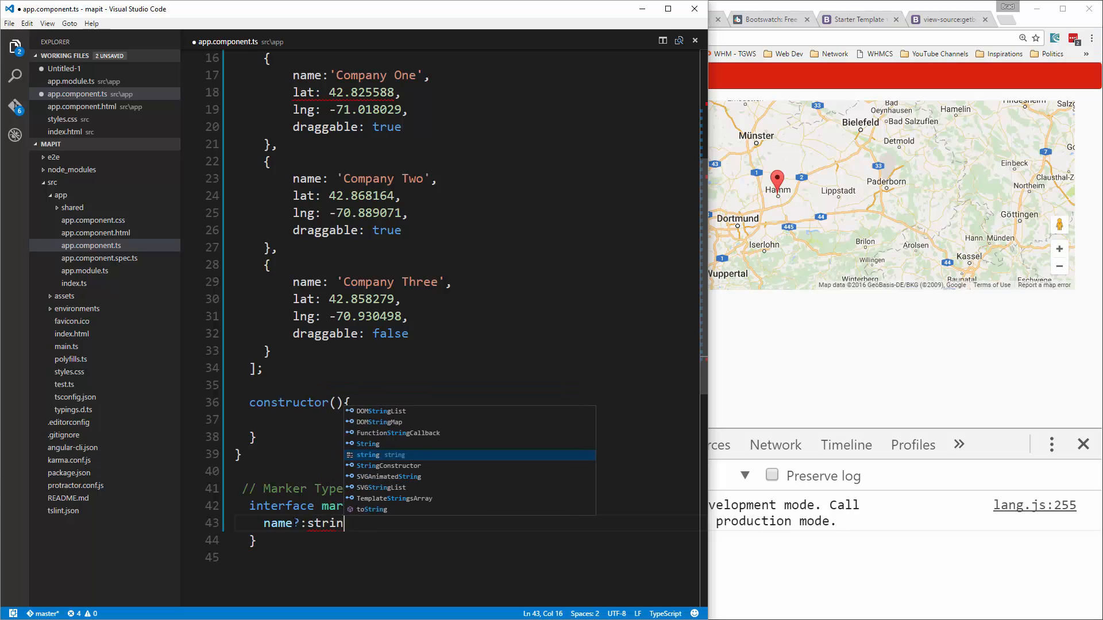
key("Enter")
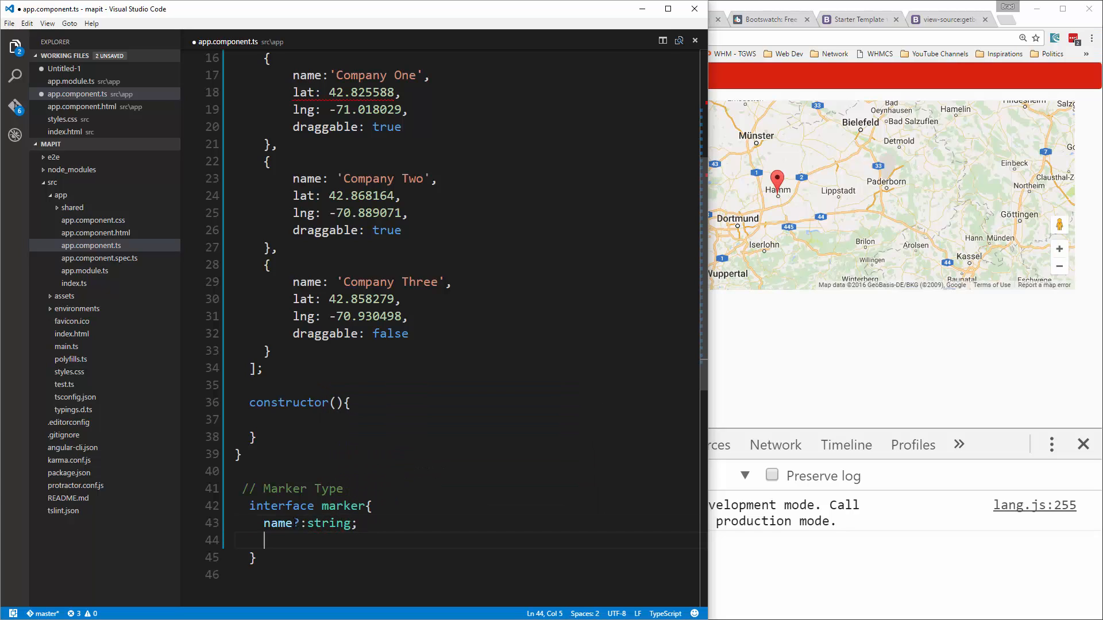
- Declare 'lat: number', 'lng: number' and 'draggable: boolean' in the interface
type("lat: n")
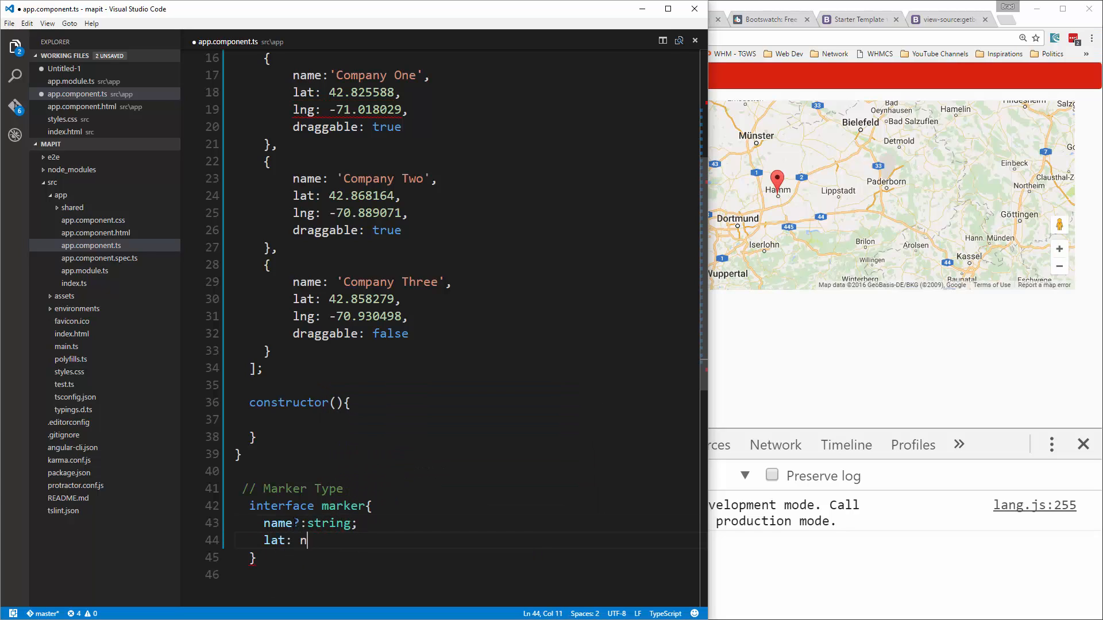
type("umber;")
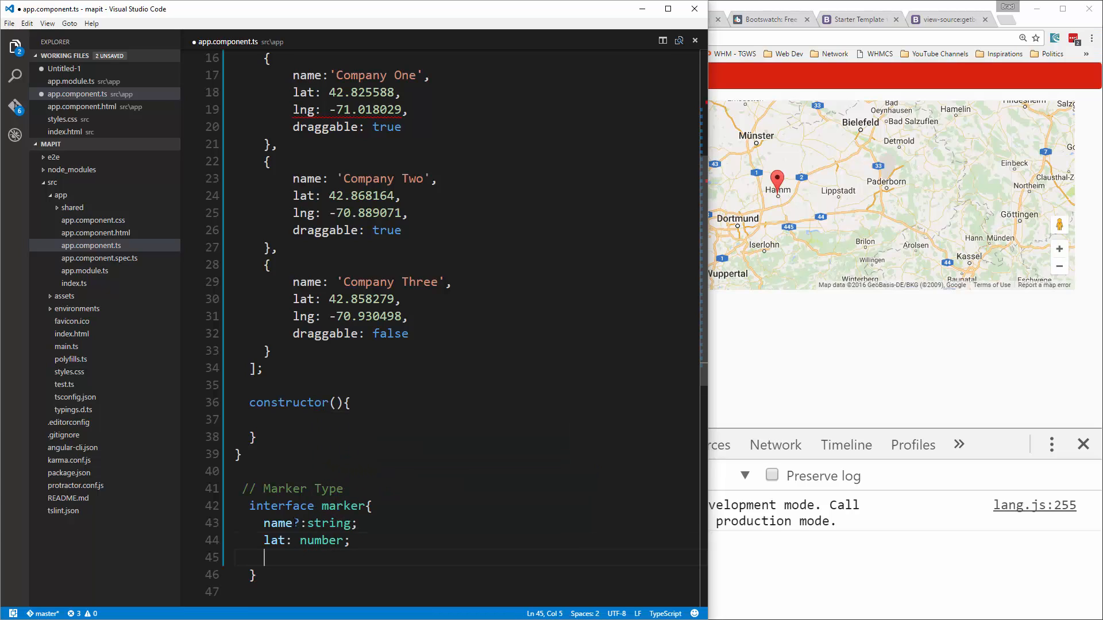
type("lng:")
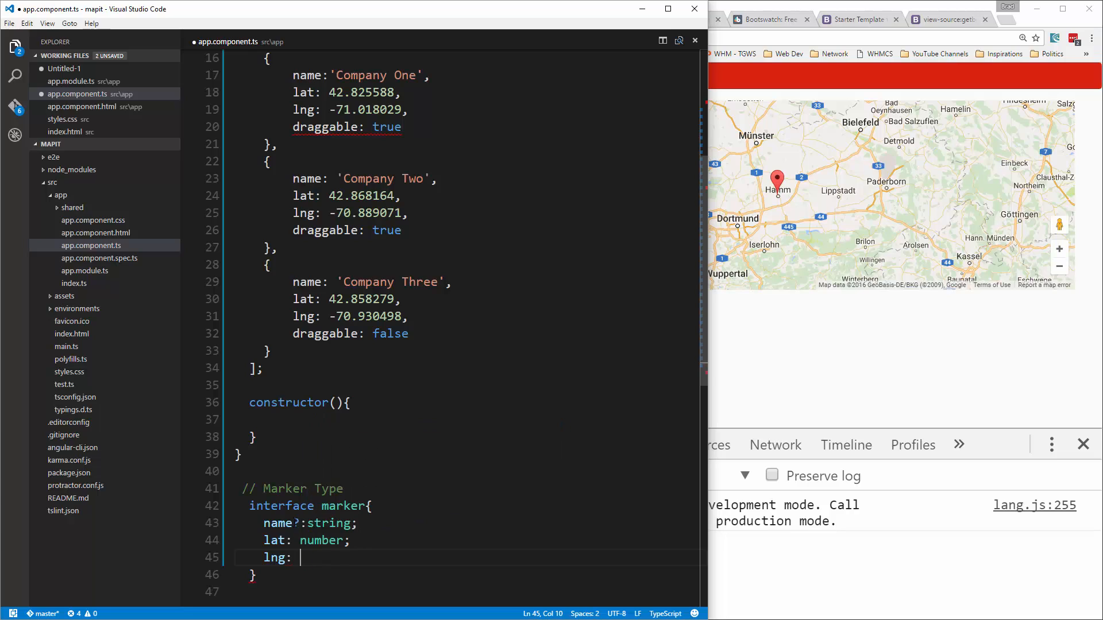
type("number;")
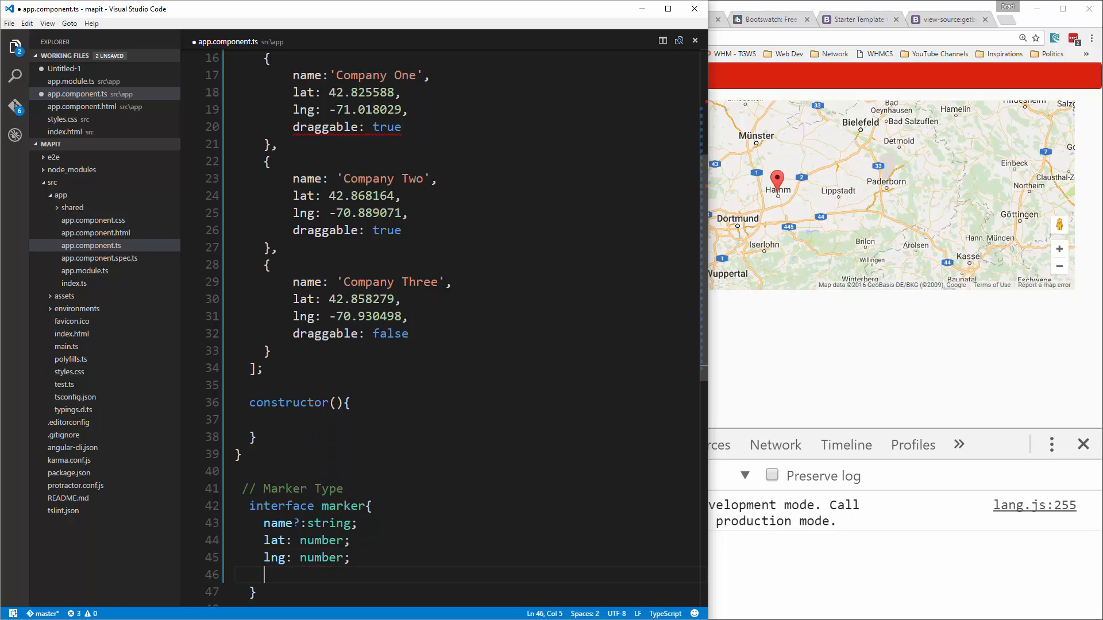
type("draggable:b")
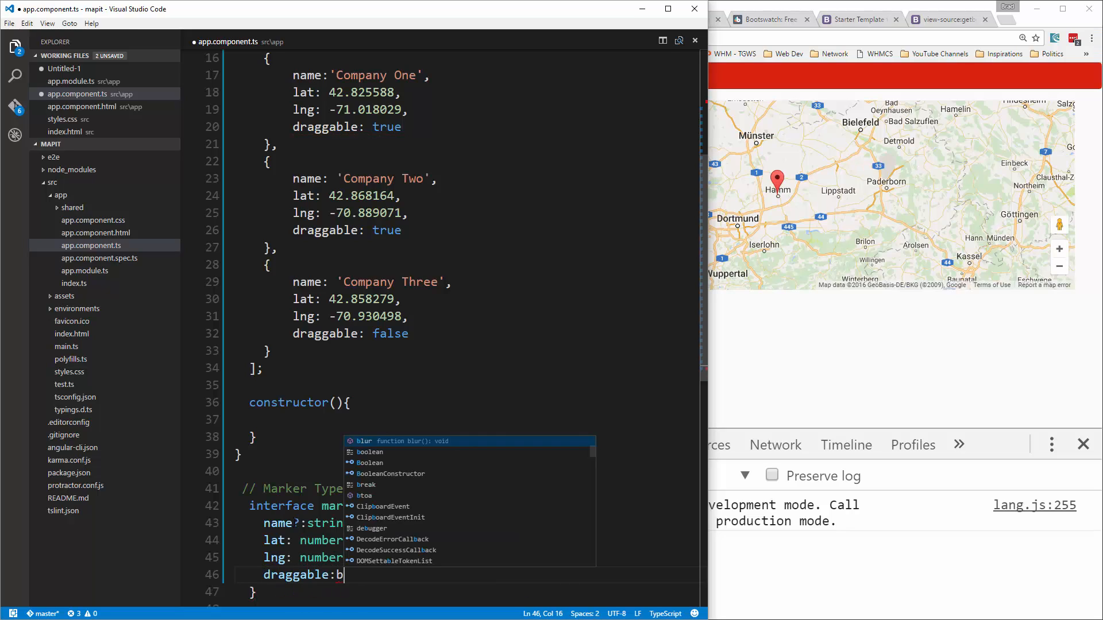
type("oolean")
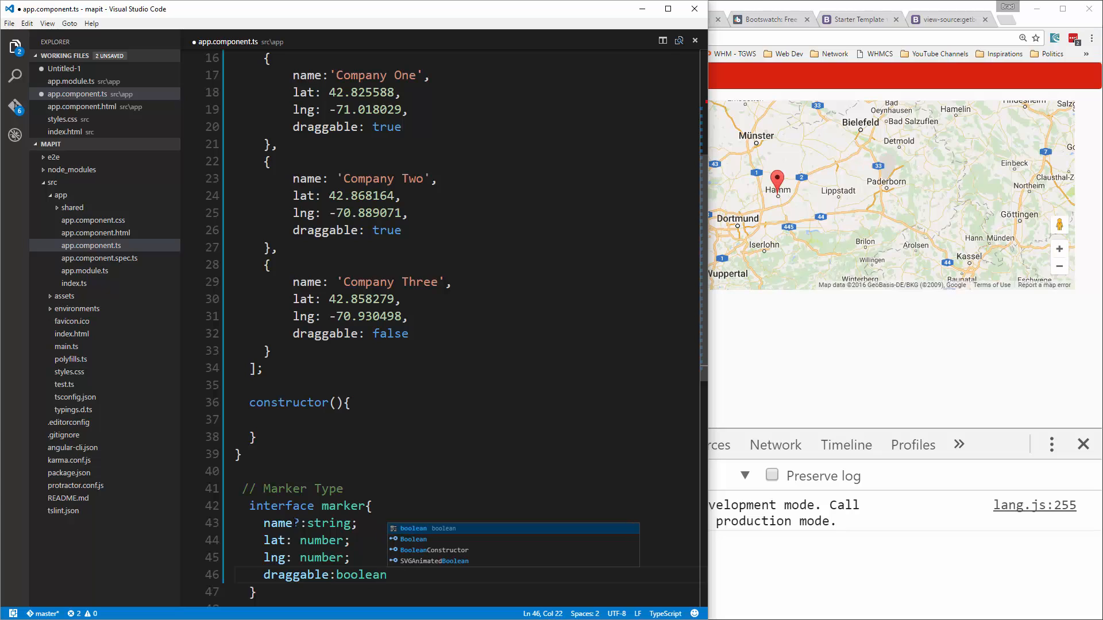
scroll("up", 3)
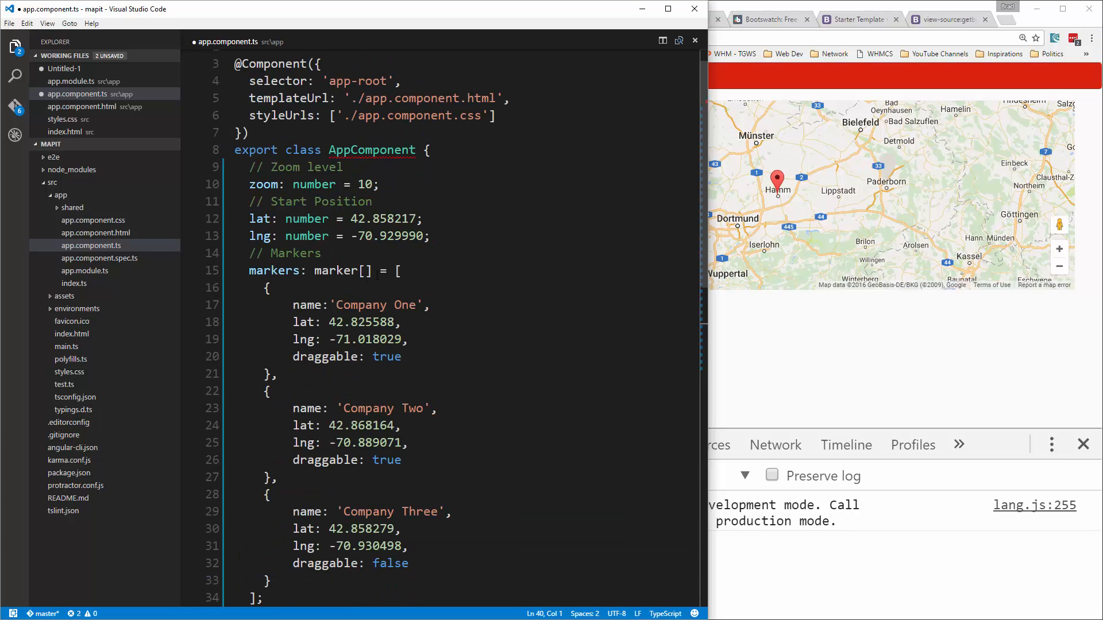
- Scroll the app.component.html template down to the sebm-google-map block
scroll("down", 3)
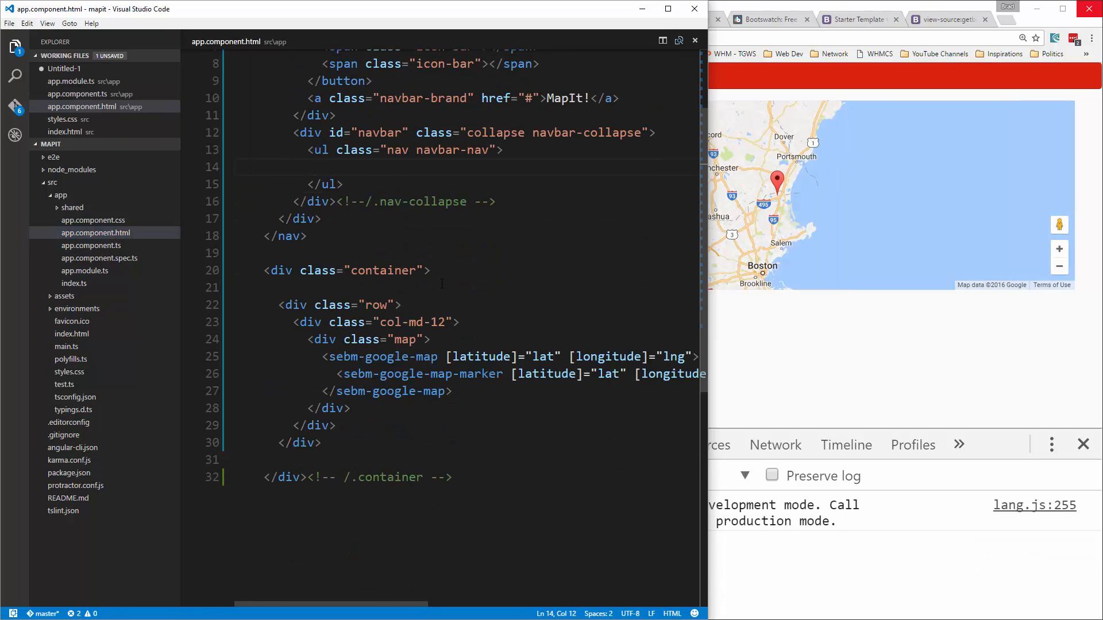
scroll("down", 3)
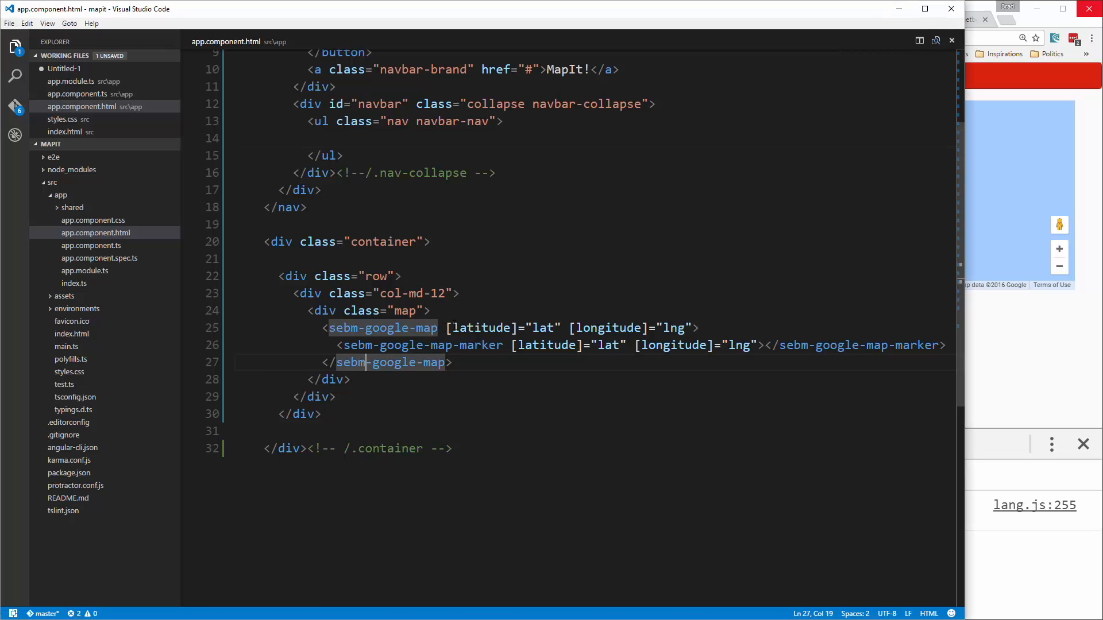
- Break the map element's bindings onto separate lines and add [zoom]="zoom"
key("Enter")
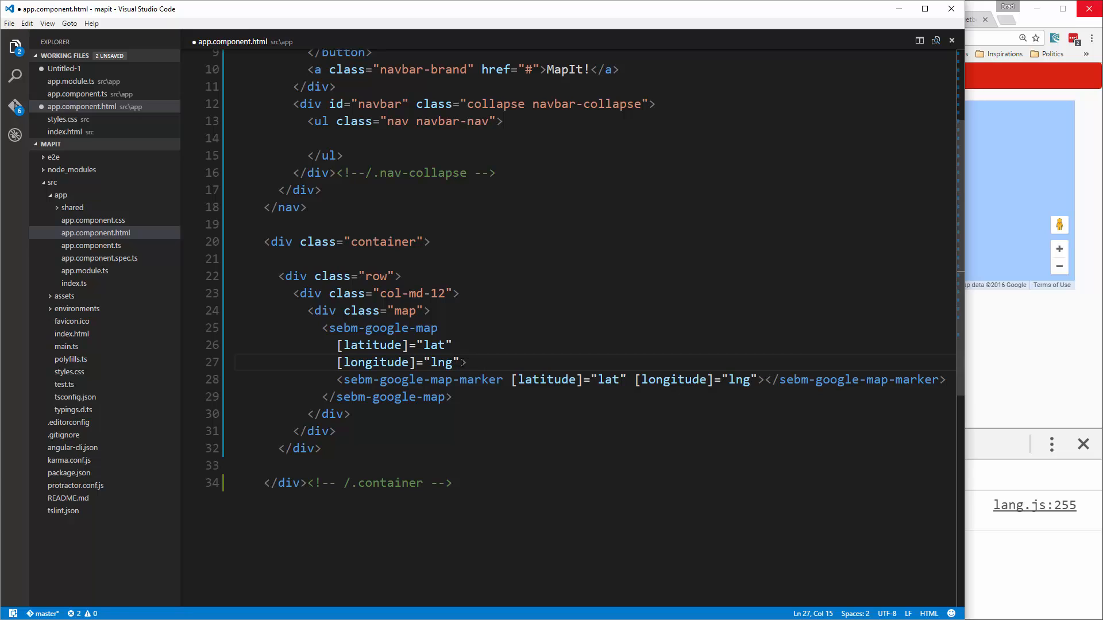
key("Enter")
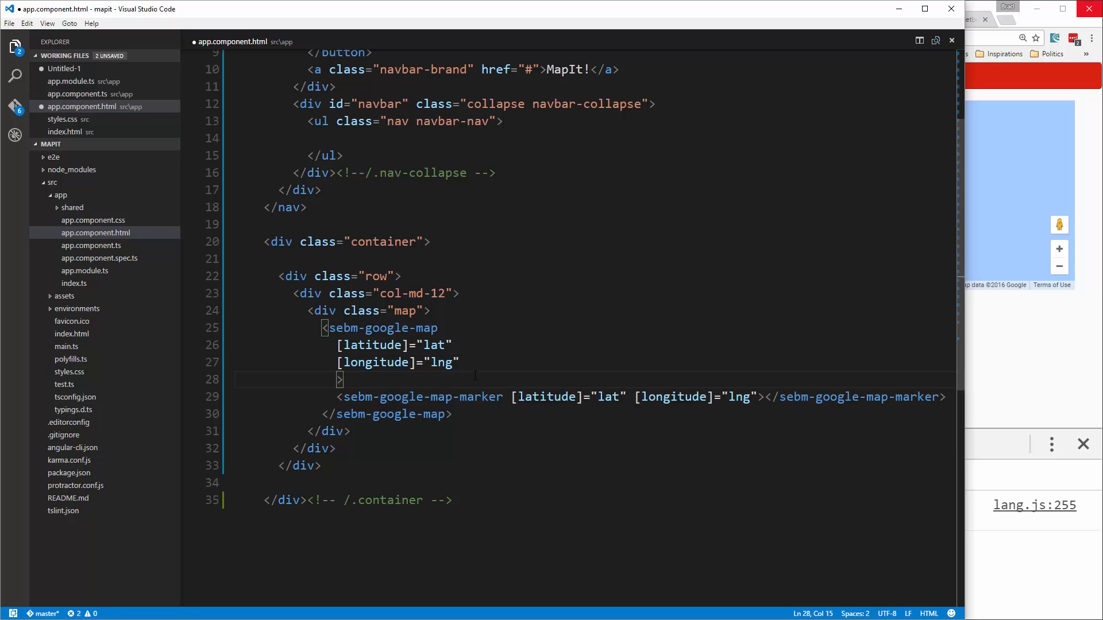
type("[]")
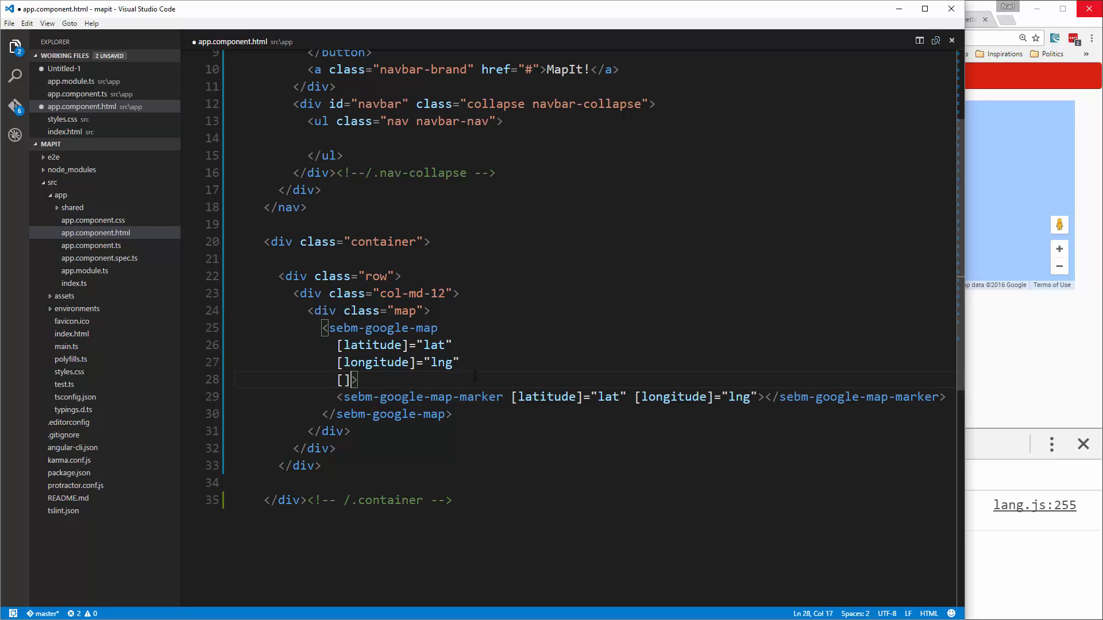
type("zoom")
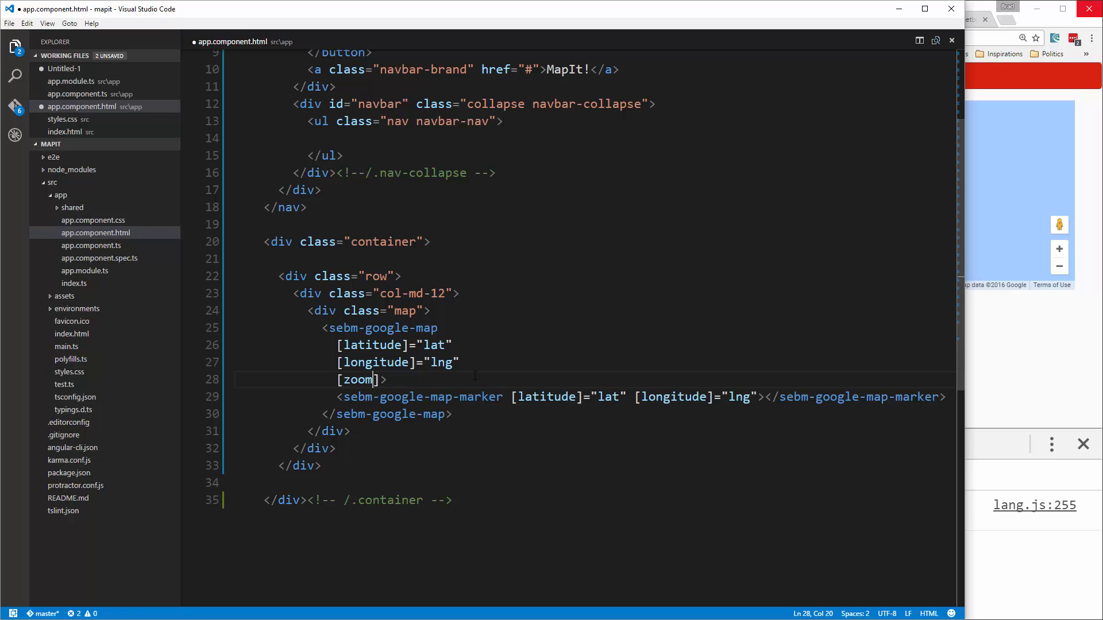
type("=\"")
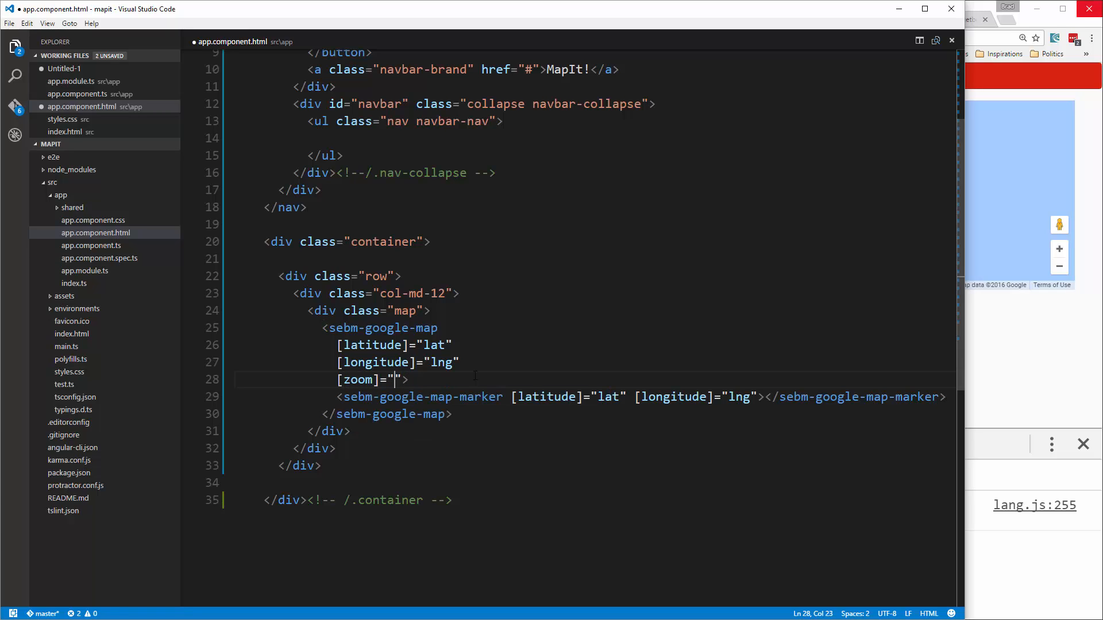
type("zoom")
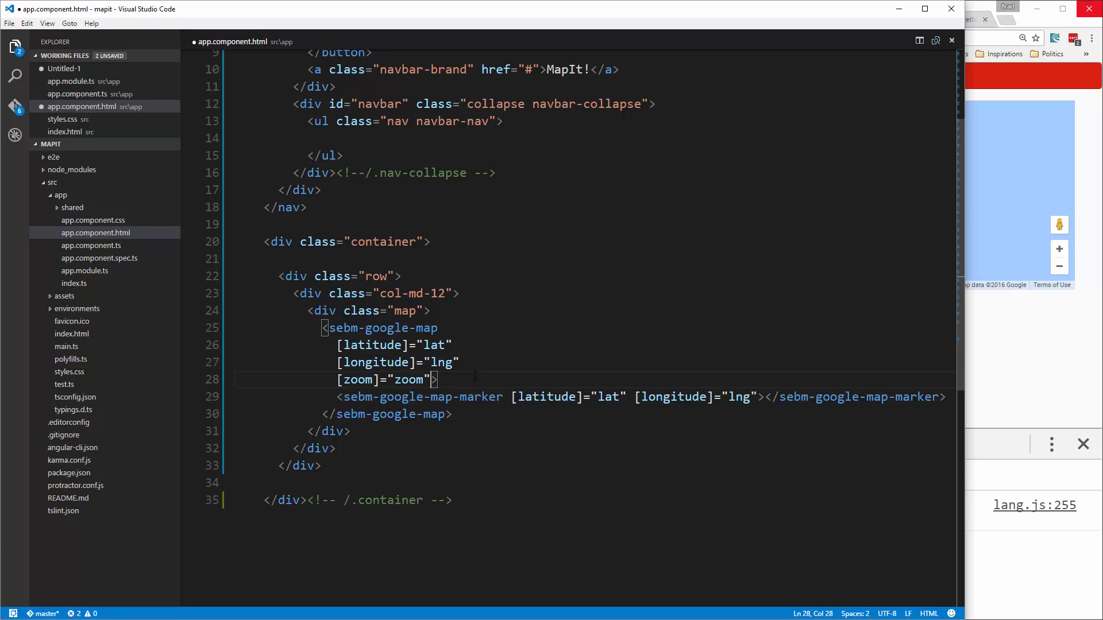
key("Enter")
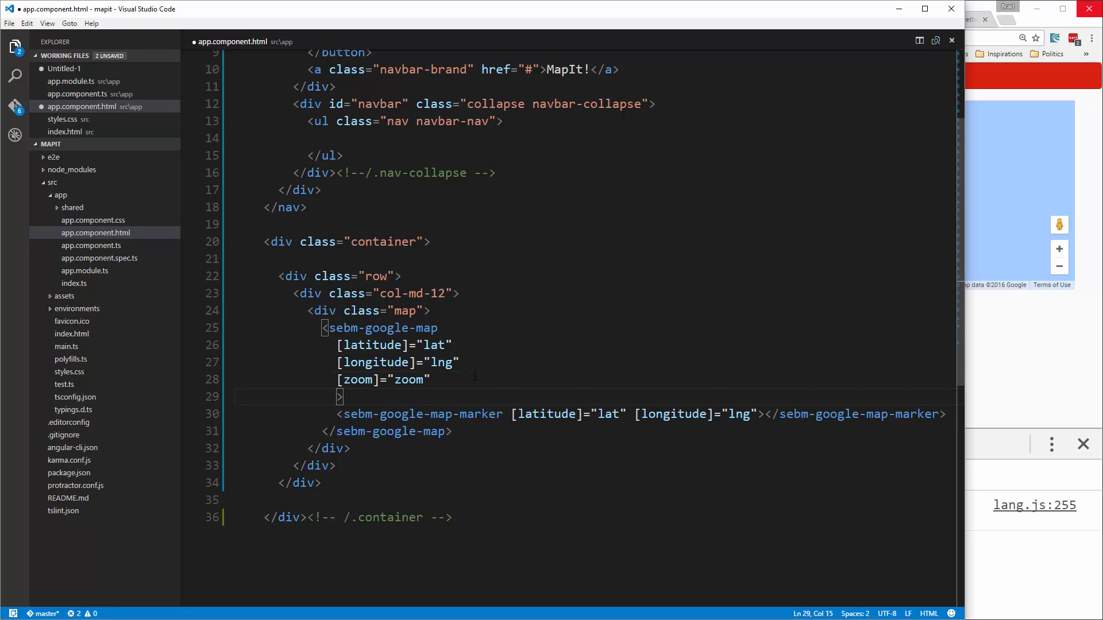
- Add [disableDefaultUI]=false to the map element
type("[")
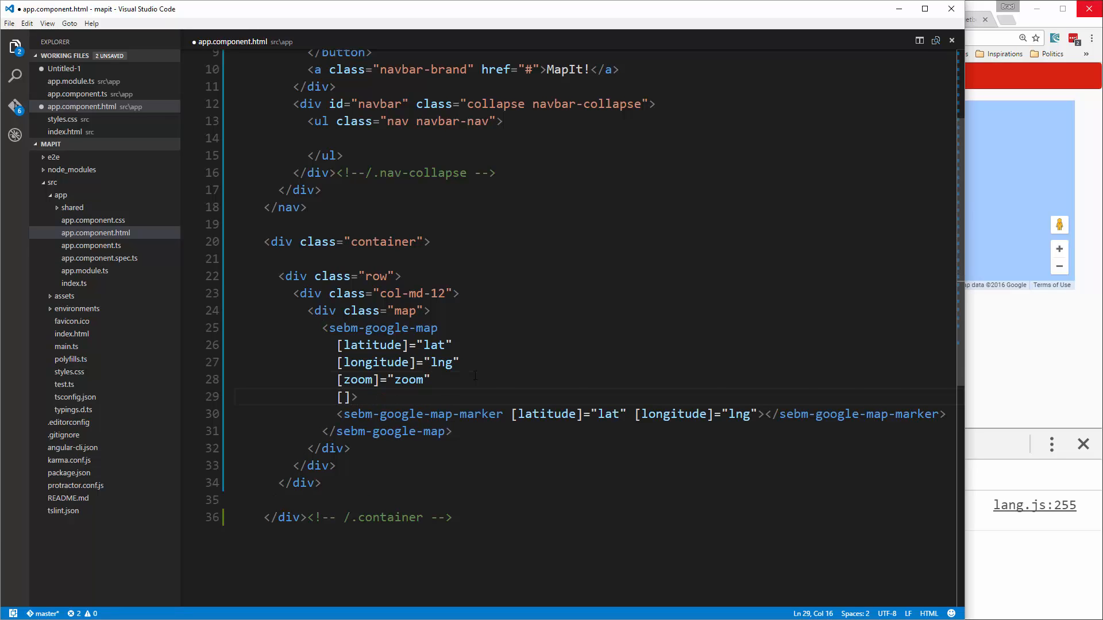
type("d")
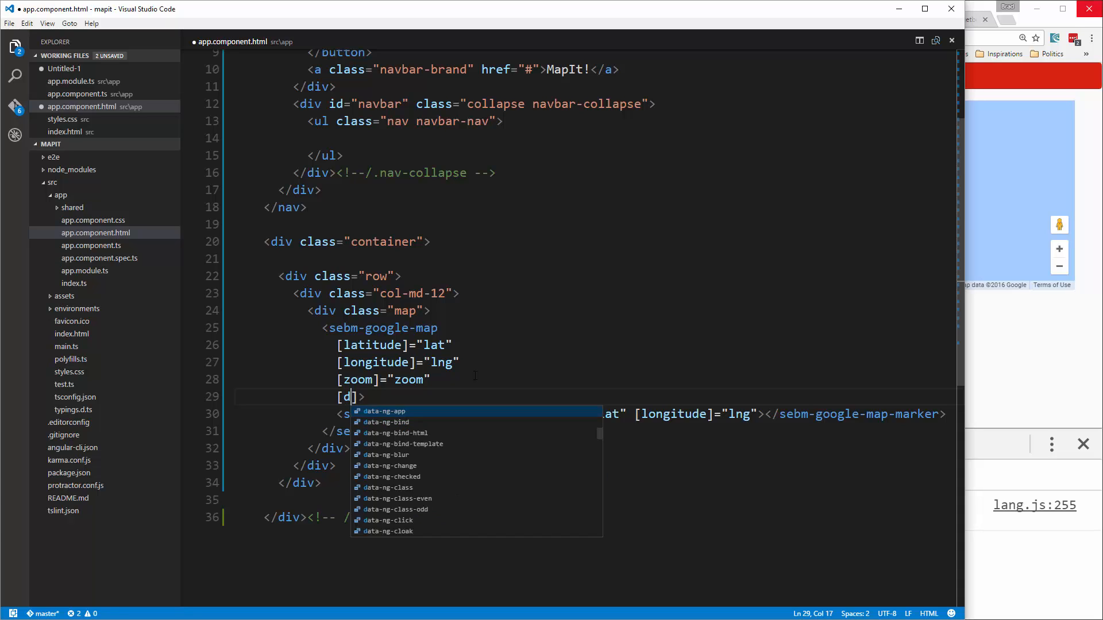
type("isableDefau")
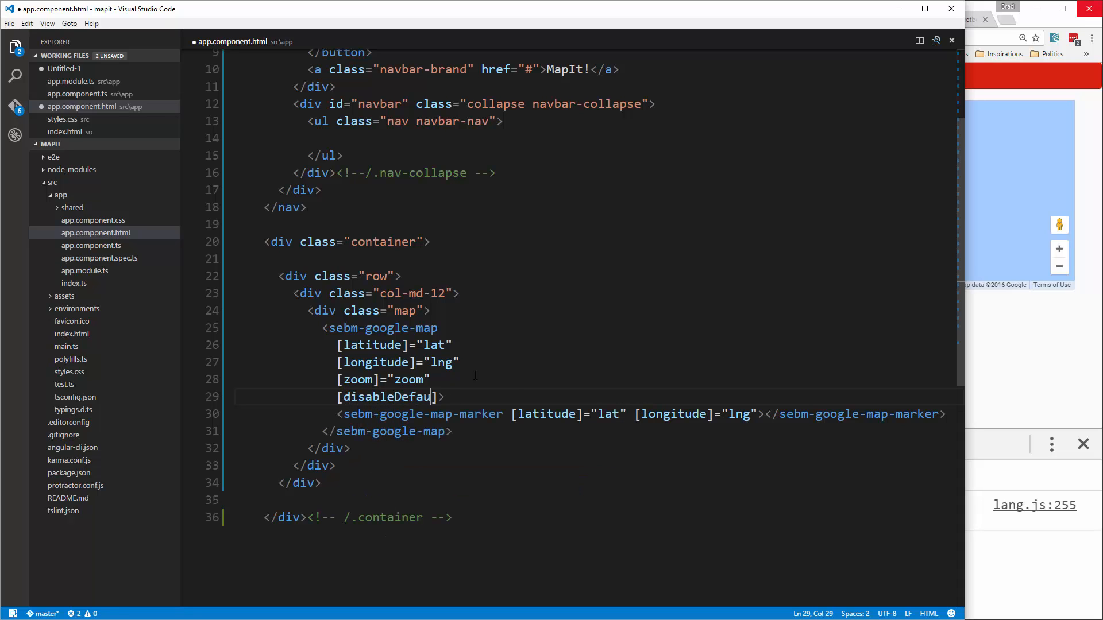
type("ltUI")
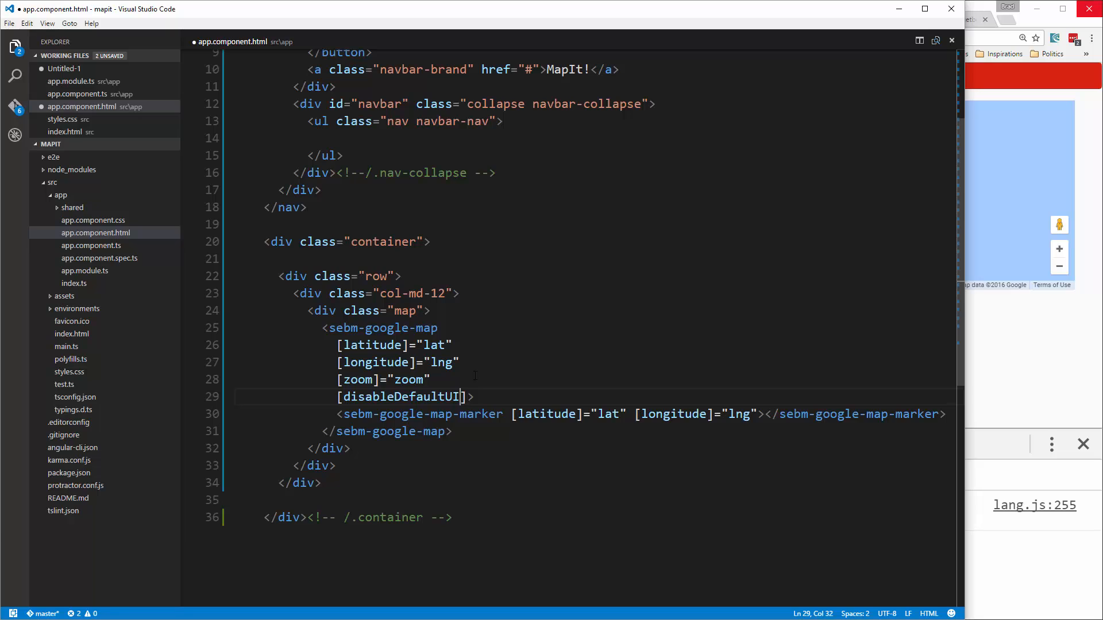
type("=fal")
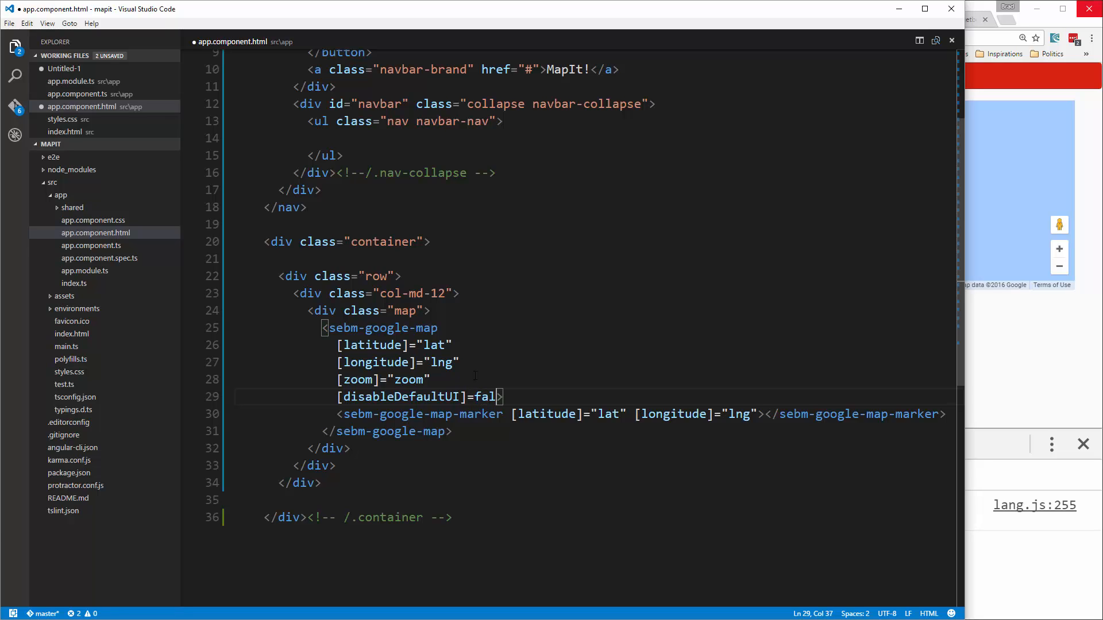
type("se")
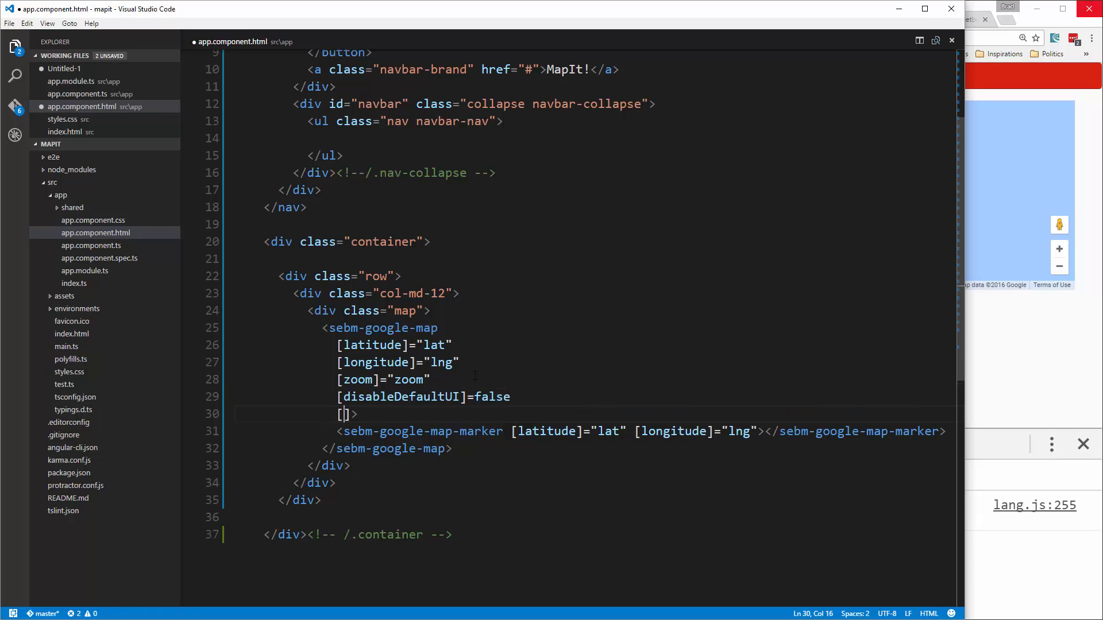
- Add [zoomControl]="false" to the map element
type("zoomControl")
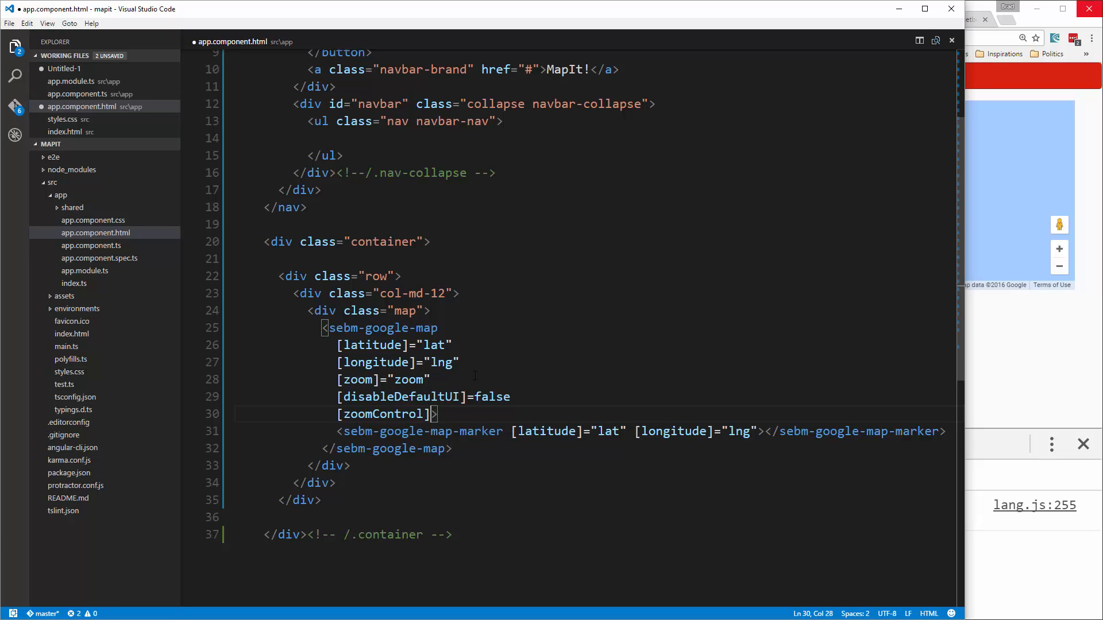
type("=\"\"")
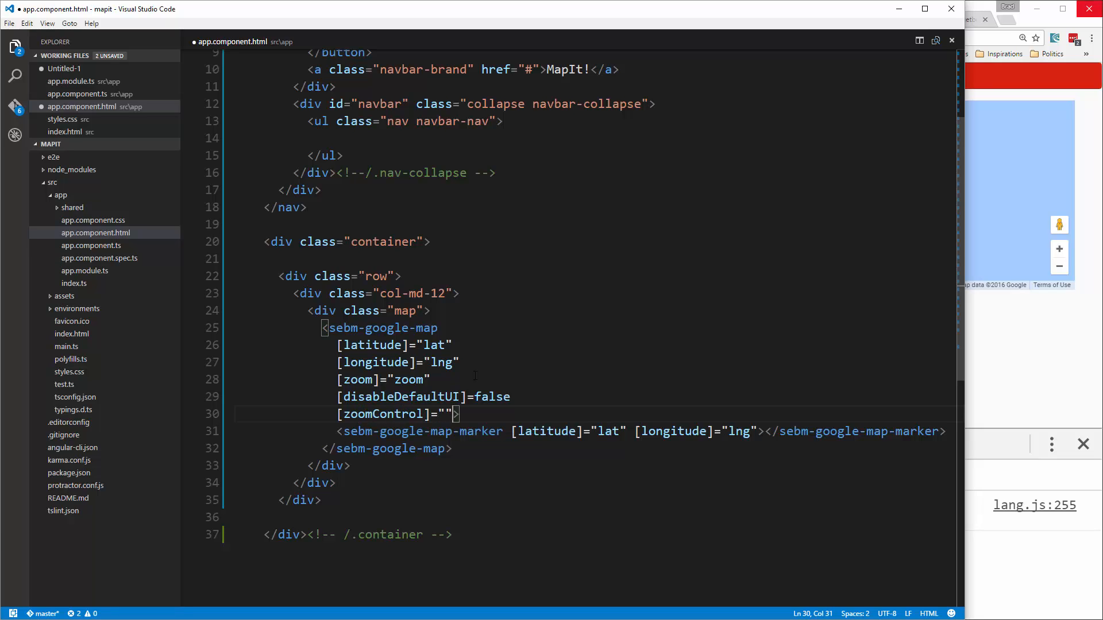
type("false")
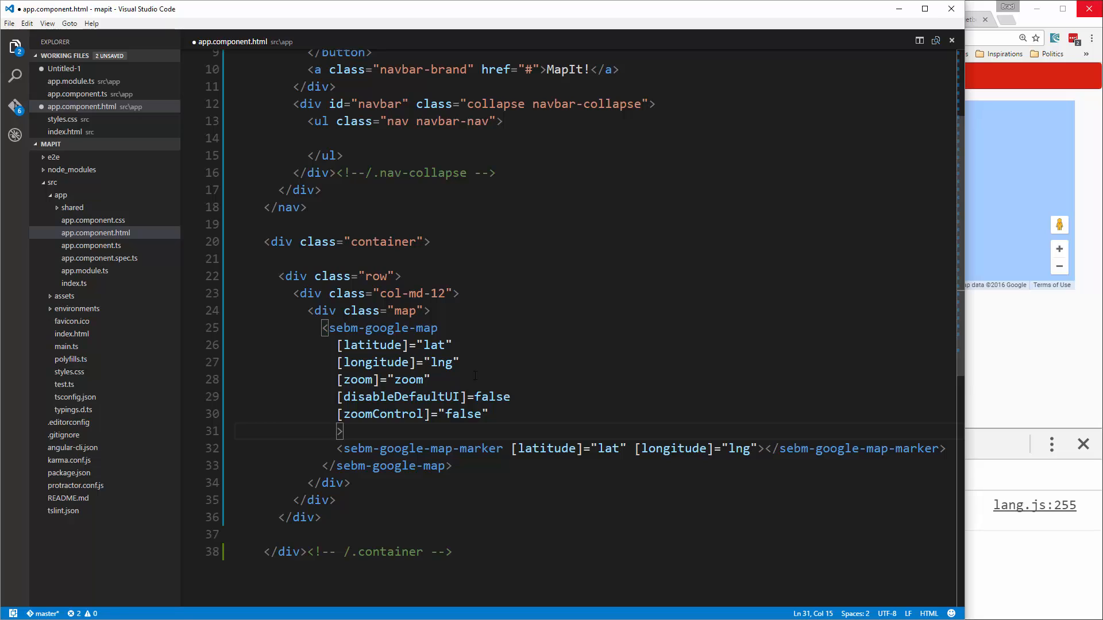
- Add (mapClick)="mapClicked($event)" to the map element
type("()")
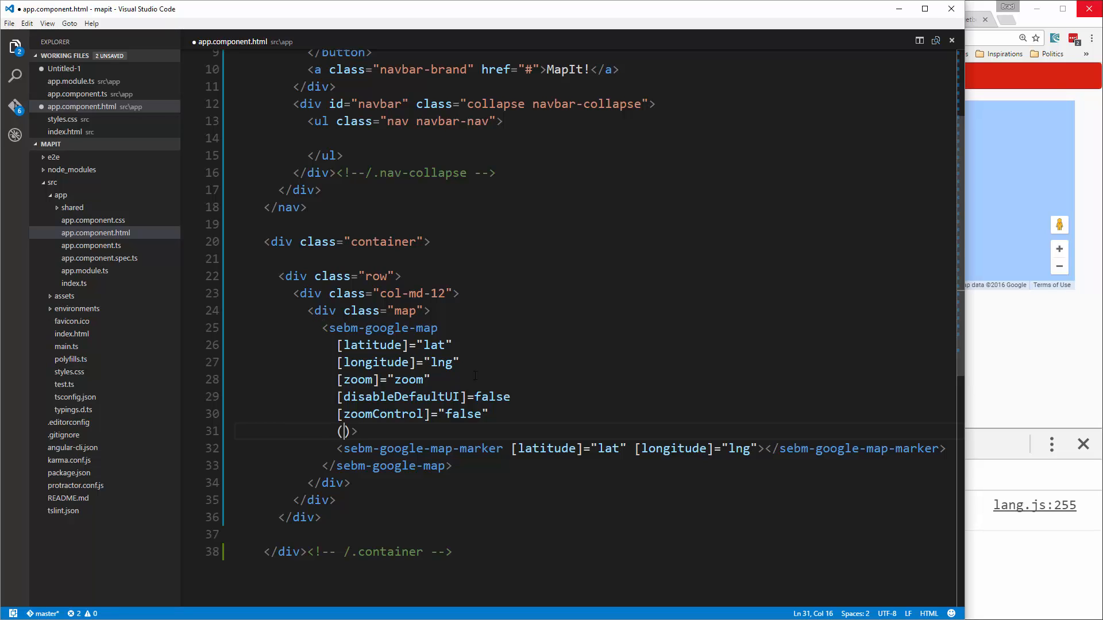
type("map")
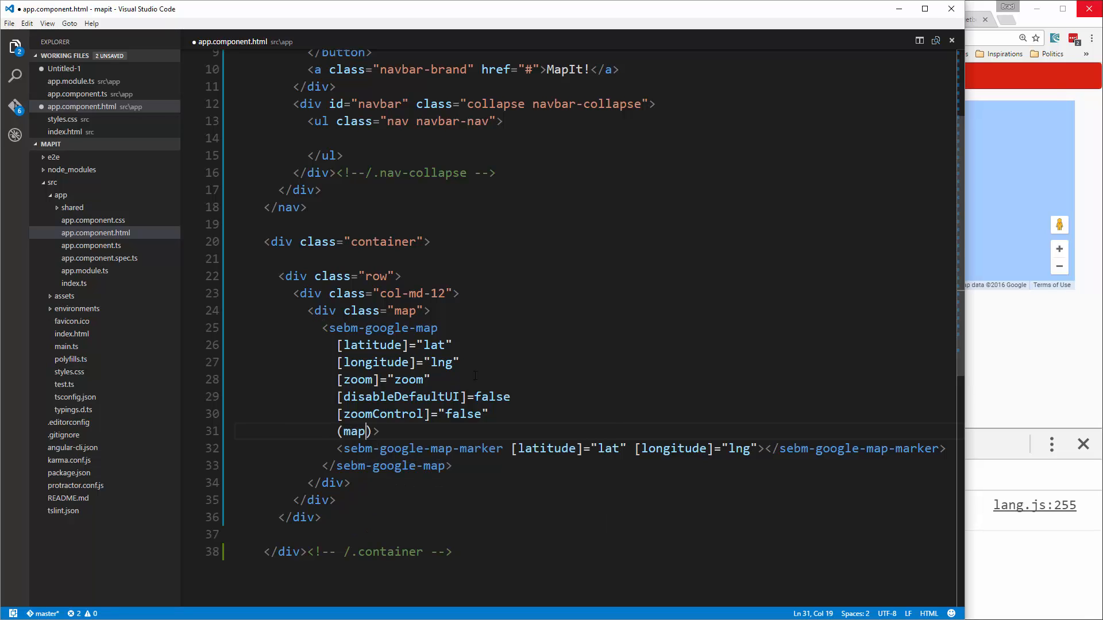
type("Click")
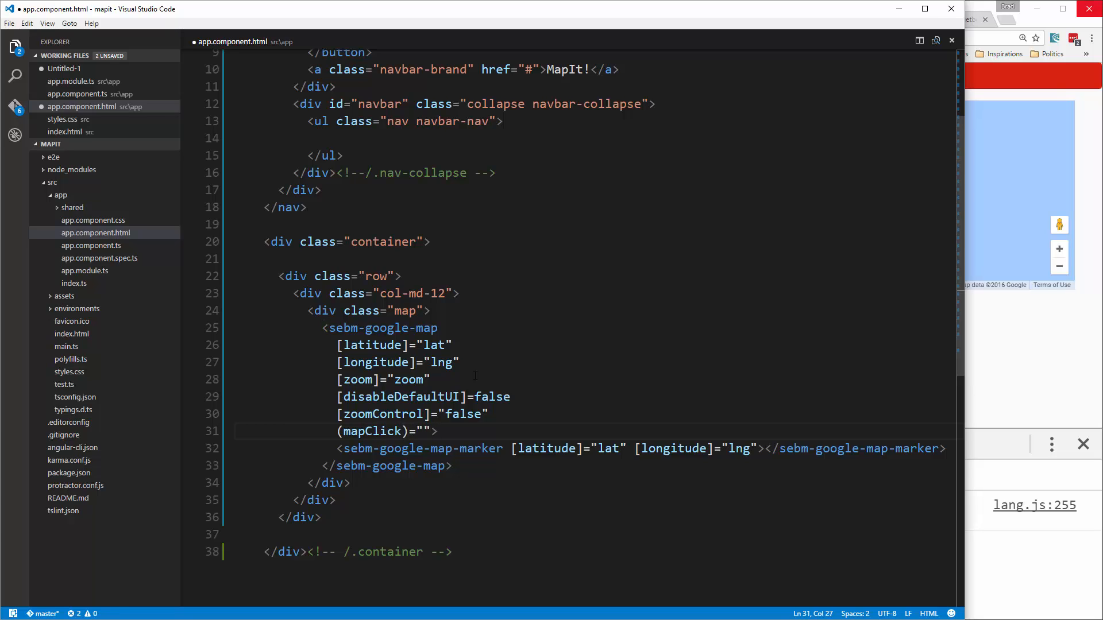
type("mapClicked")
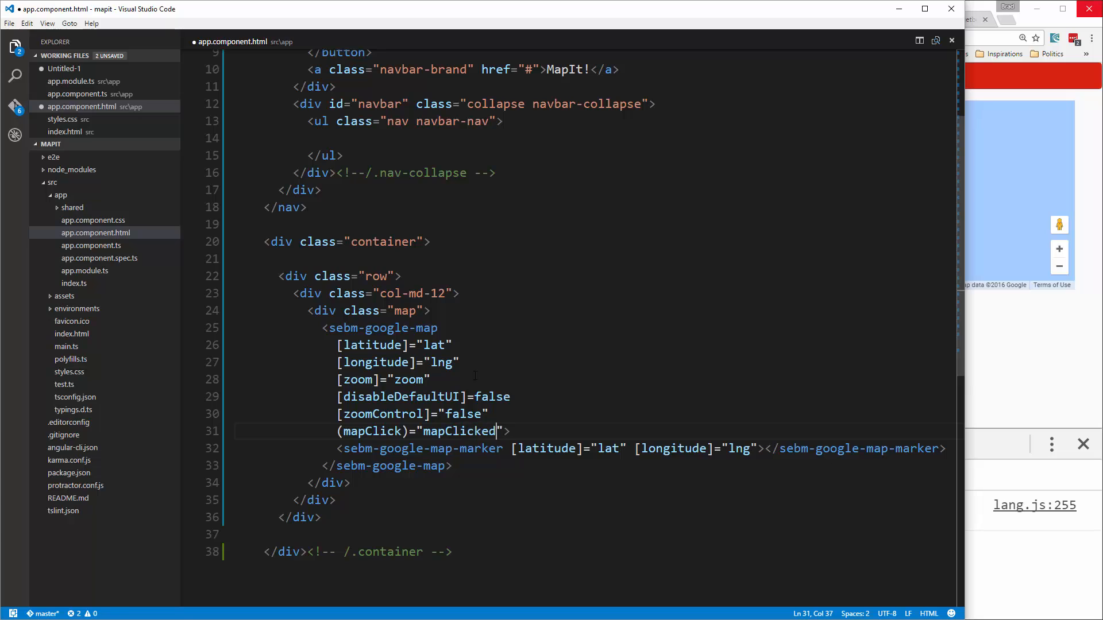
type("()")
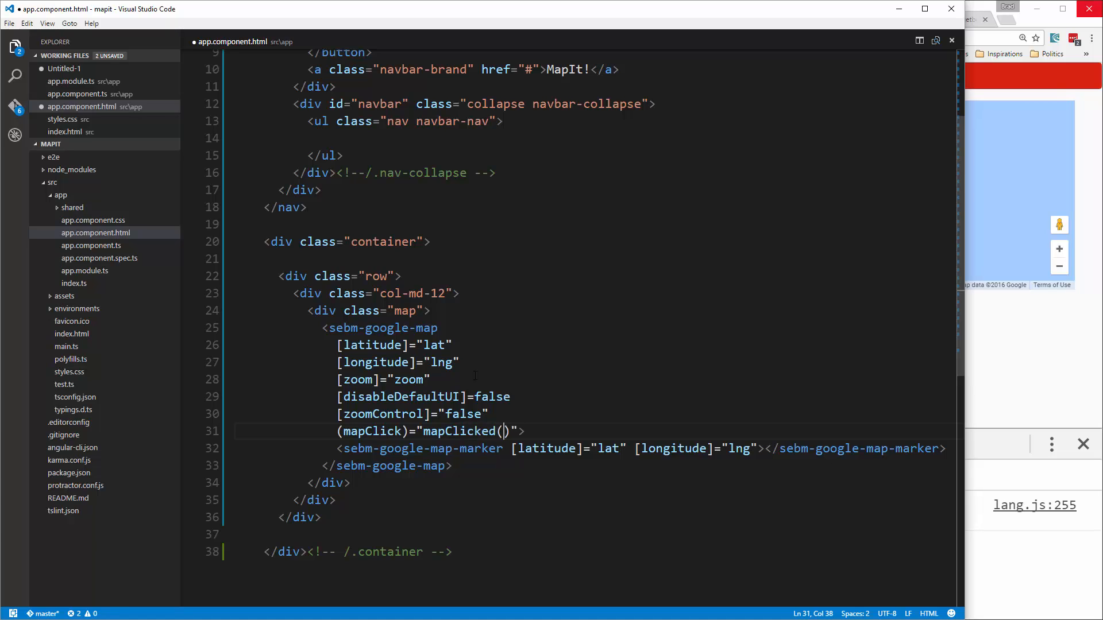
type("$event")
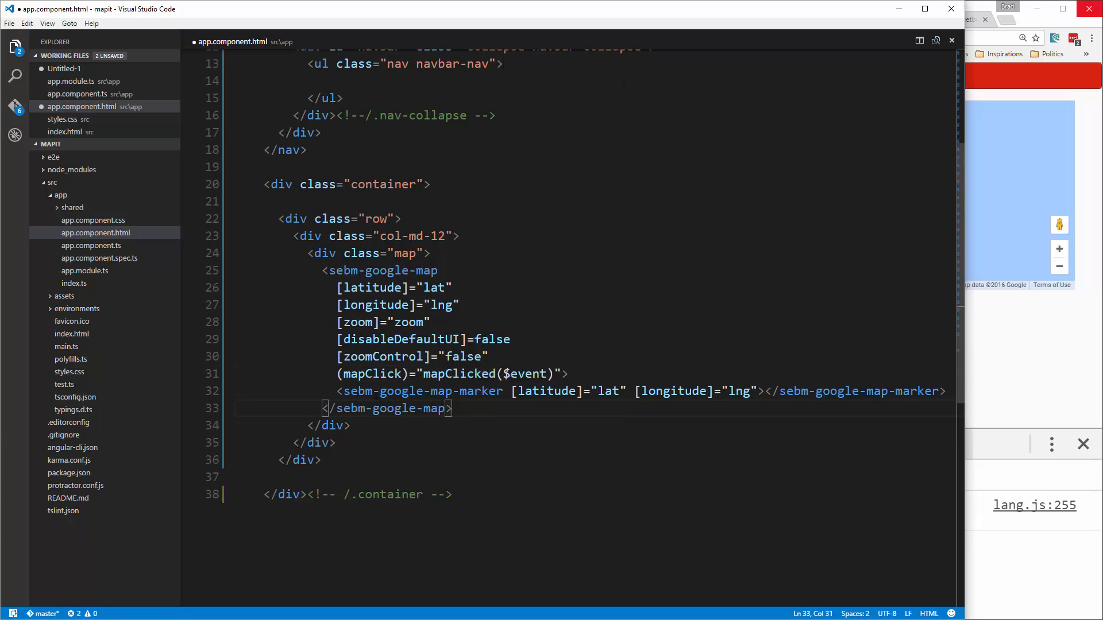
- Add *ngFor="let m of markers;let i = index" on its own indented line in the marker tag
key("Enter")
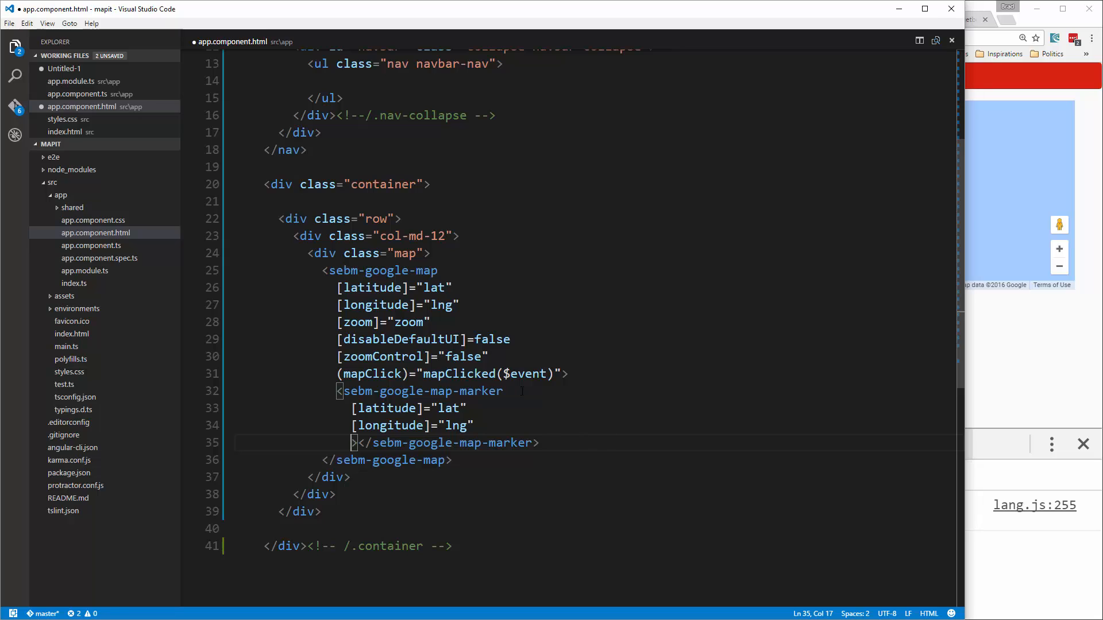
key("enter")
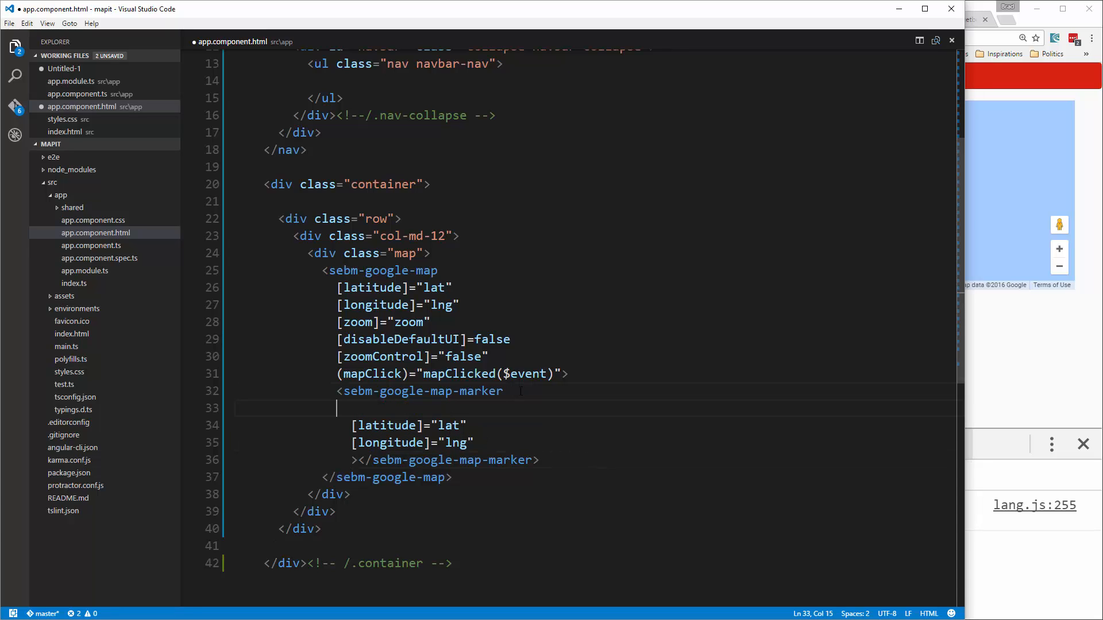
key("Tab")
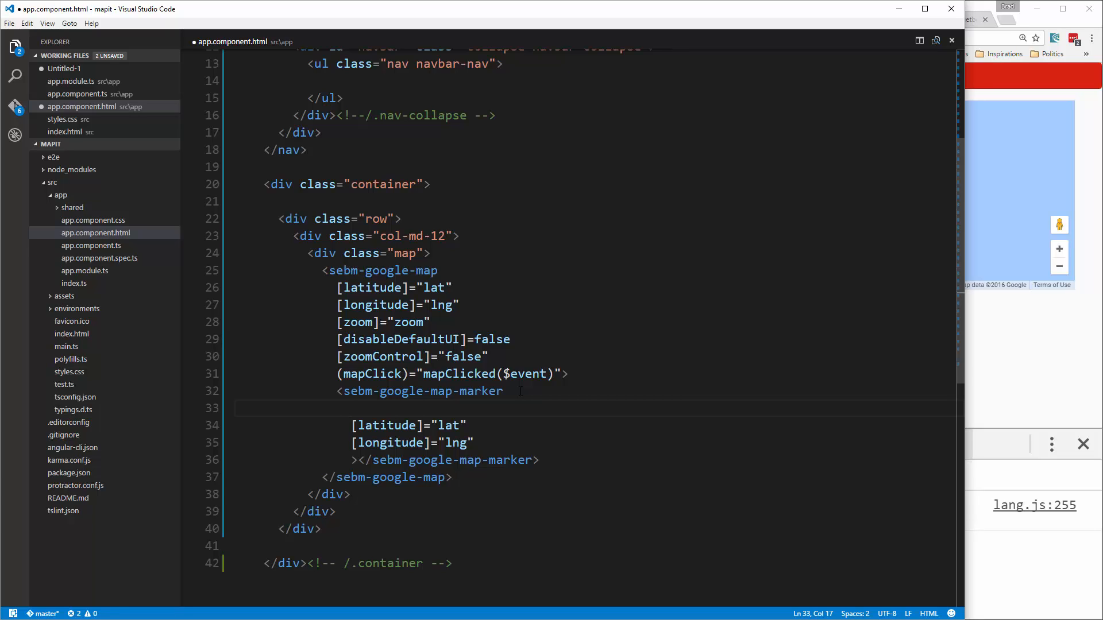
type("*ngFor=\"")
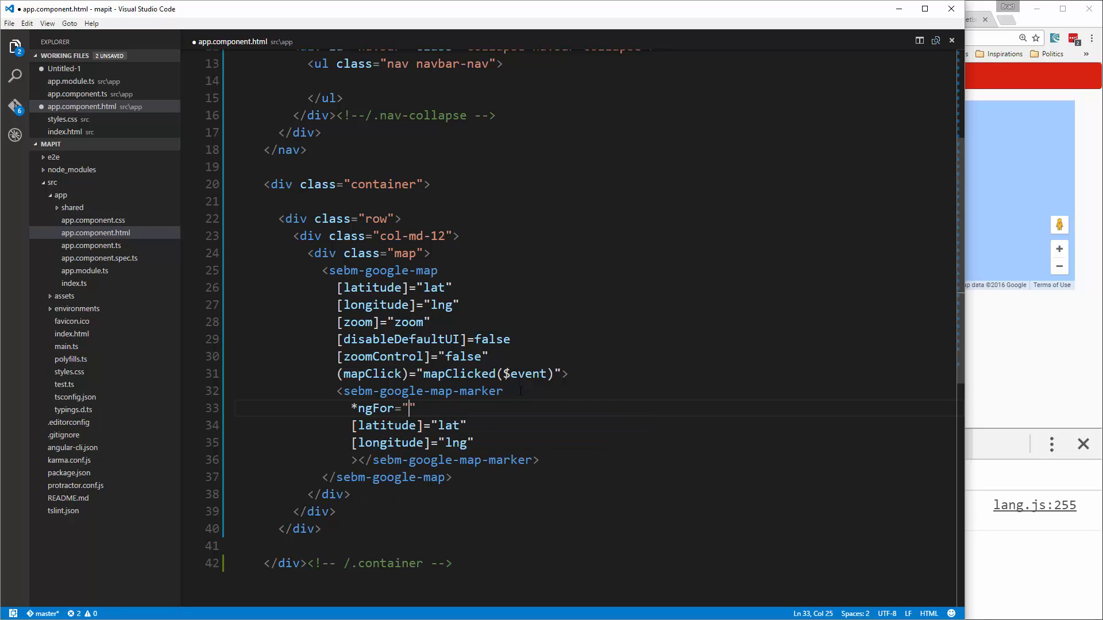
type("let m of ma")
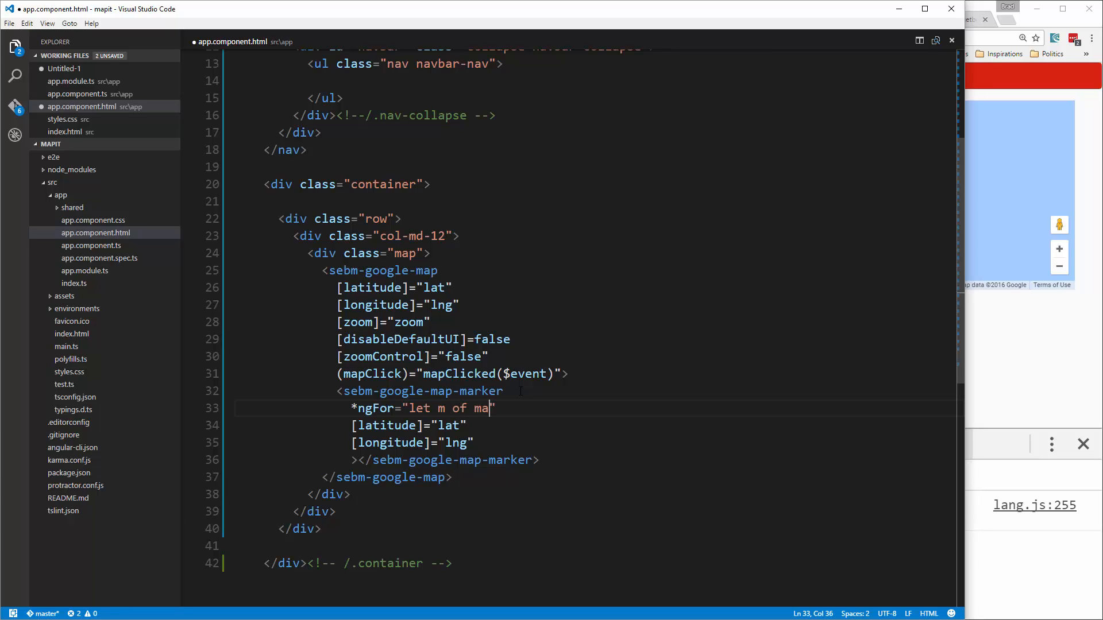
type("kers")
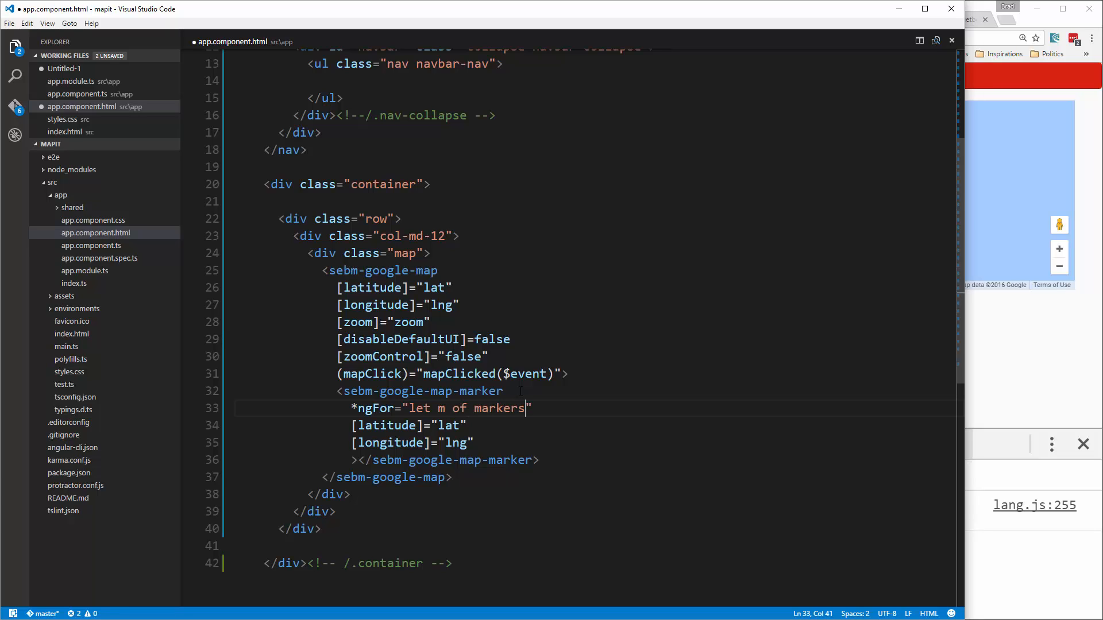
type(";")
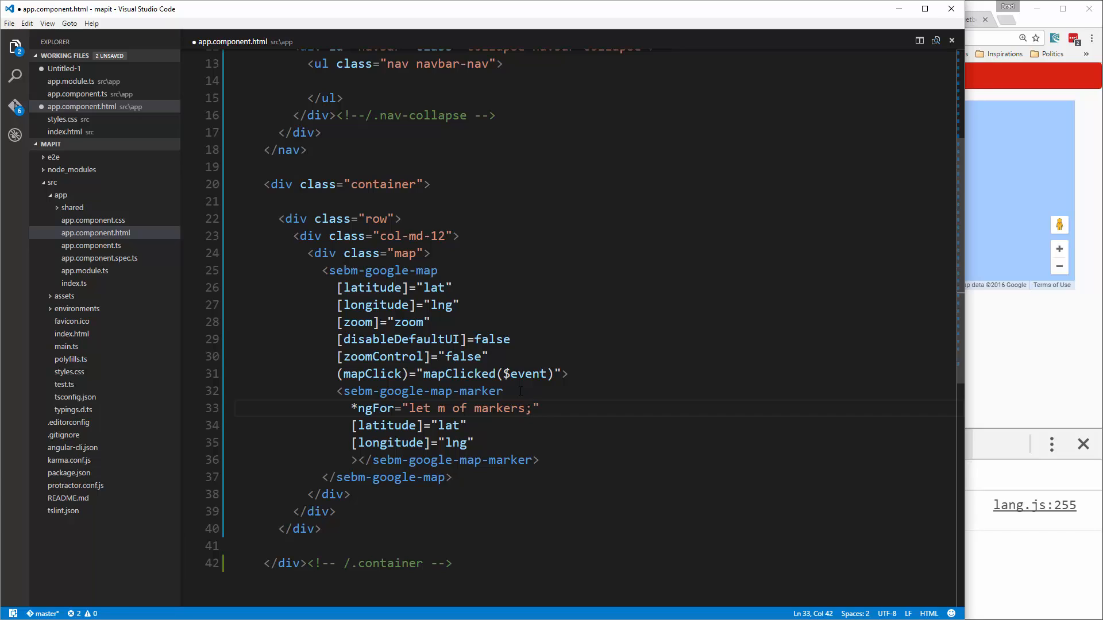
type("let")
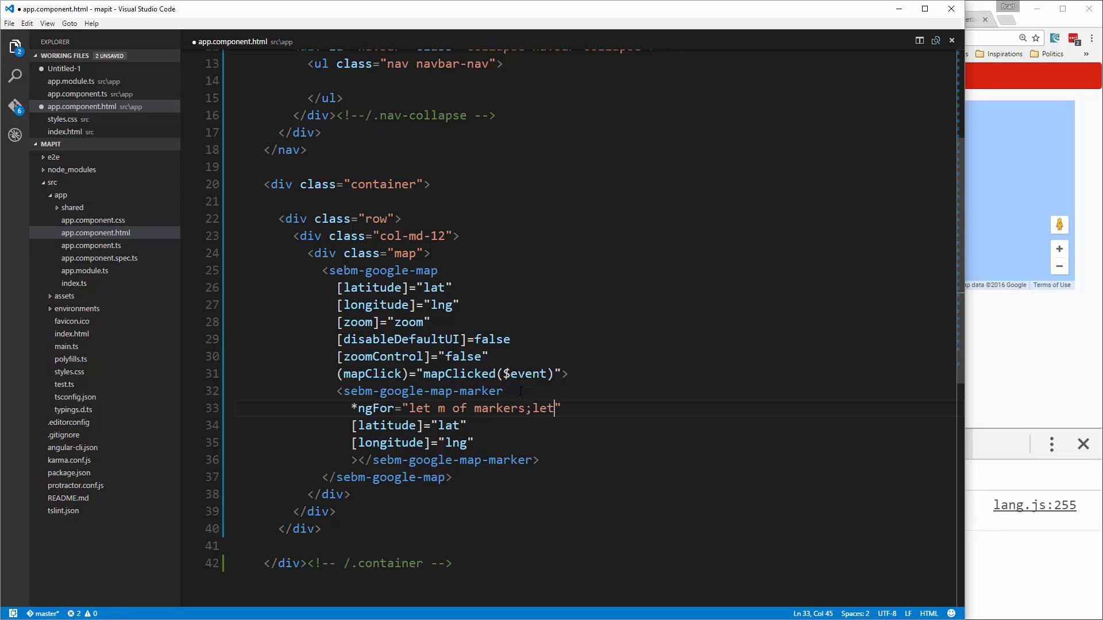
type("i = ind")
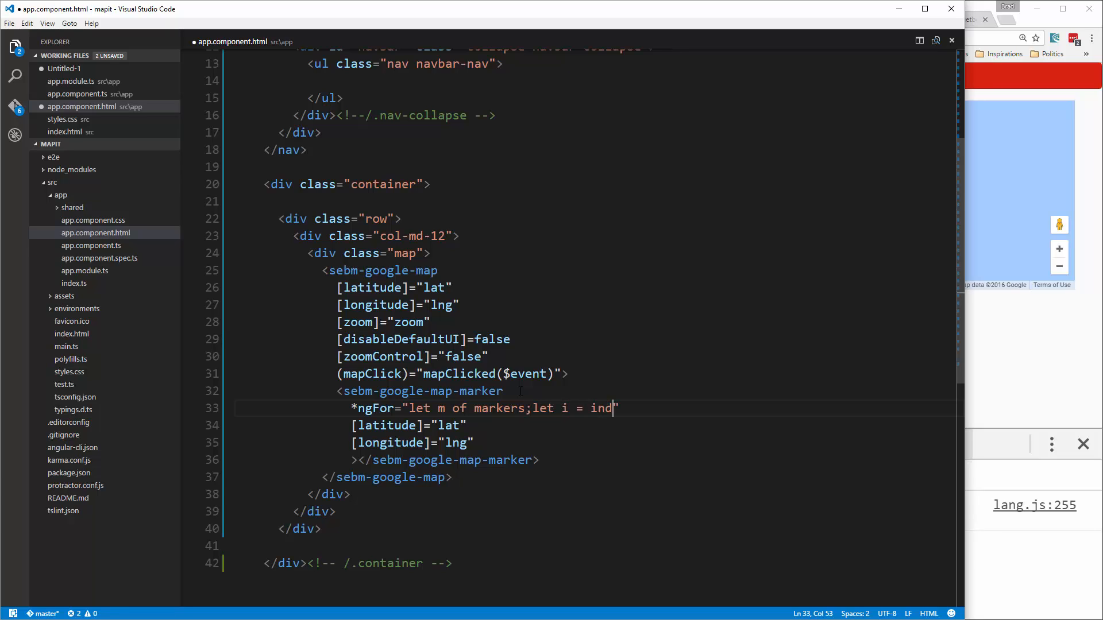
type("ex")
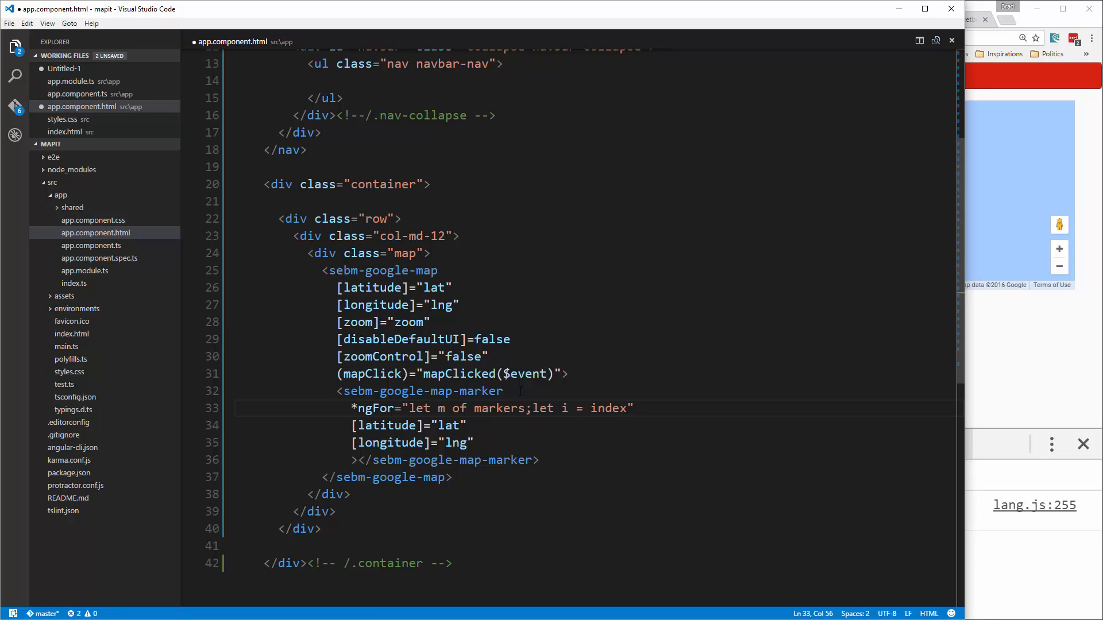
- Add (markerClick)="clickedMarker(m, i)" as the next attribute on the marker element
key("Enter")
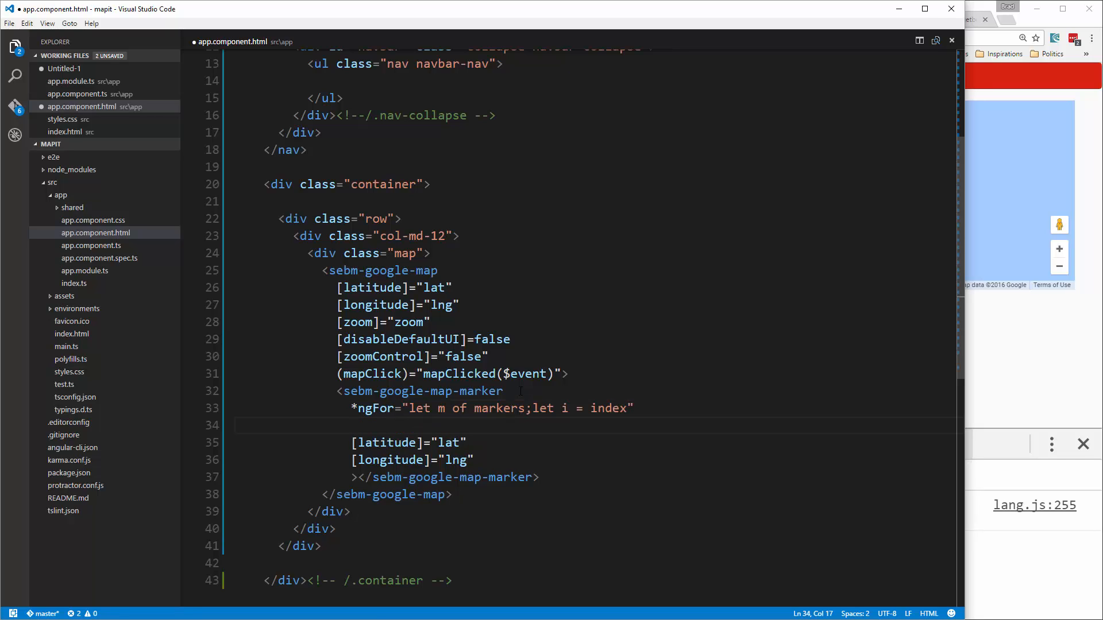
type("(ma")
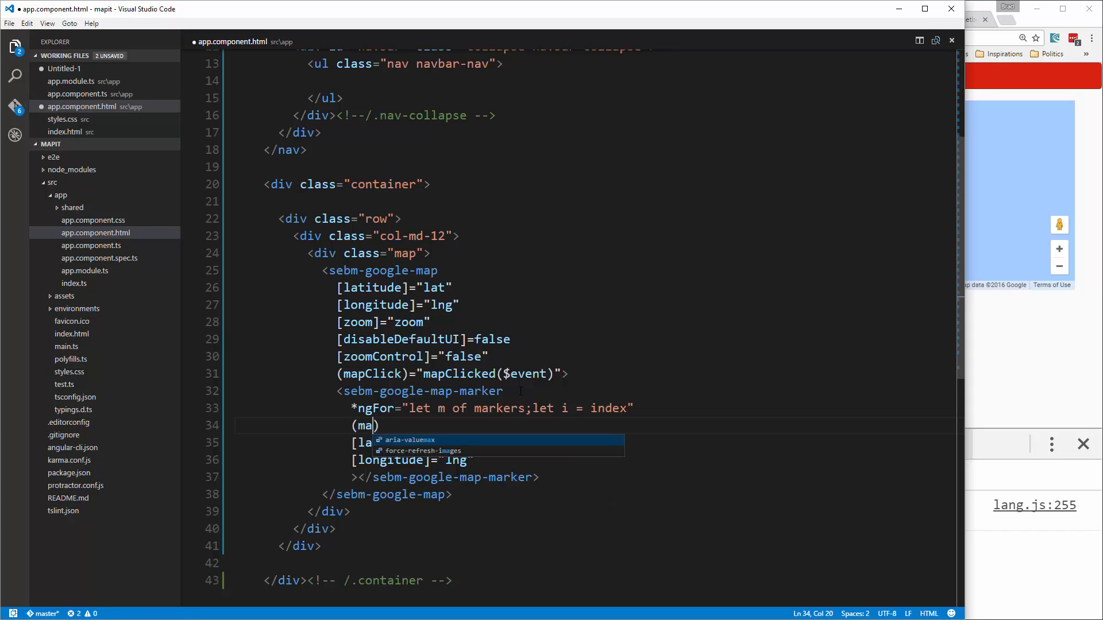
type("rke")
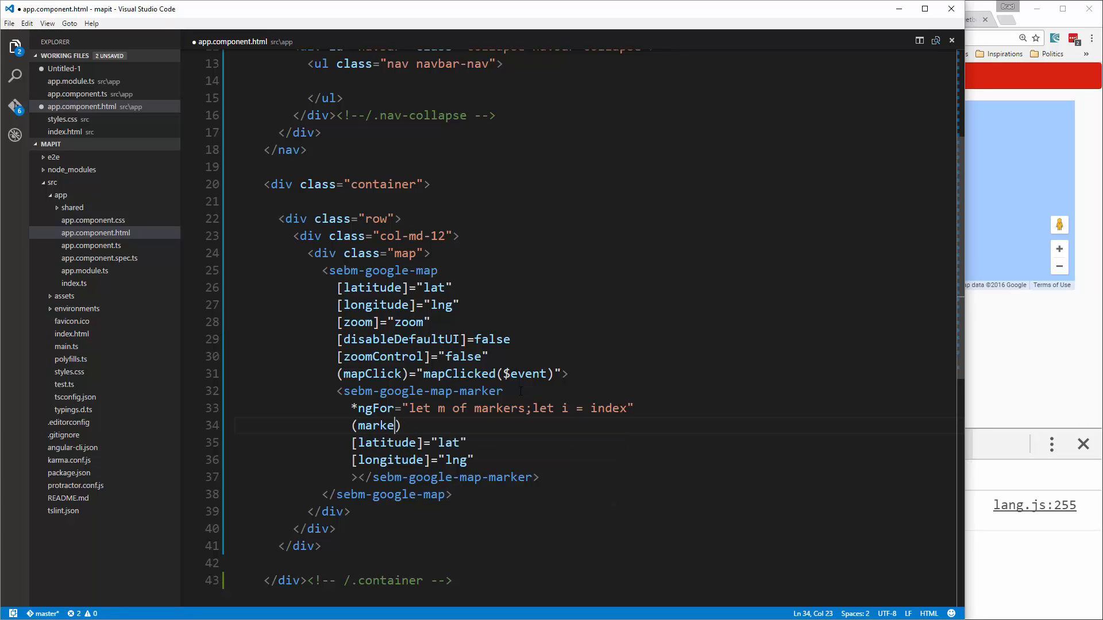
type("Cli")
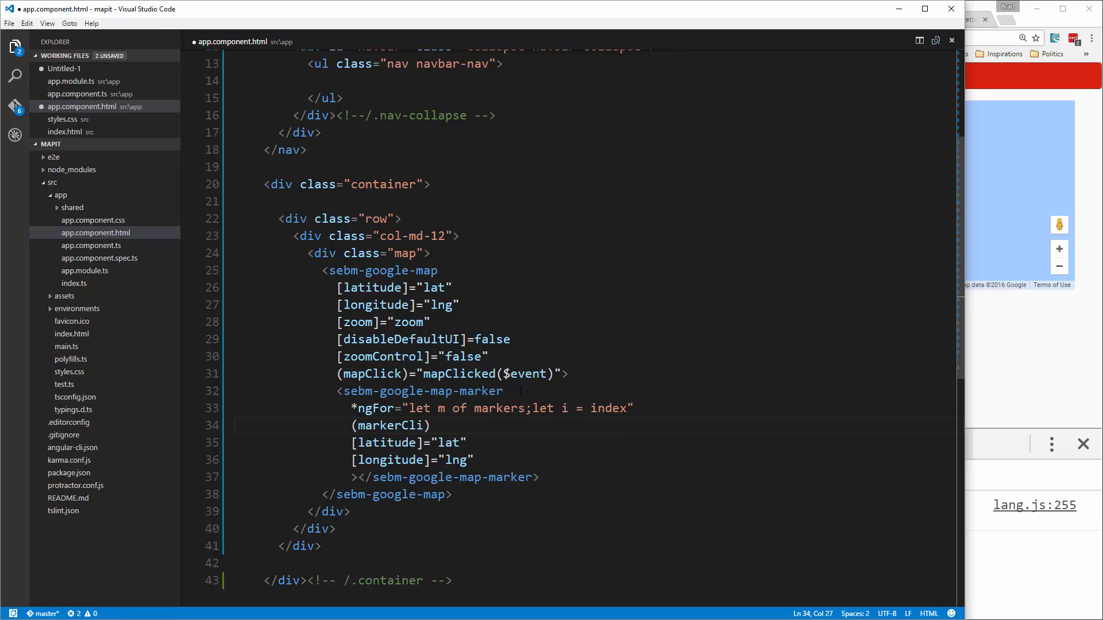
type("ck")
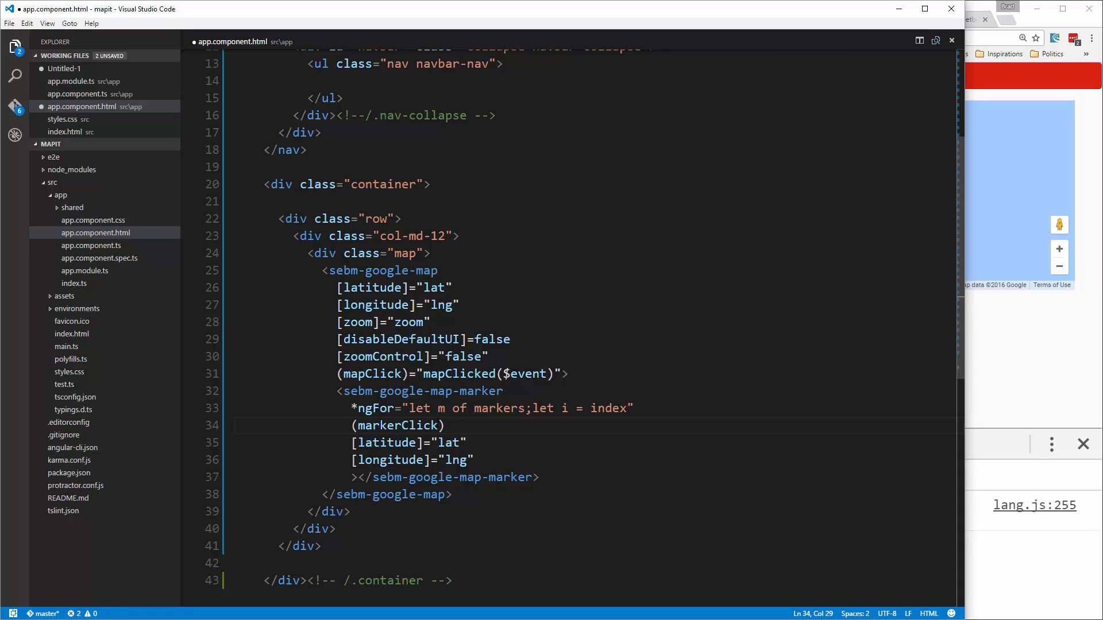
type("=")
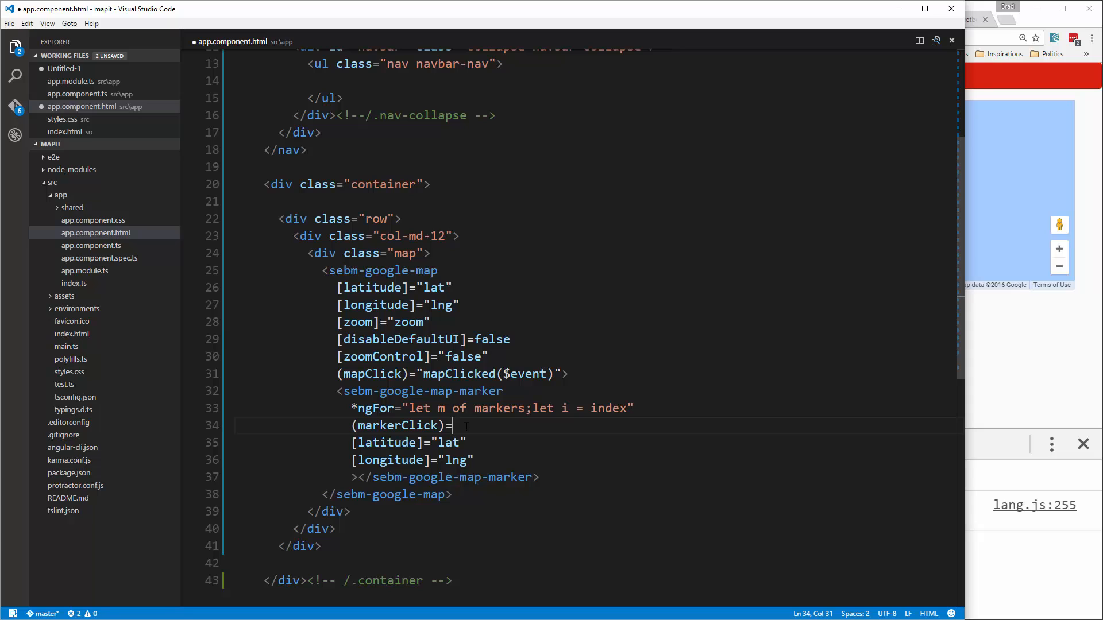
type("c\"")
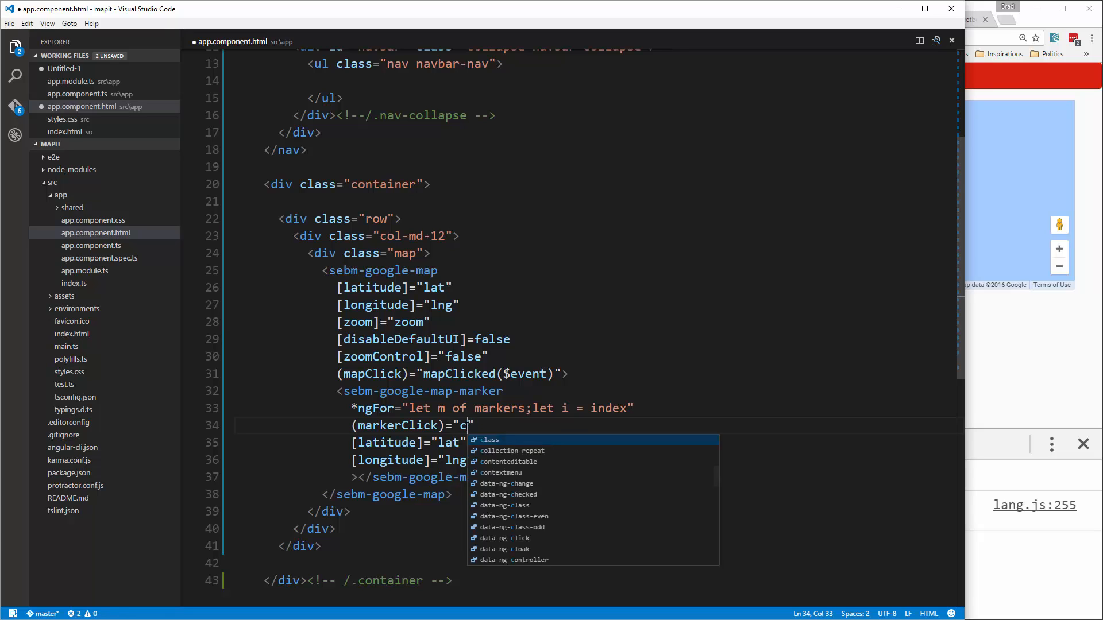
type("lickedM")
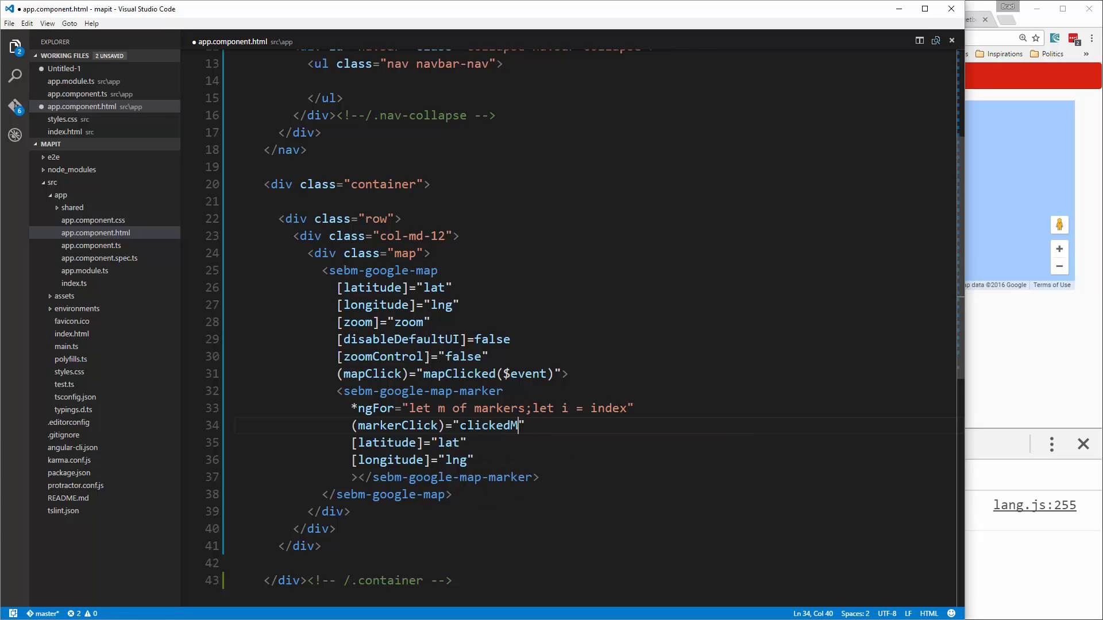
type("arker\"")
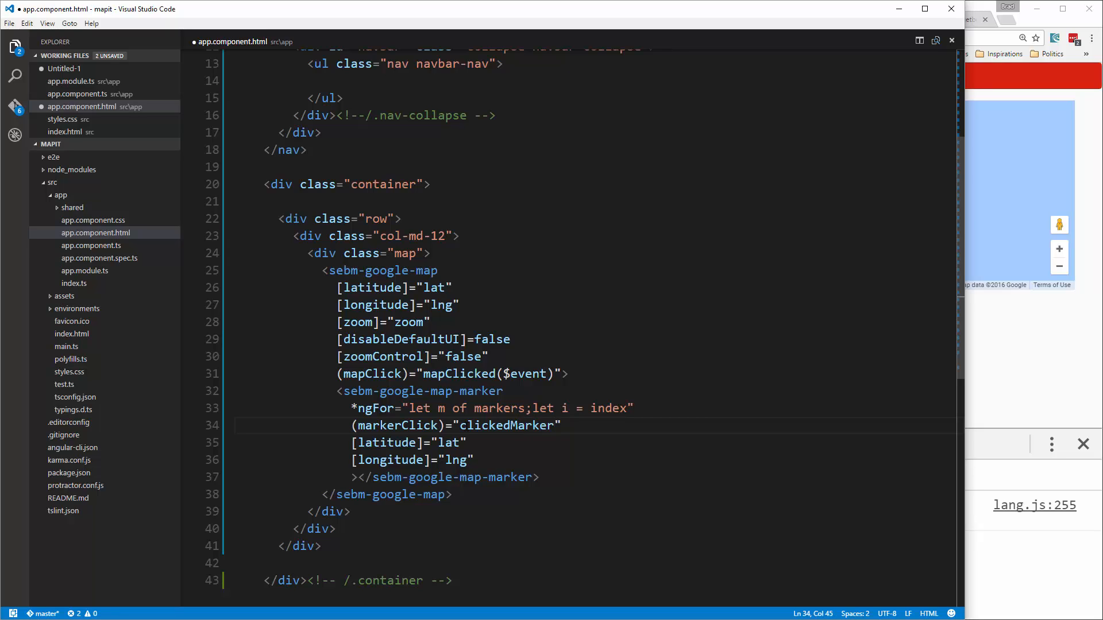
type("(m, i")
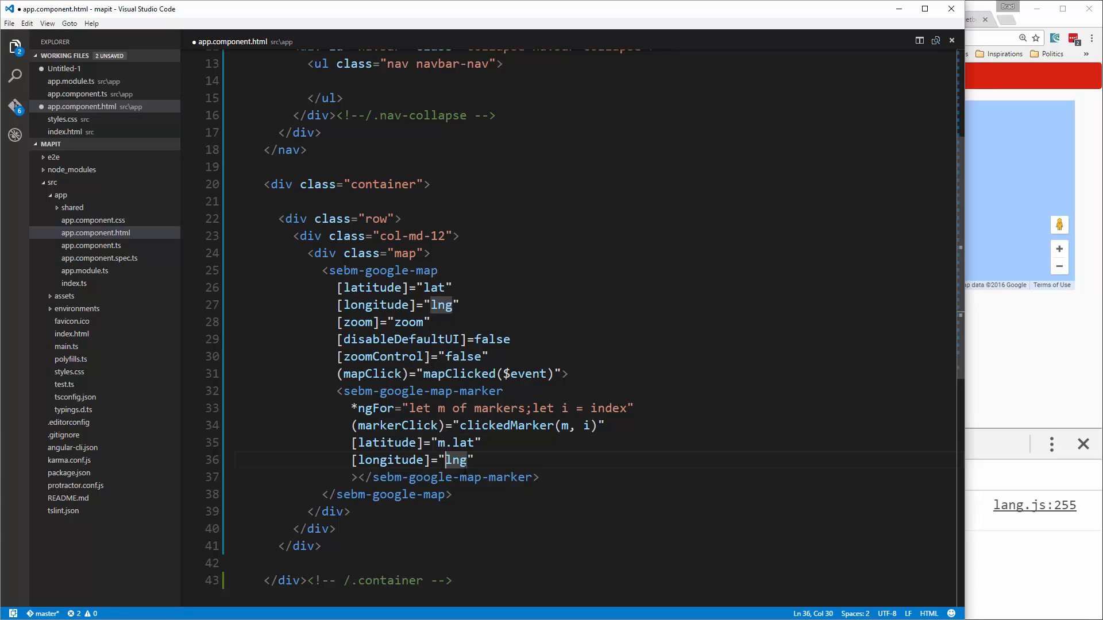
- Finish the m. latitude/longitude values and add [markerDraggable]="m.draggable"
type("m.")
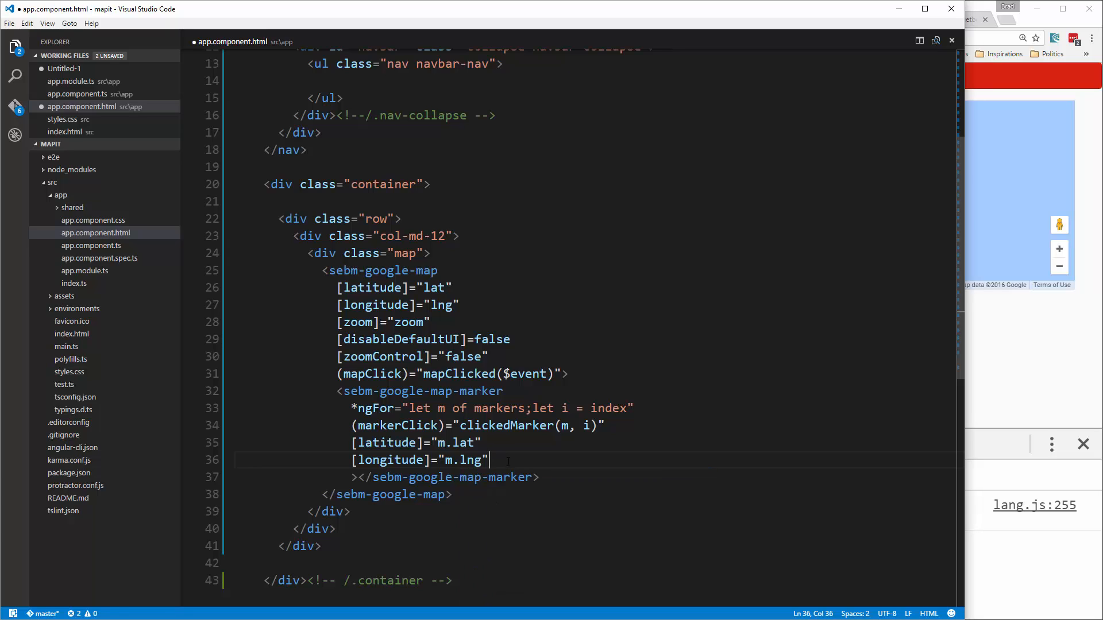
key("Enter")
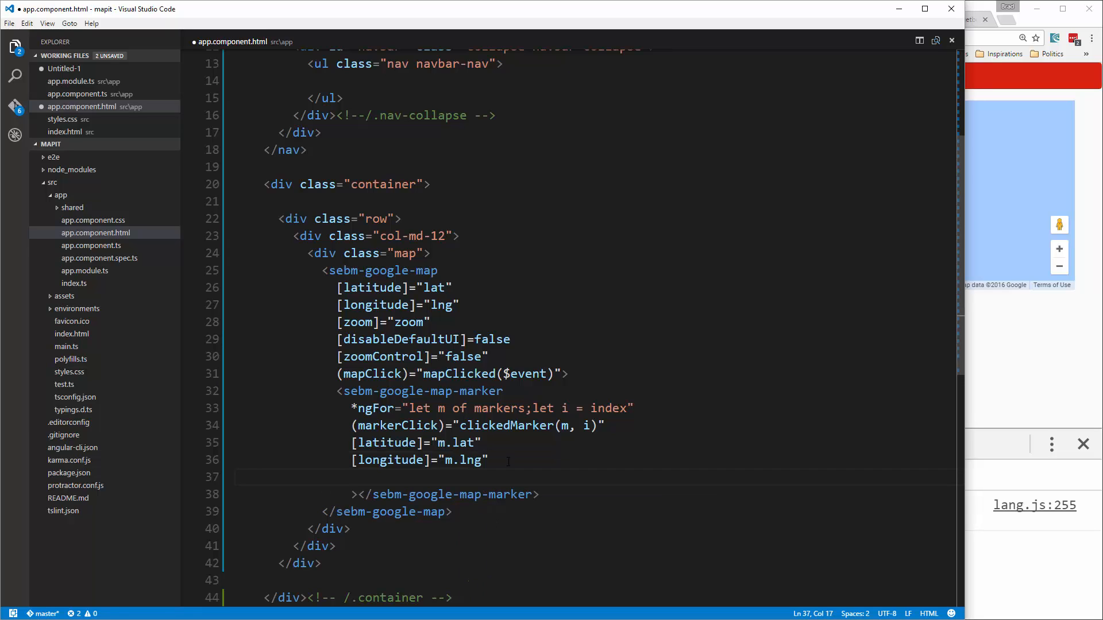
type("[m]")
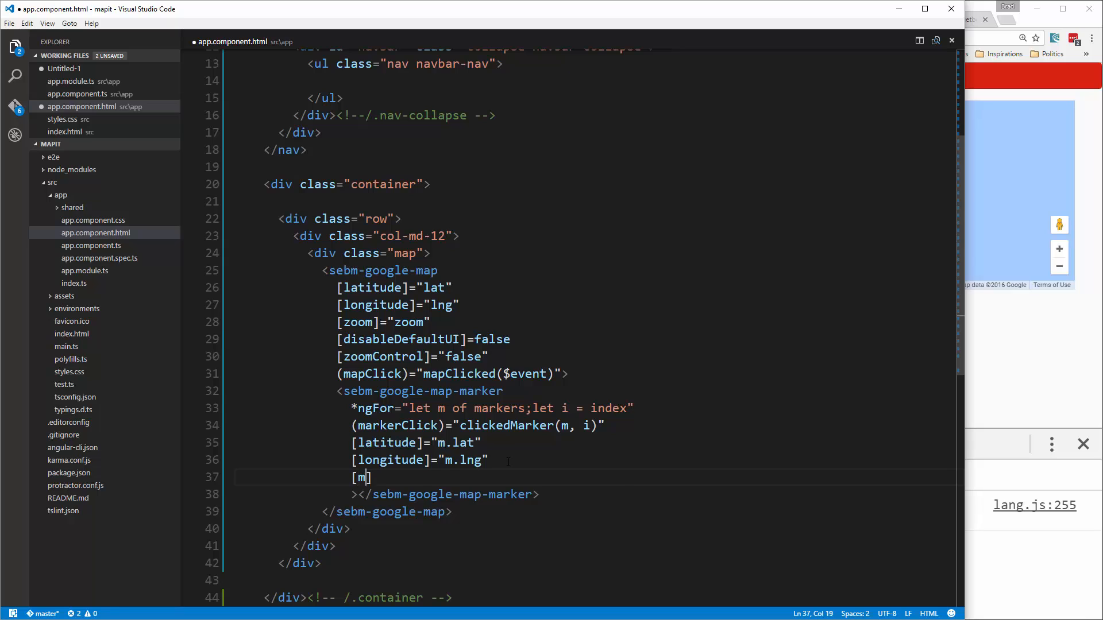
type("arkerDrag")
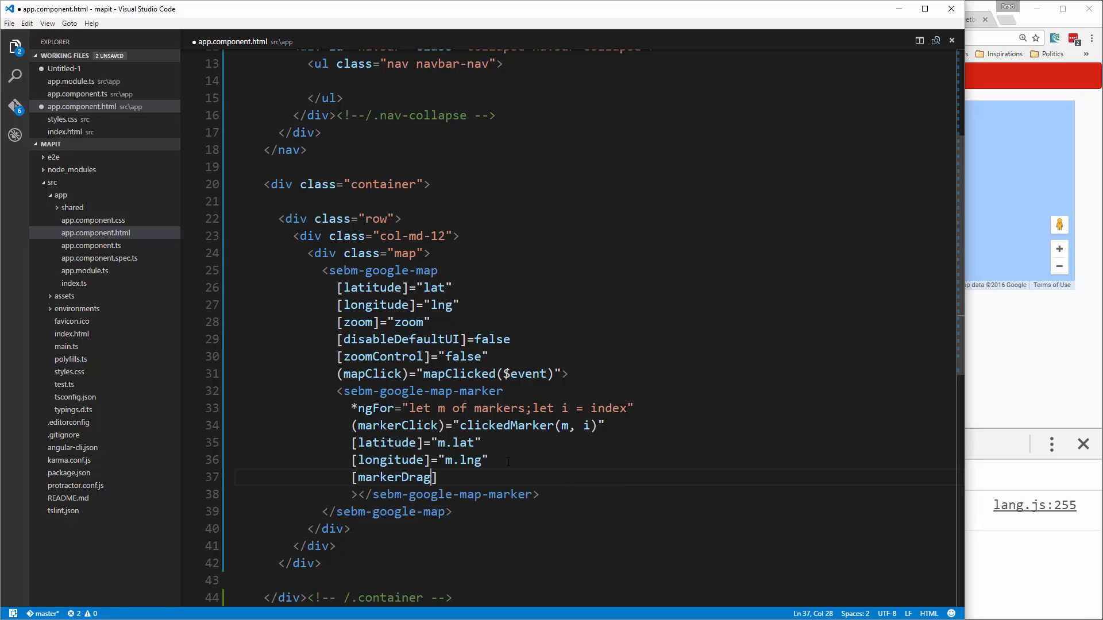
type("gable")
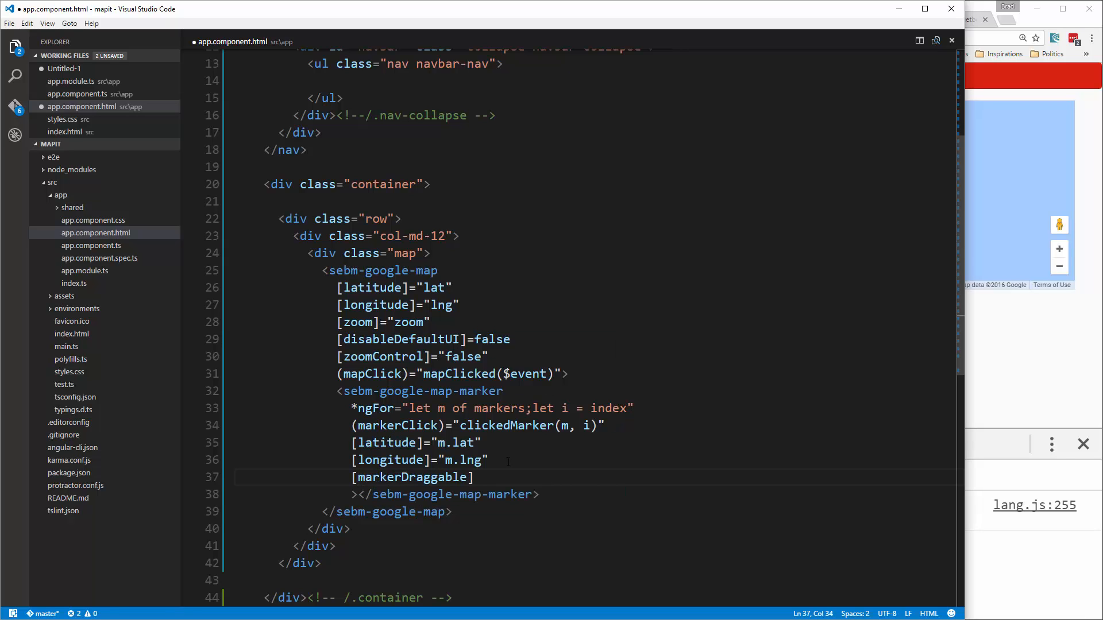
type("=\"m")
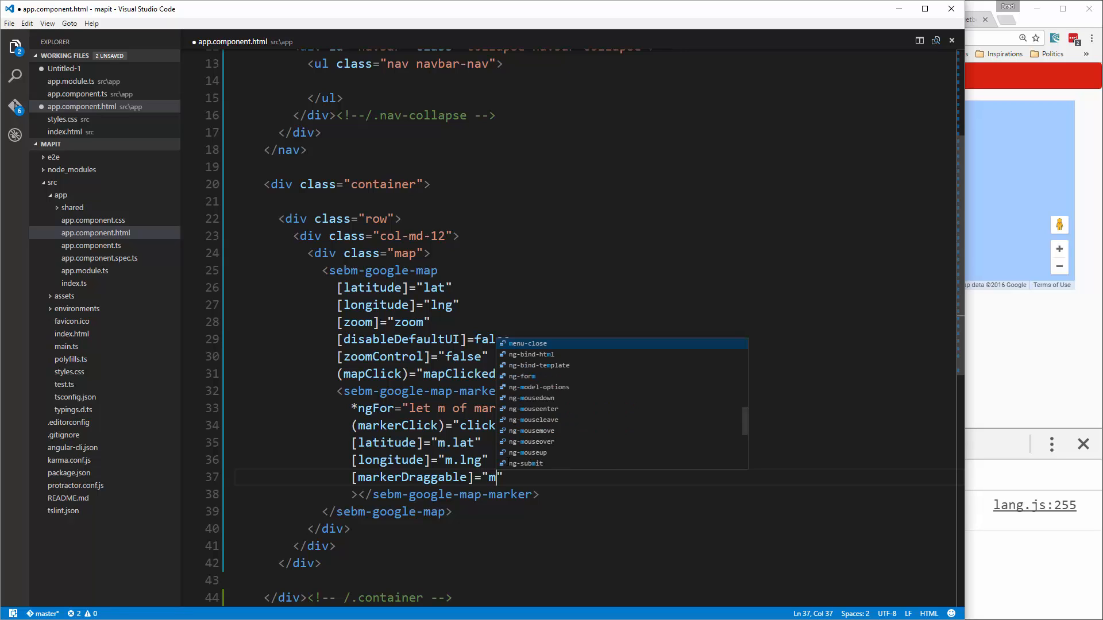
type(".dragga")
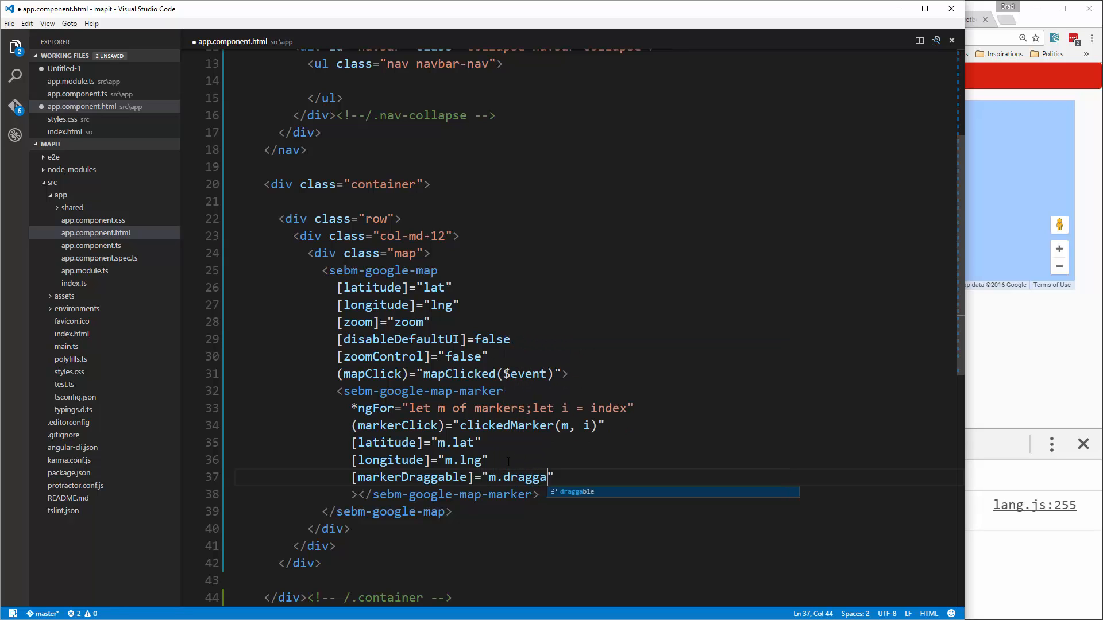
key("Tab")
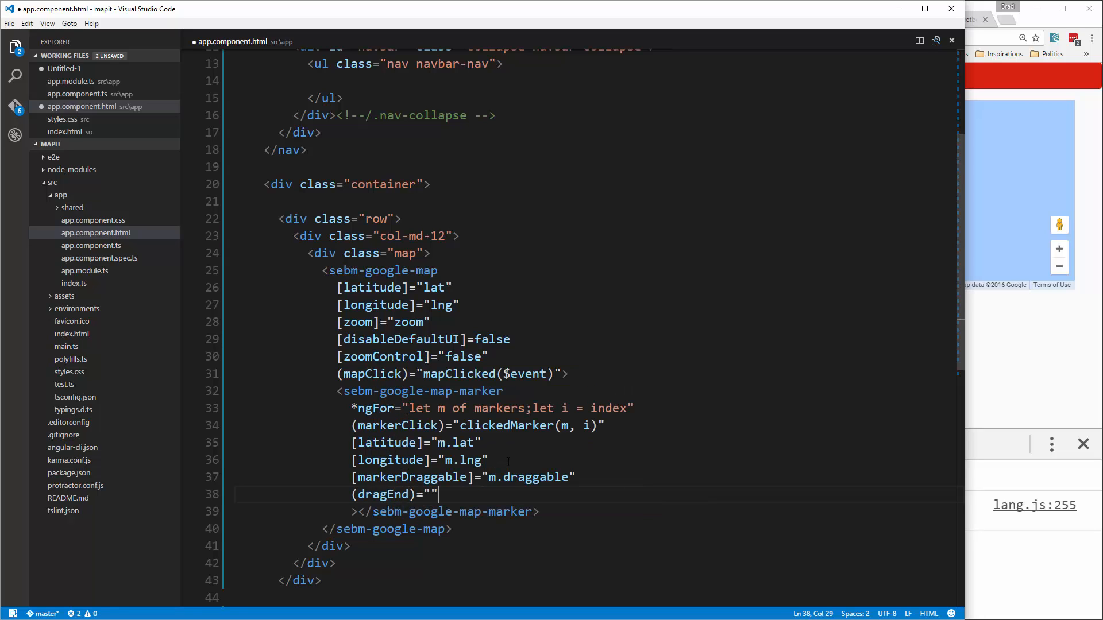
- Add (dragEnd)="markerDragEnd(m, $event)" and close the marker tag
type("markerDragE")
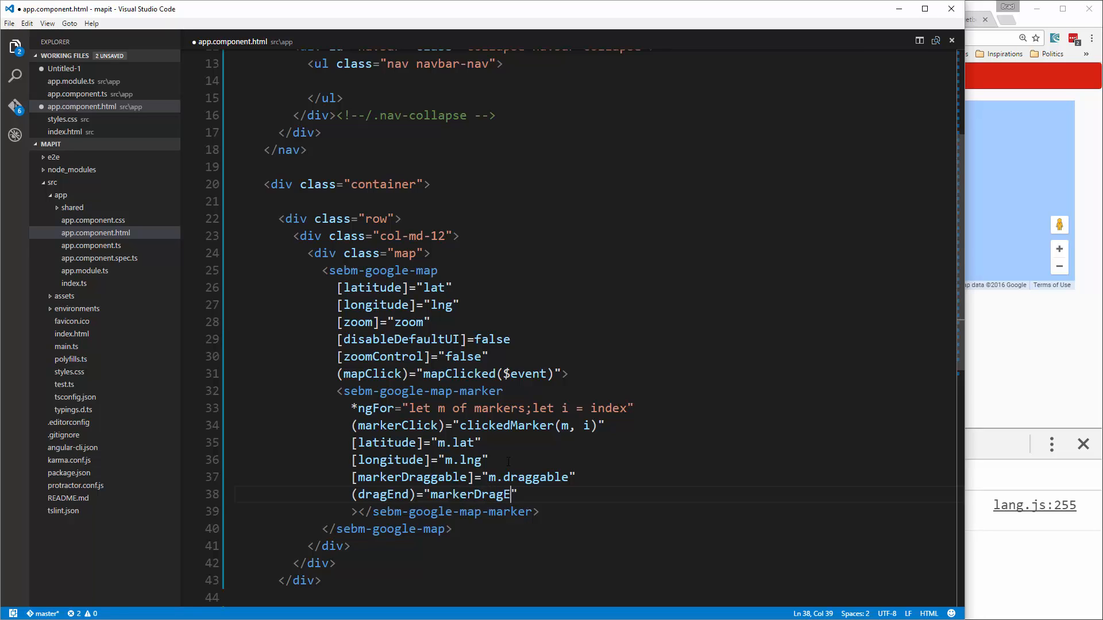
type("nd(m")
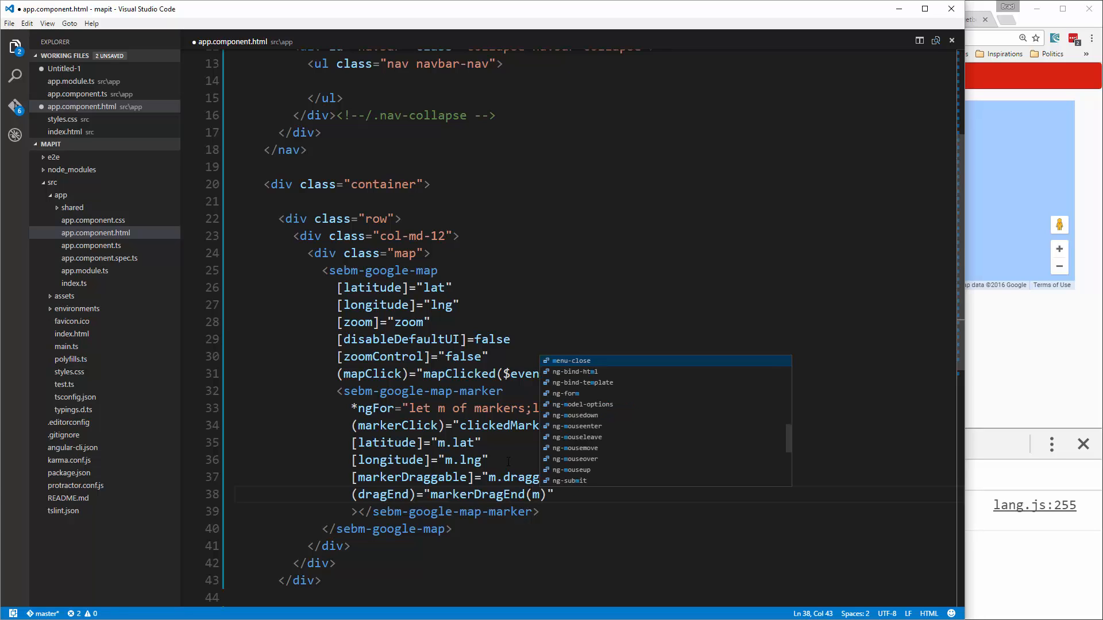
type("event")
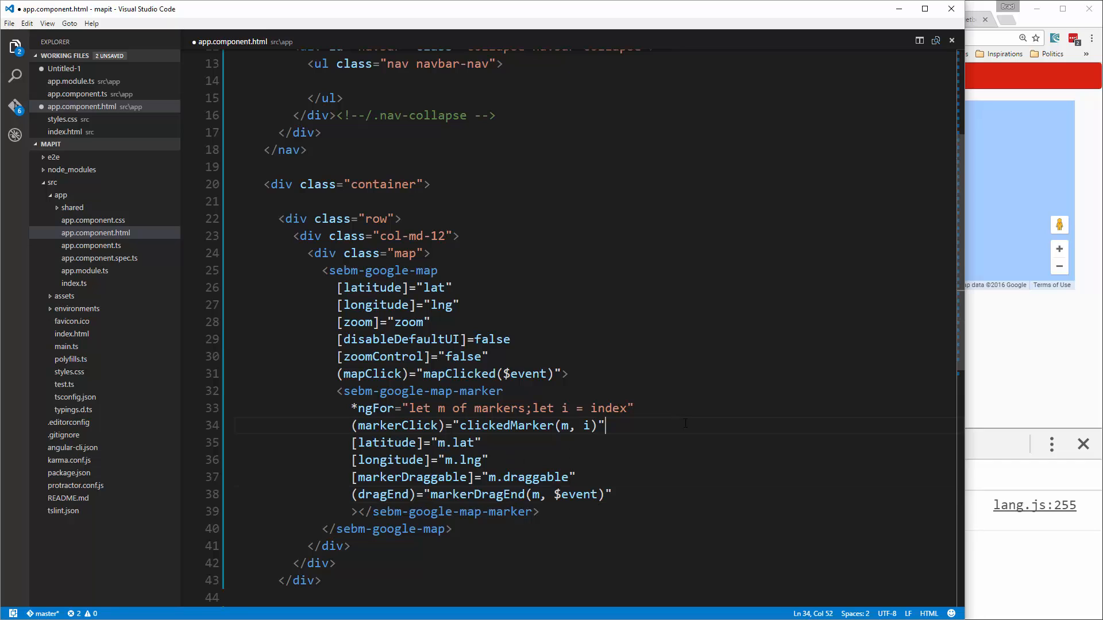
scroll("down", 3)
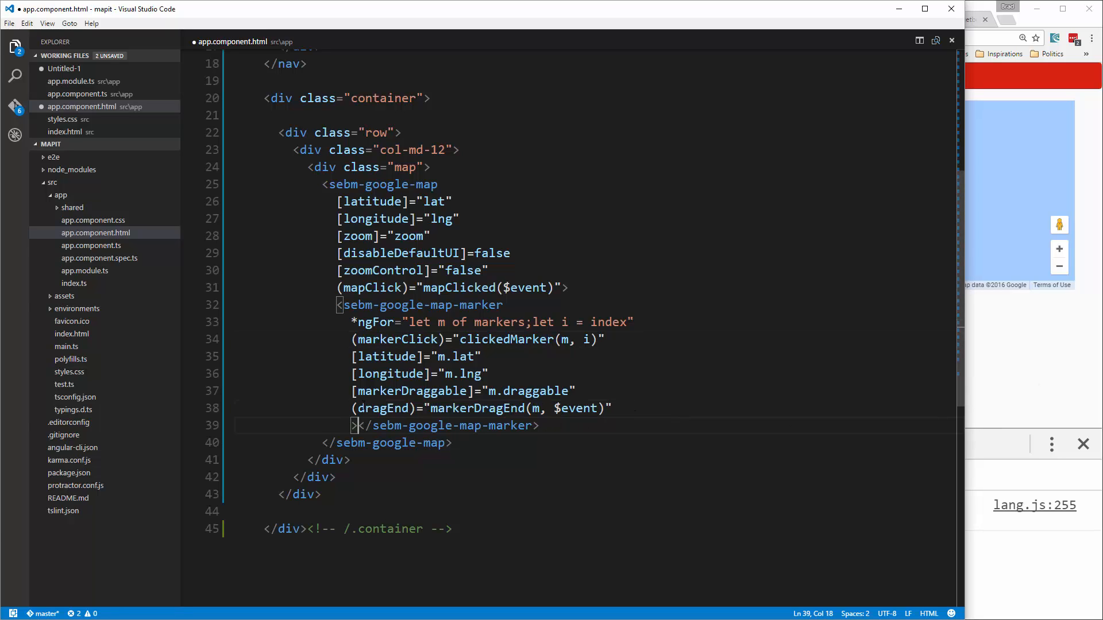
- Write an empty <sebm-google-map-info-window></sebm-google-map-info-window> inside the marker element
key("enter")
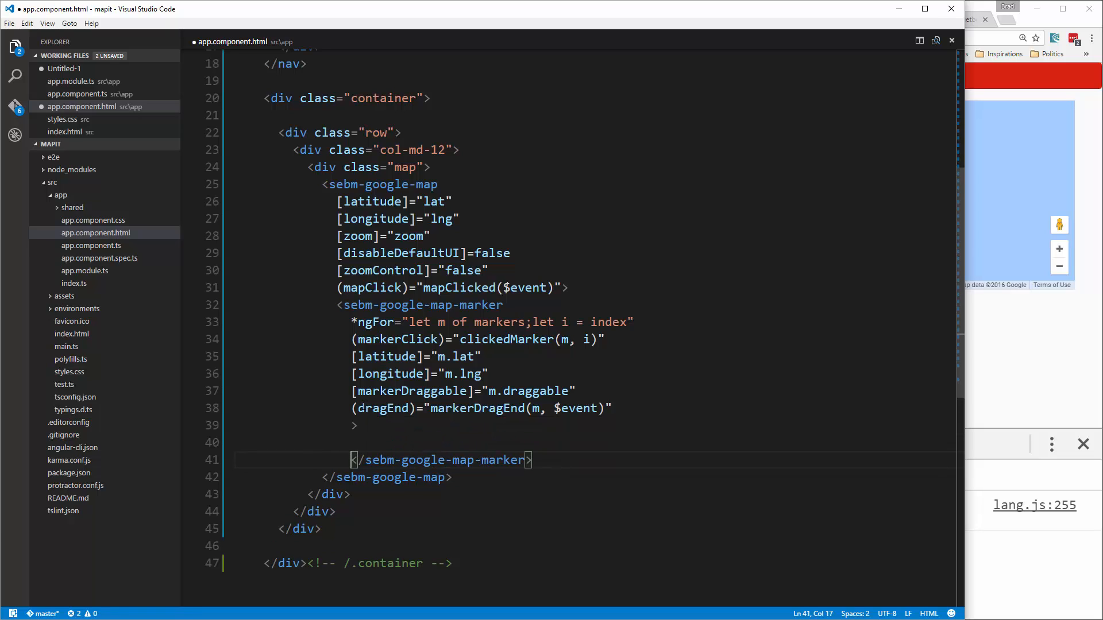
key("Enter")
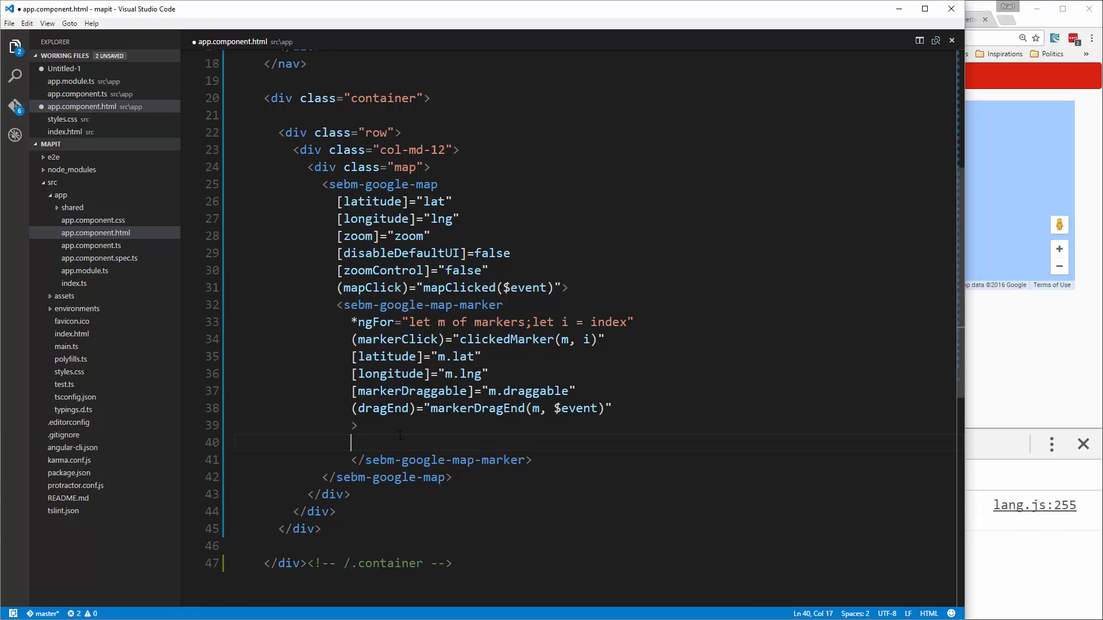
type("<")
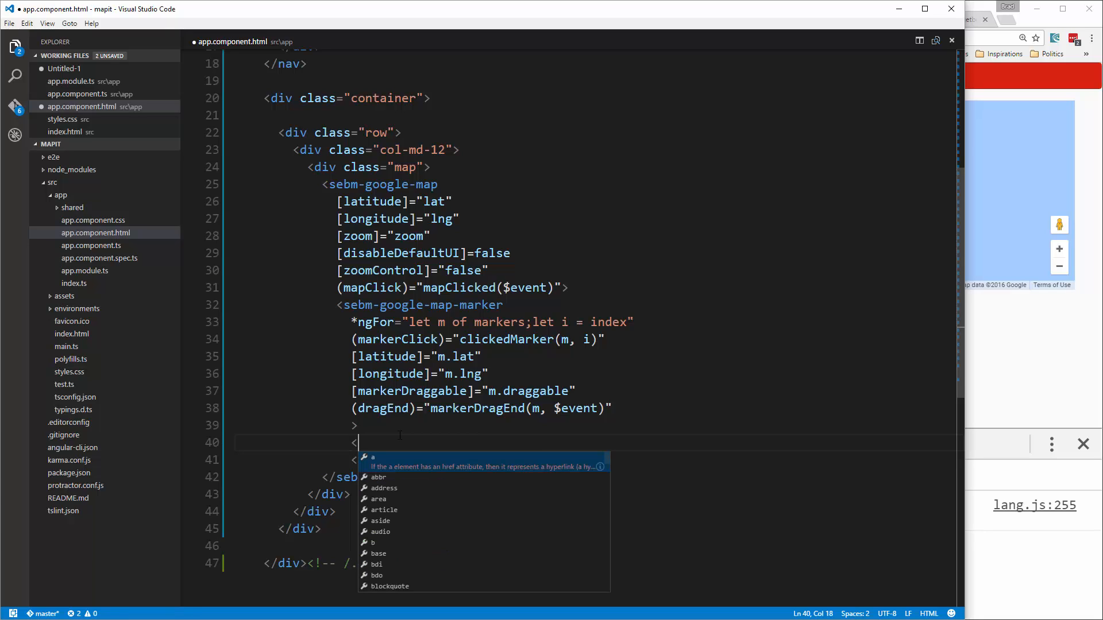
type("seb")
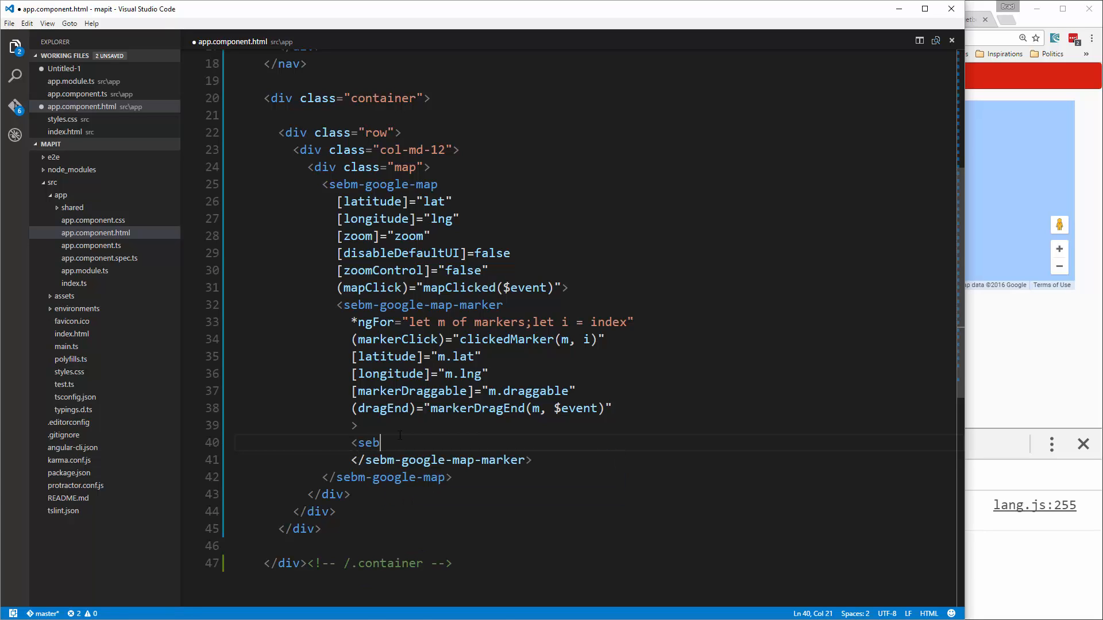
type("m")
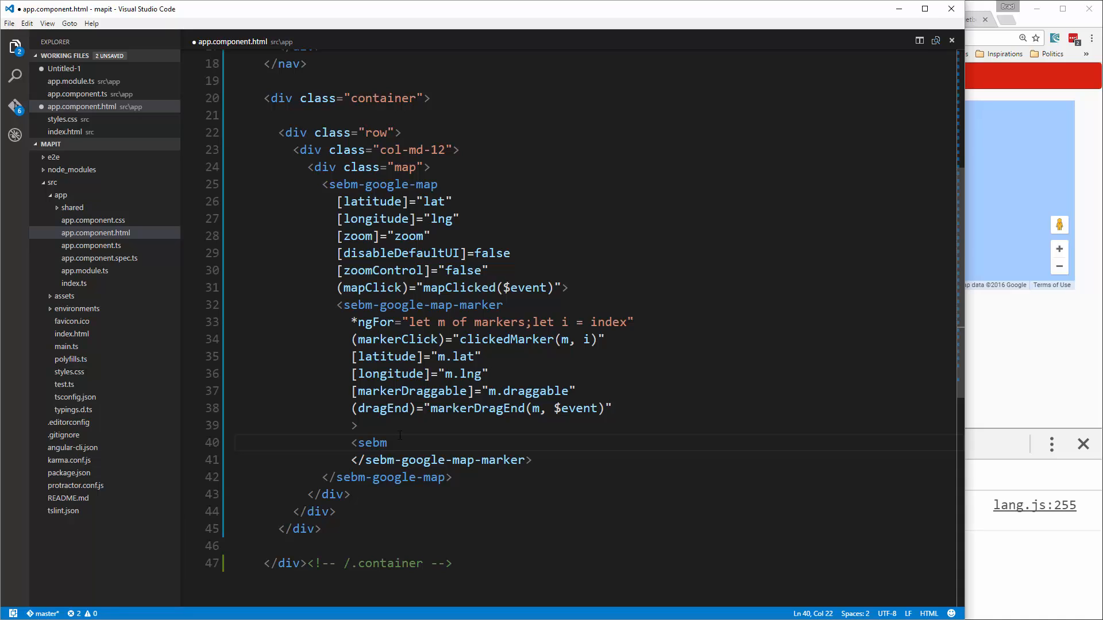
type("-google")
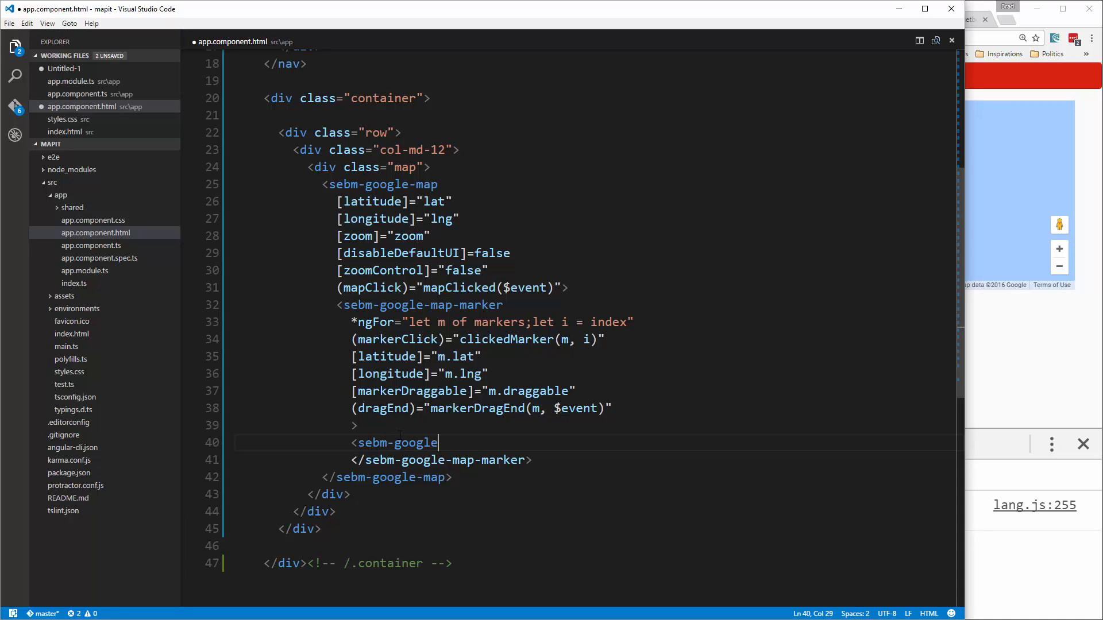
type("-ma")
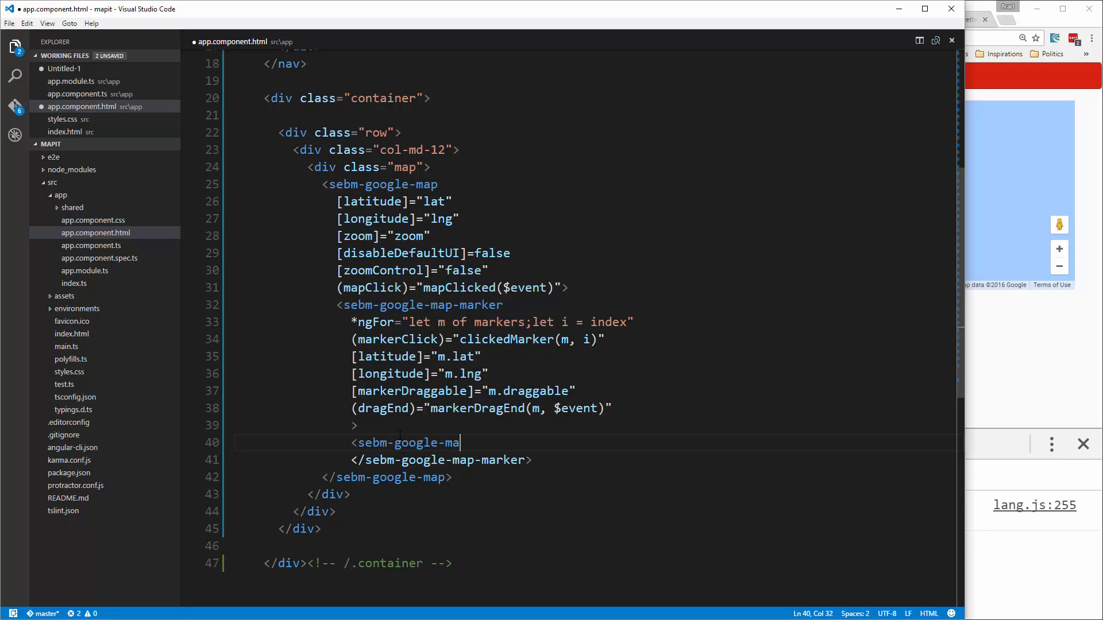
type("p-info")
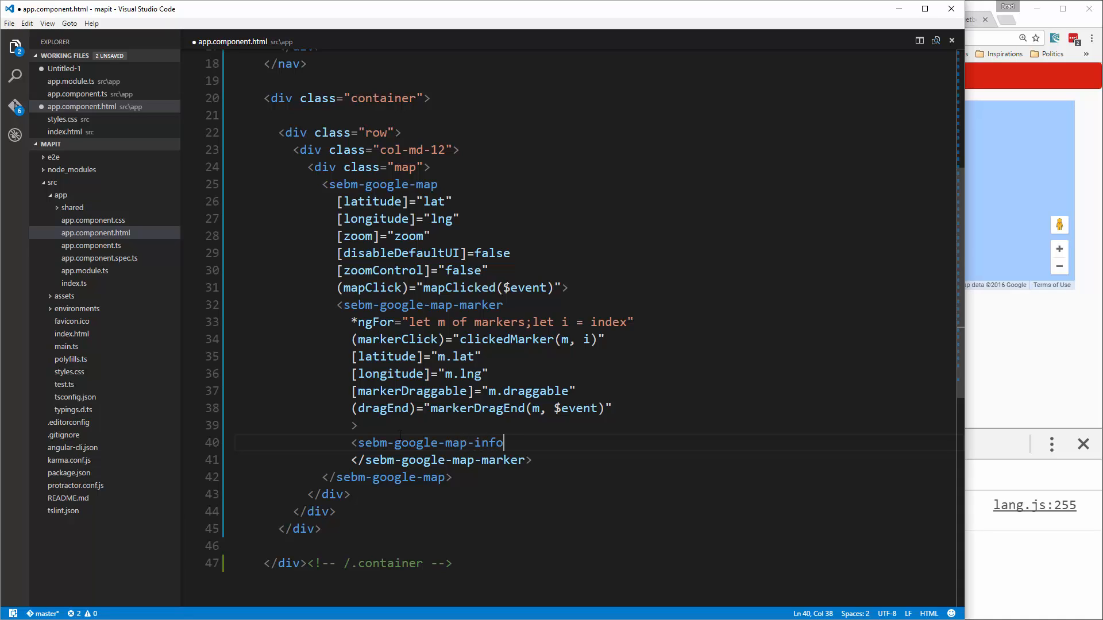
type("-window>")
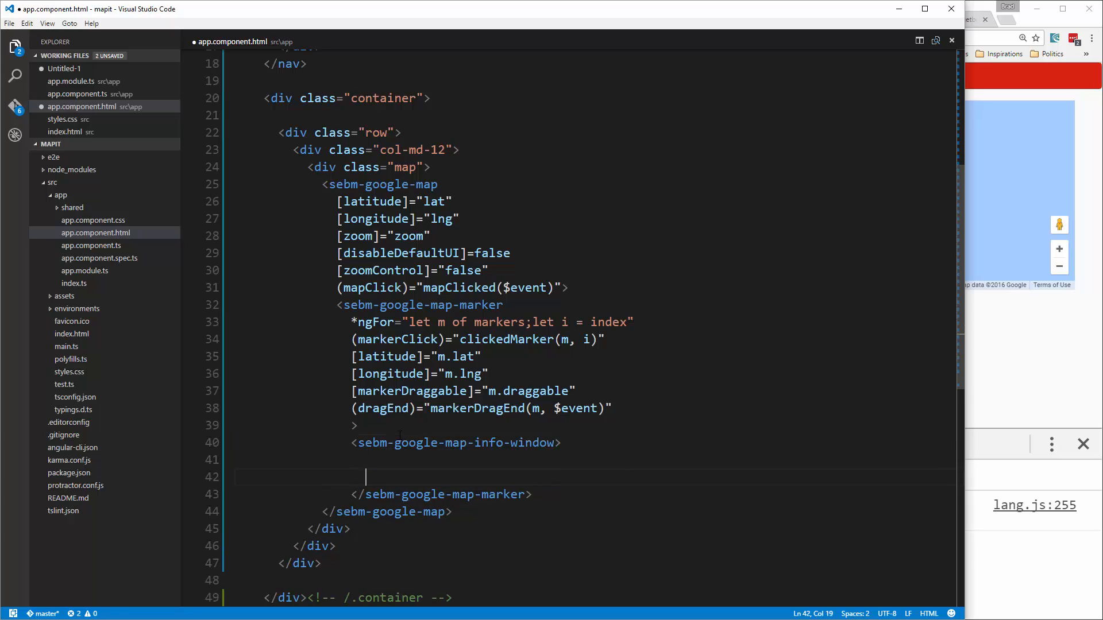
type("</")
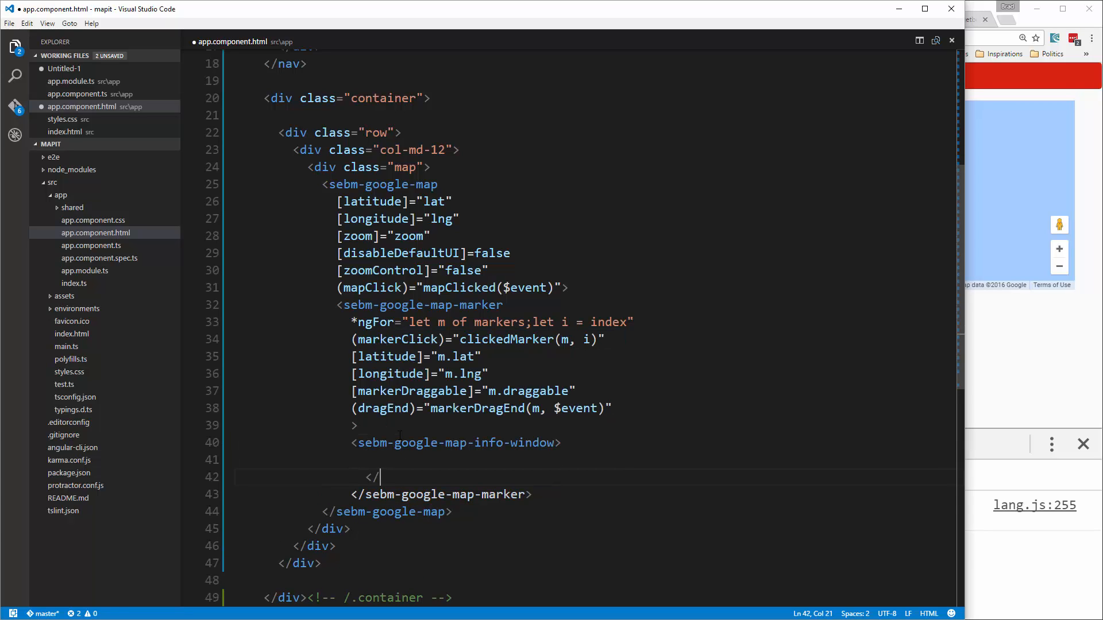
type("sebm-")
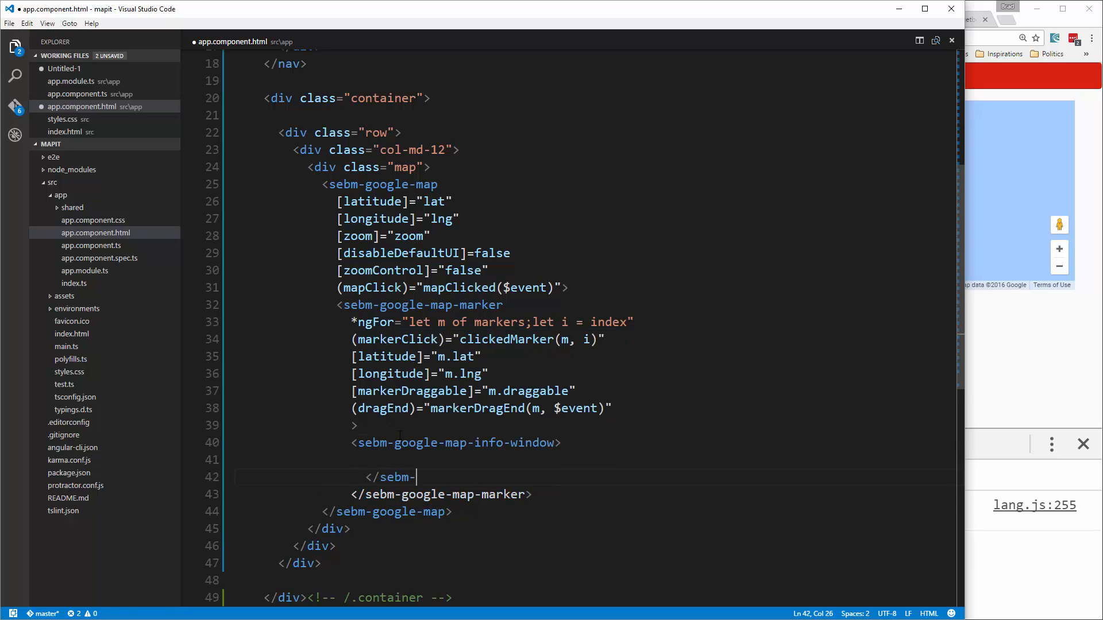
type("google")
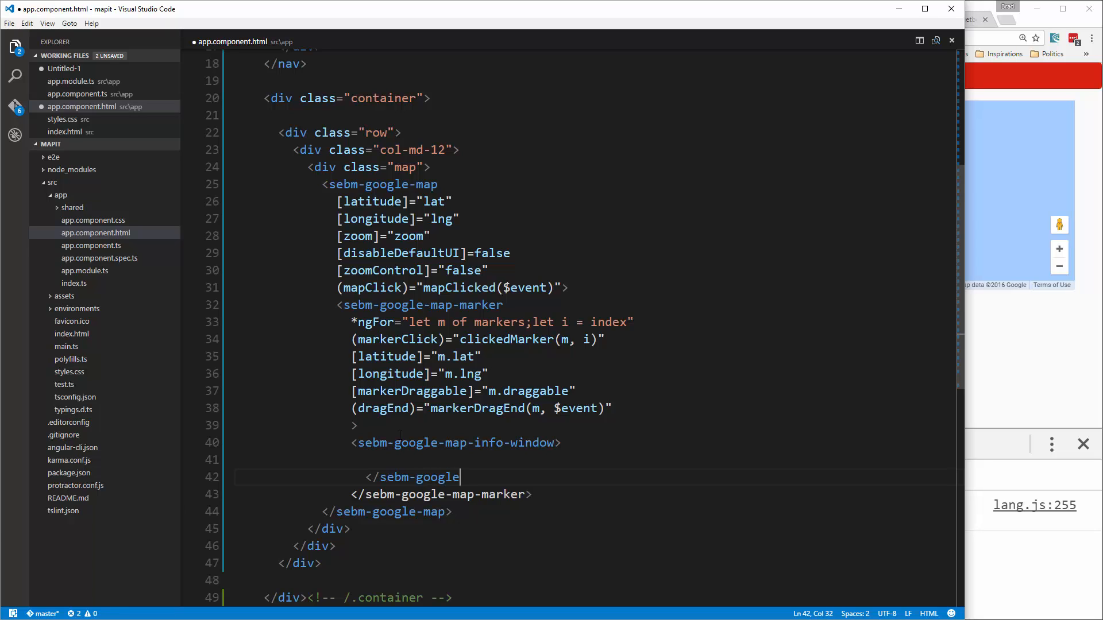
type("-map-i")
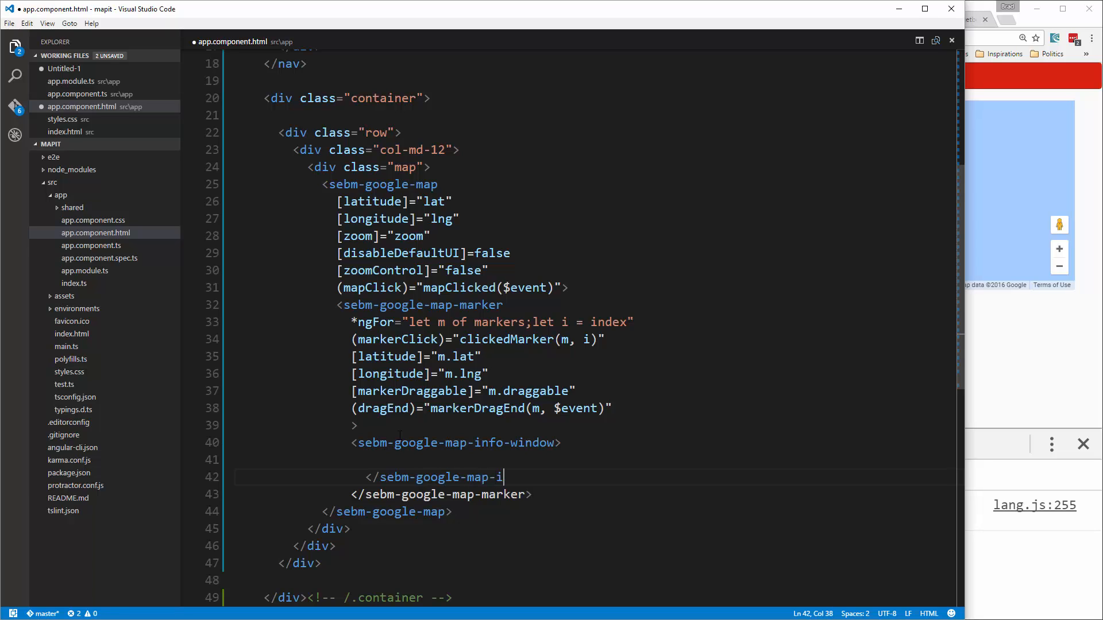
type("nfo-wind")
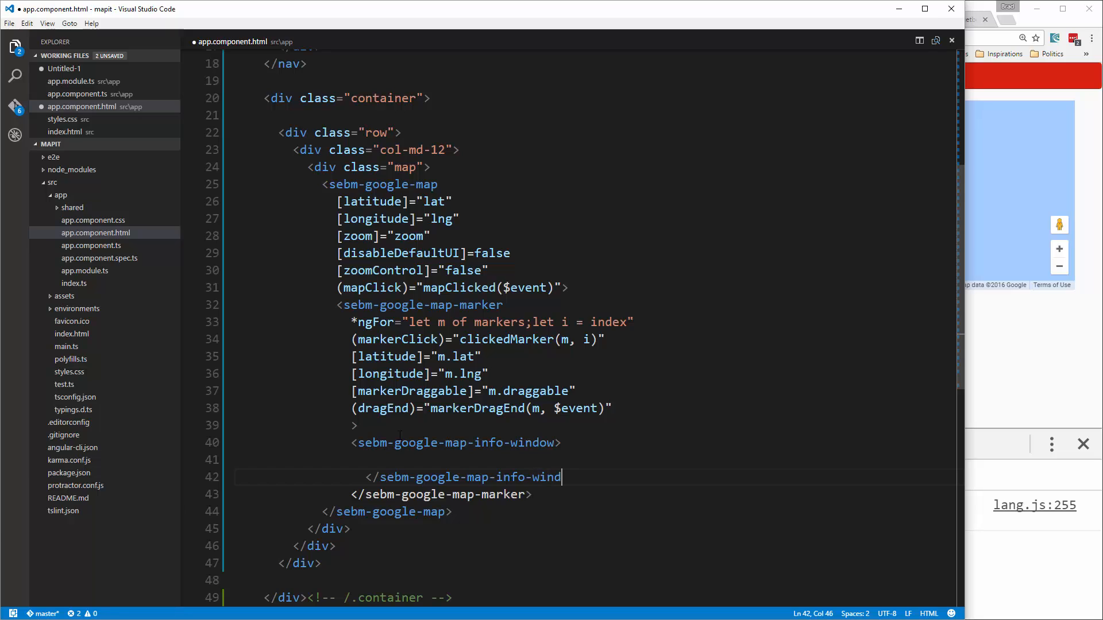
type("ow>")
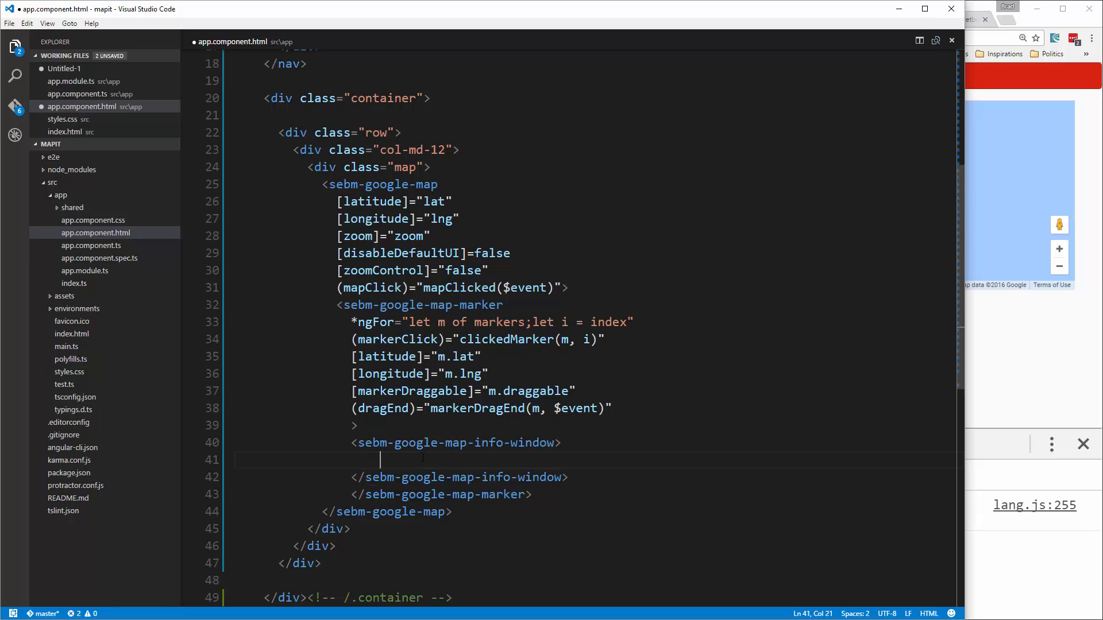
- Put <strong>{{m.name}}</strong> inside the info window and save
type("<")
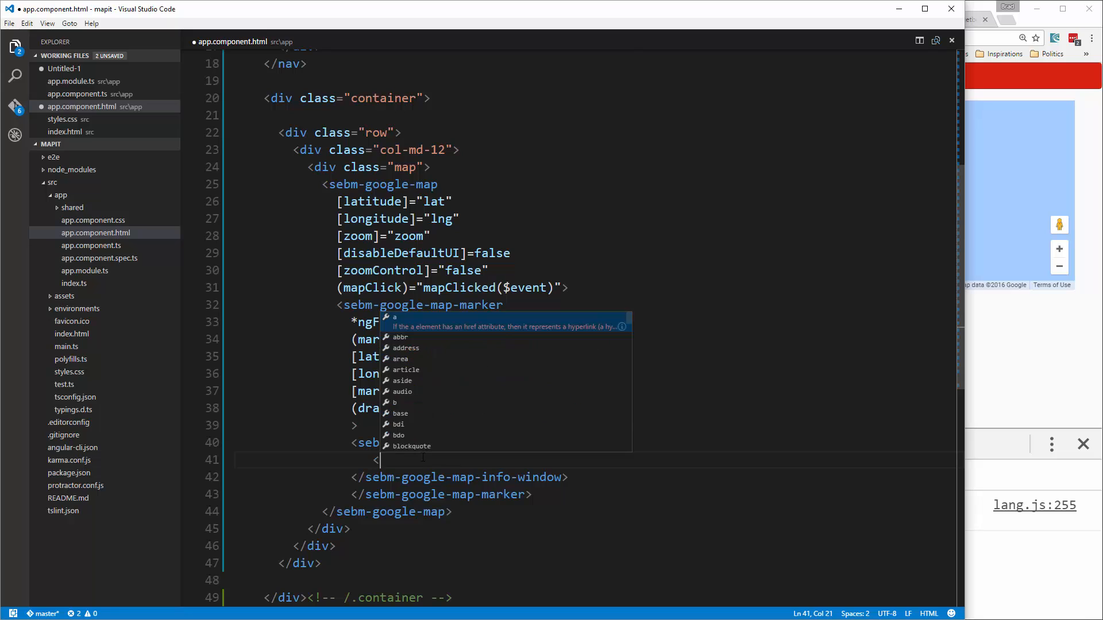
type("strong></")
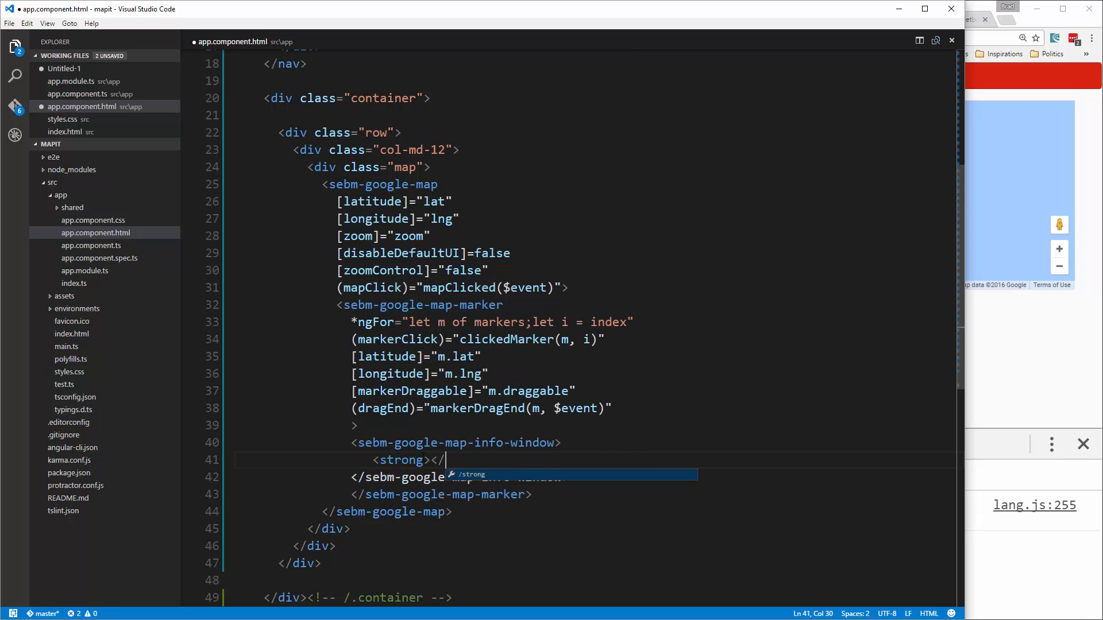
key("Tab")
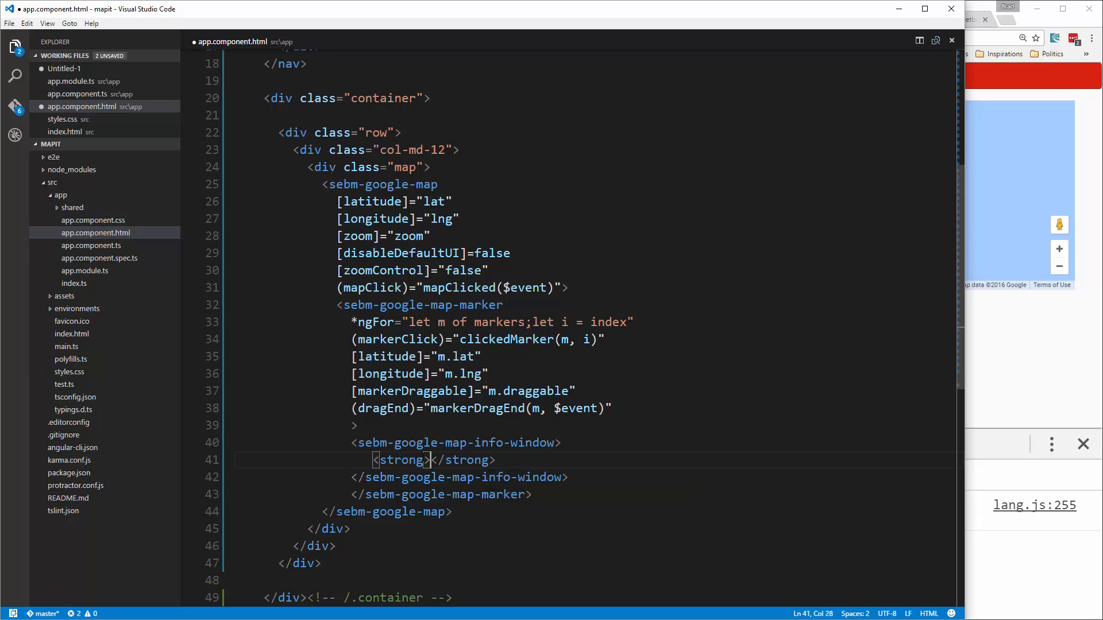
type("{{}}")
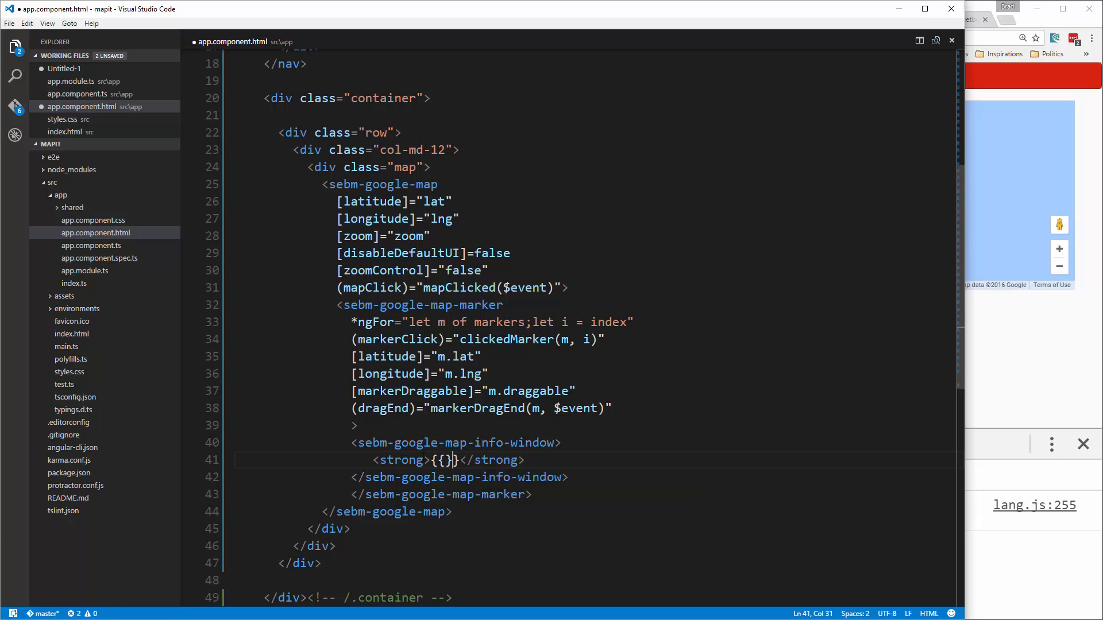
type("m")
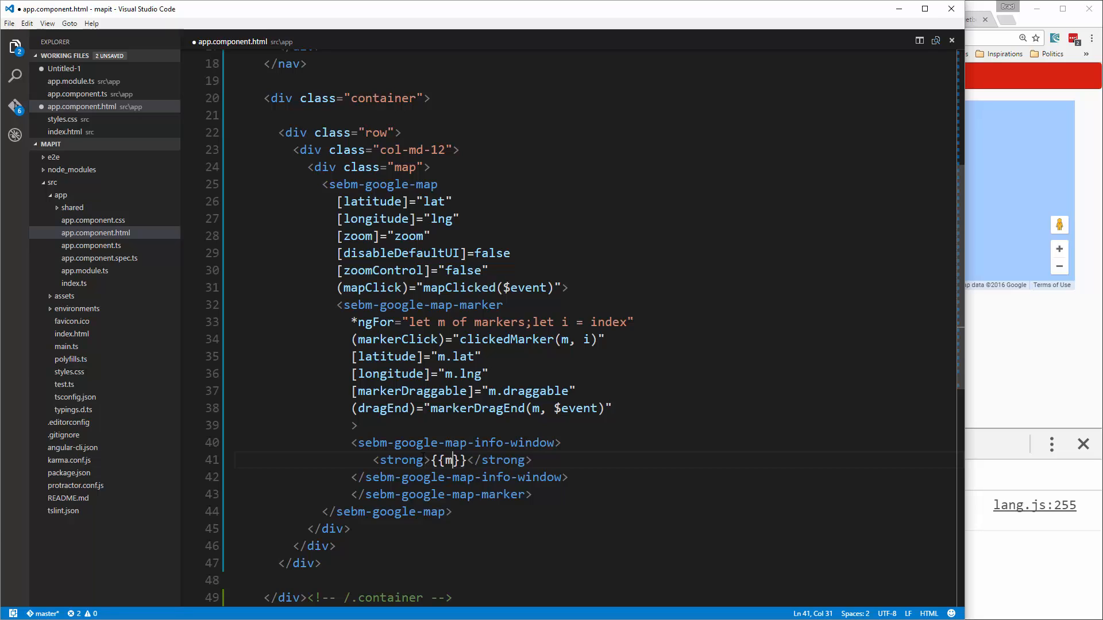
type(".name")
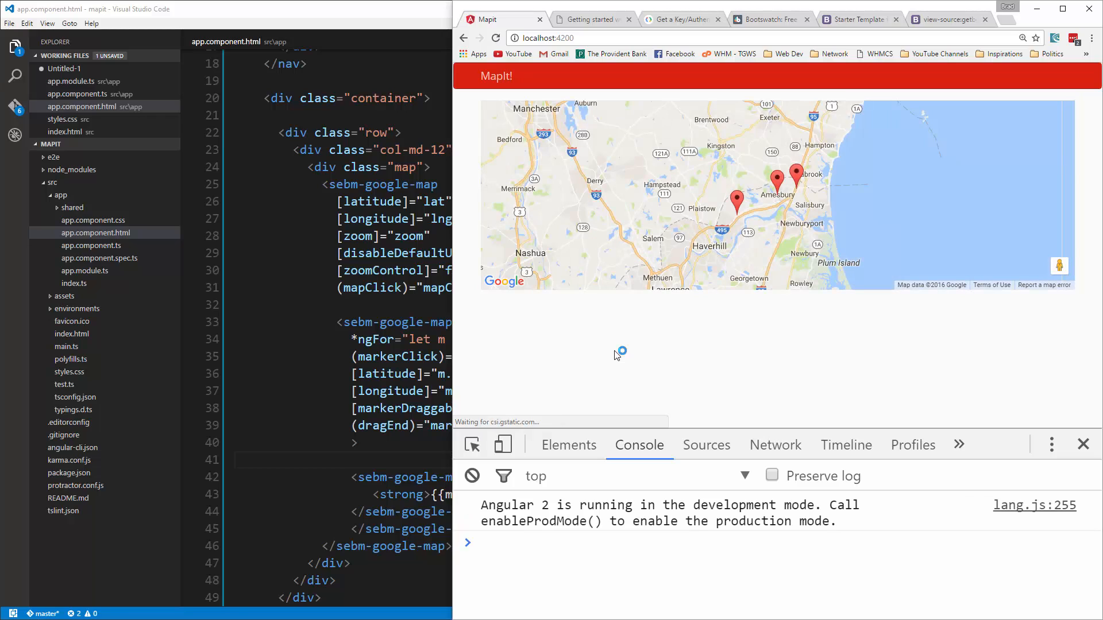
- Open and close red markers' info windows on the MapIt page to see company names
left_click(795, 171)
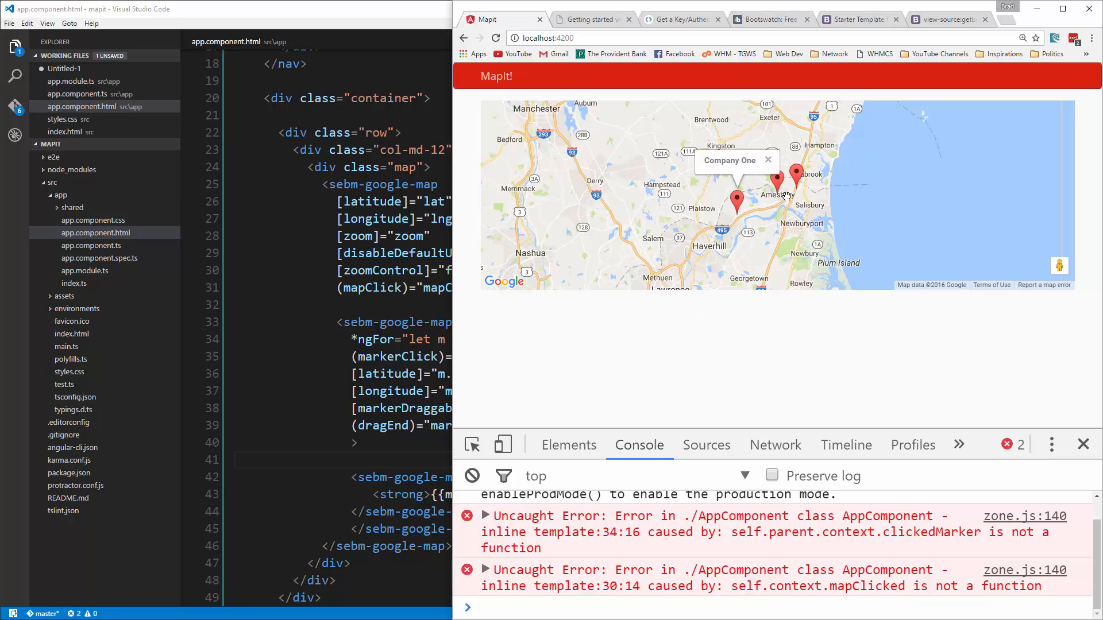
left_click(795, 173)
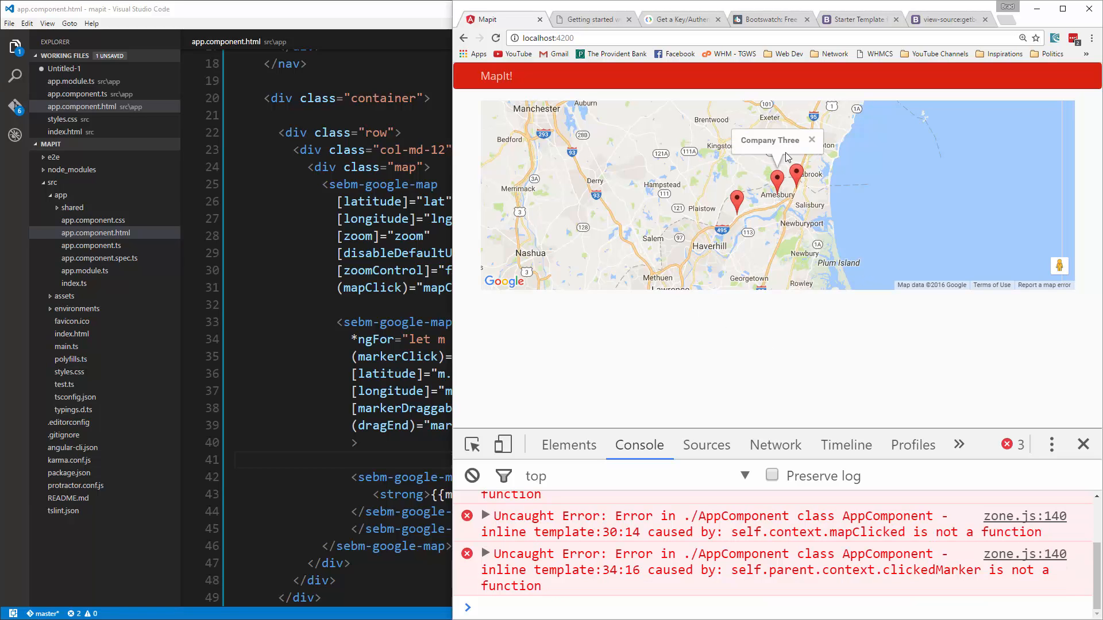
left_click(795, 171)
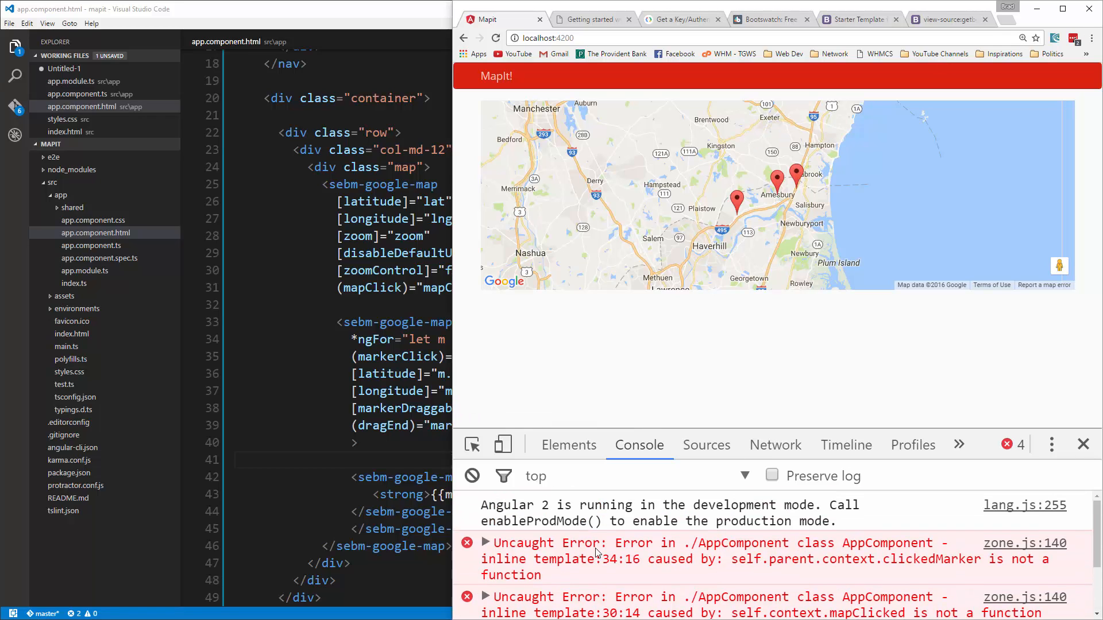
mouse_move(665, 573)
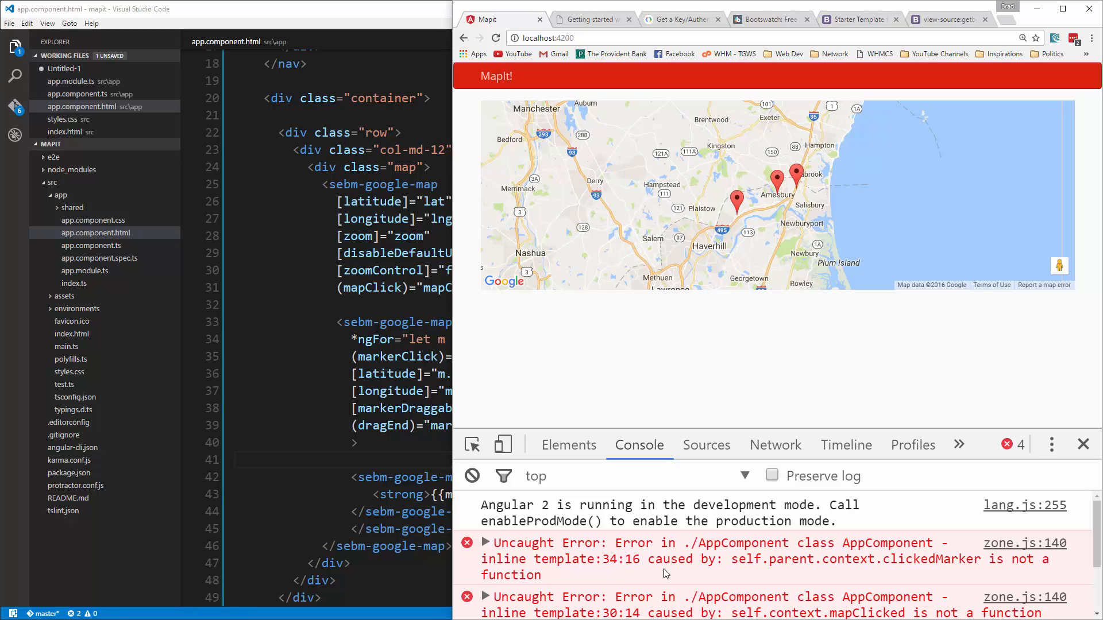
mouse_move(656, 167)
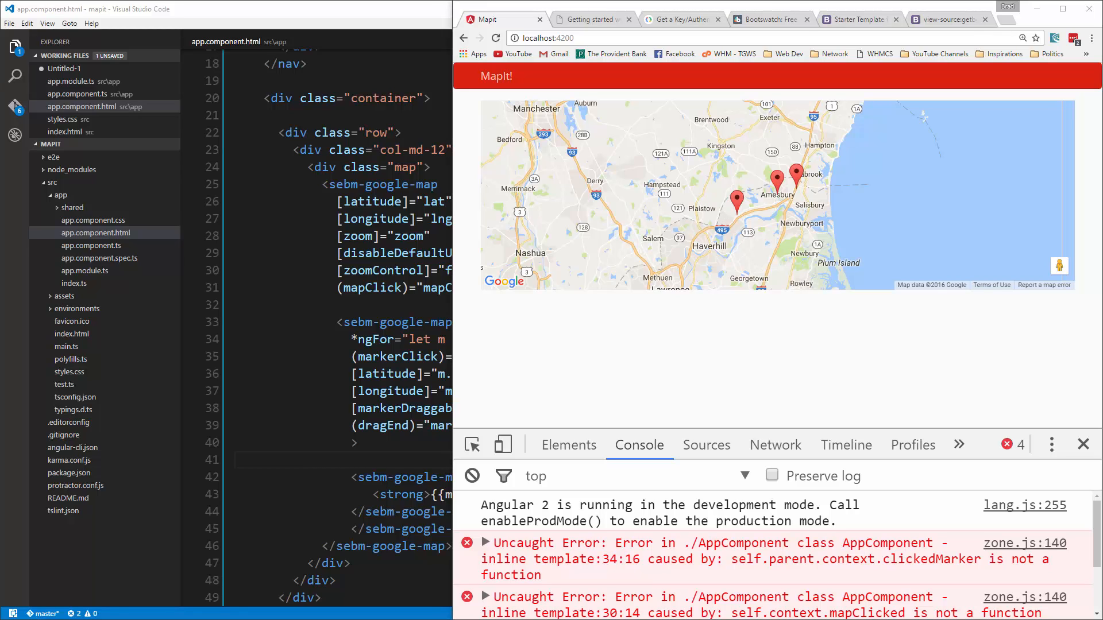
mouse_move(858, 54)
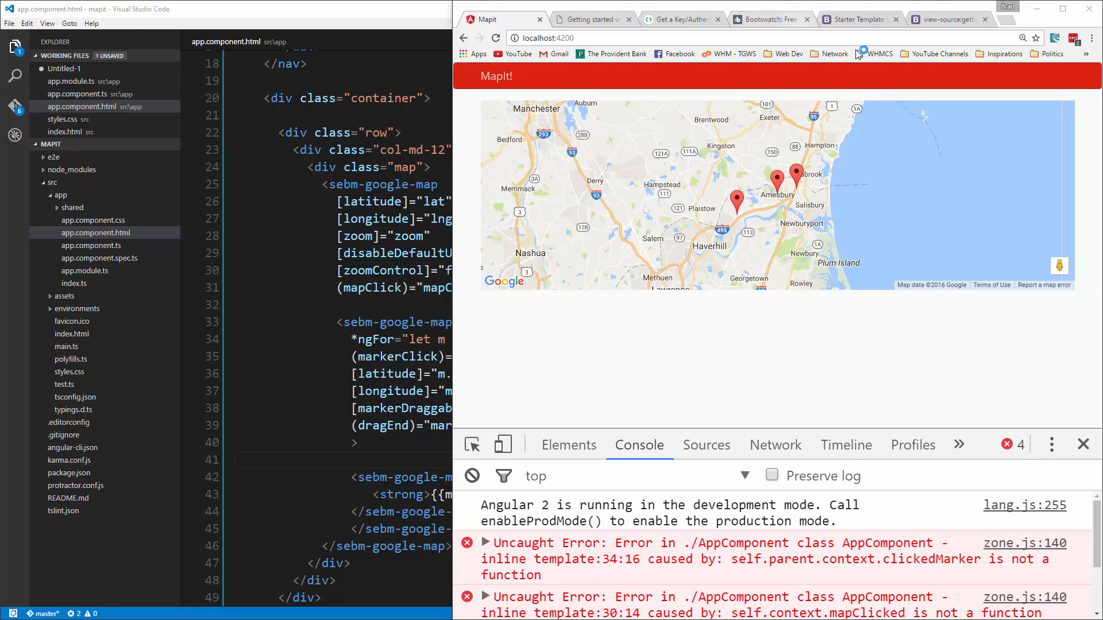